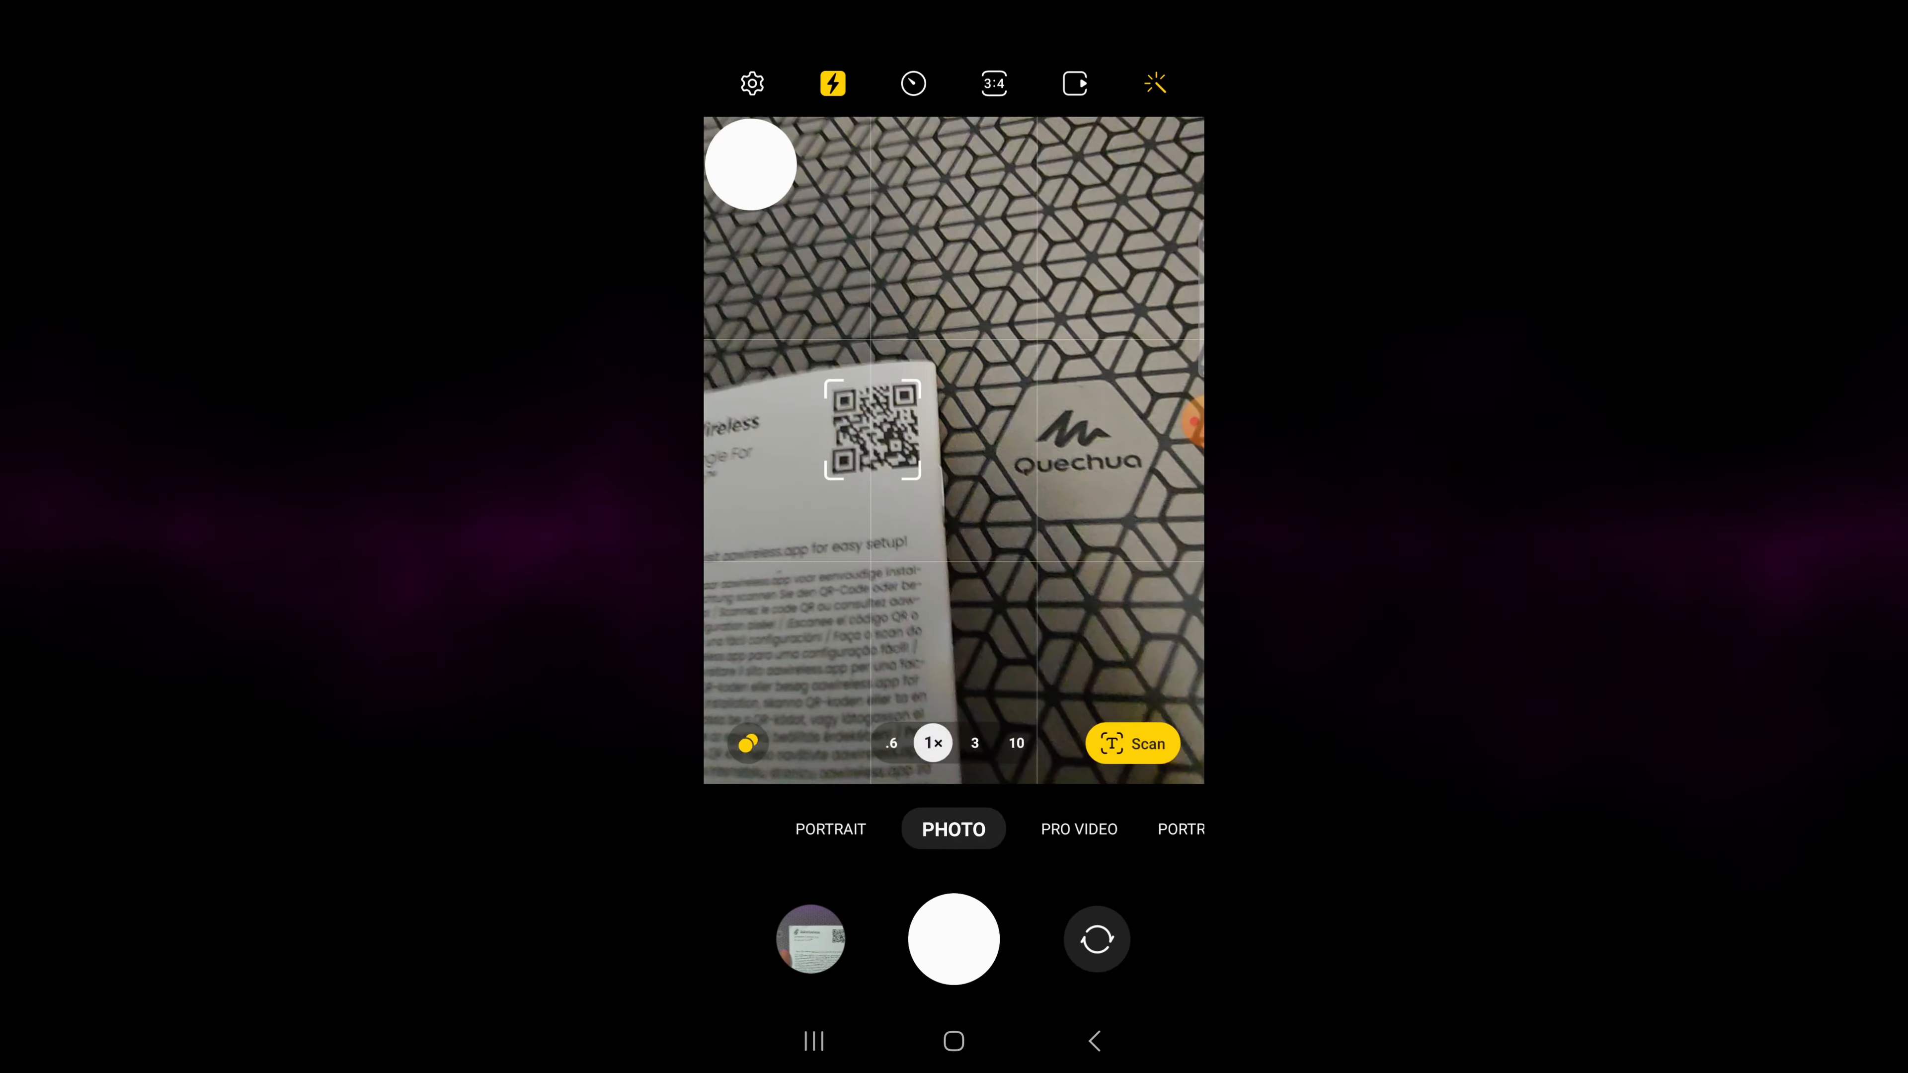
Follow the scanned QR link to the AAWireless Play listing and dismiss the Play Pass offer.
left_click(1079, 829)
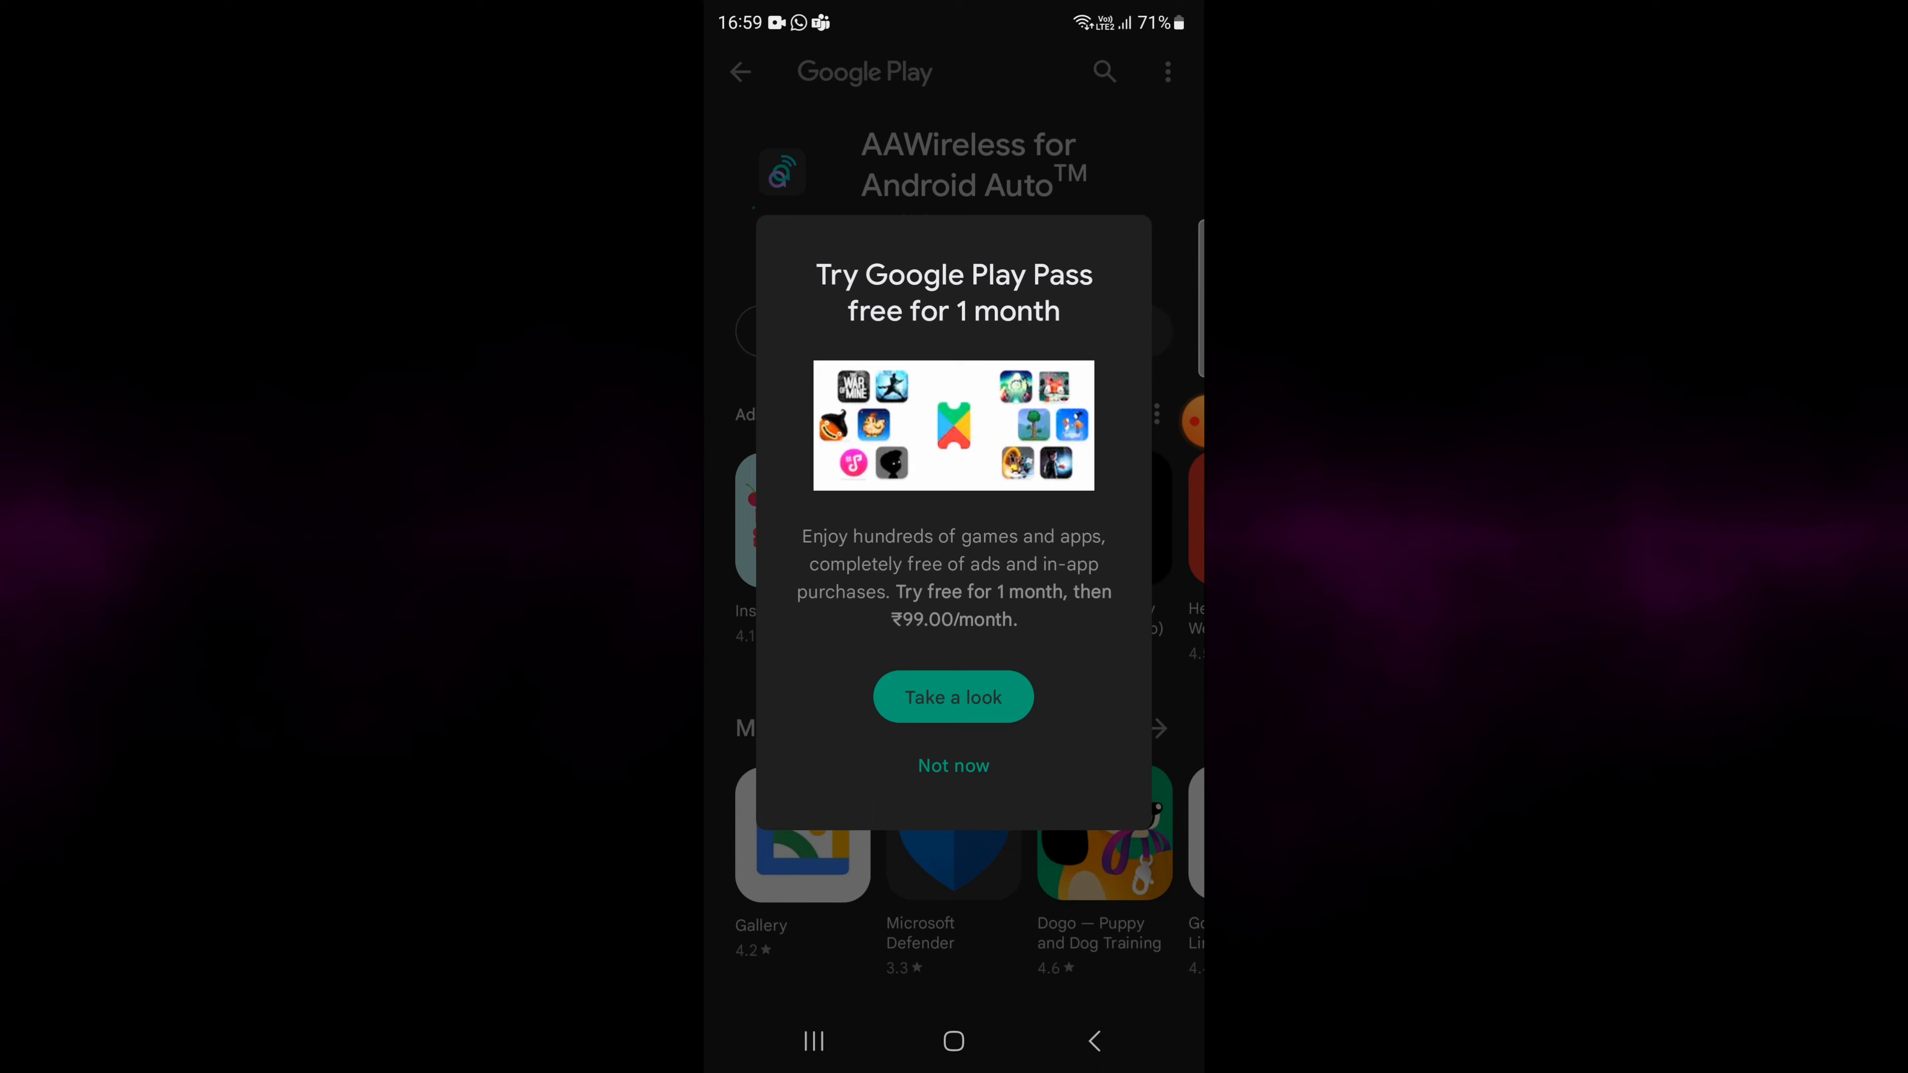
left_click(954, 767)
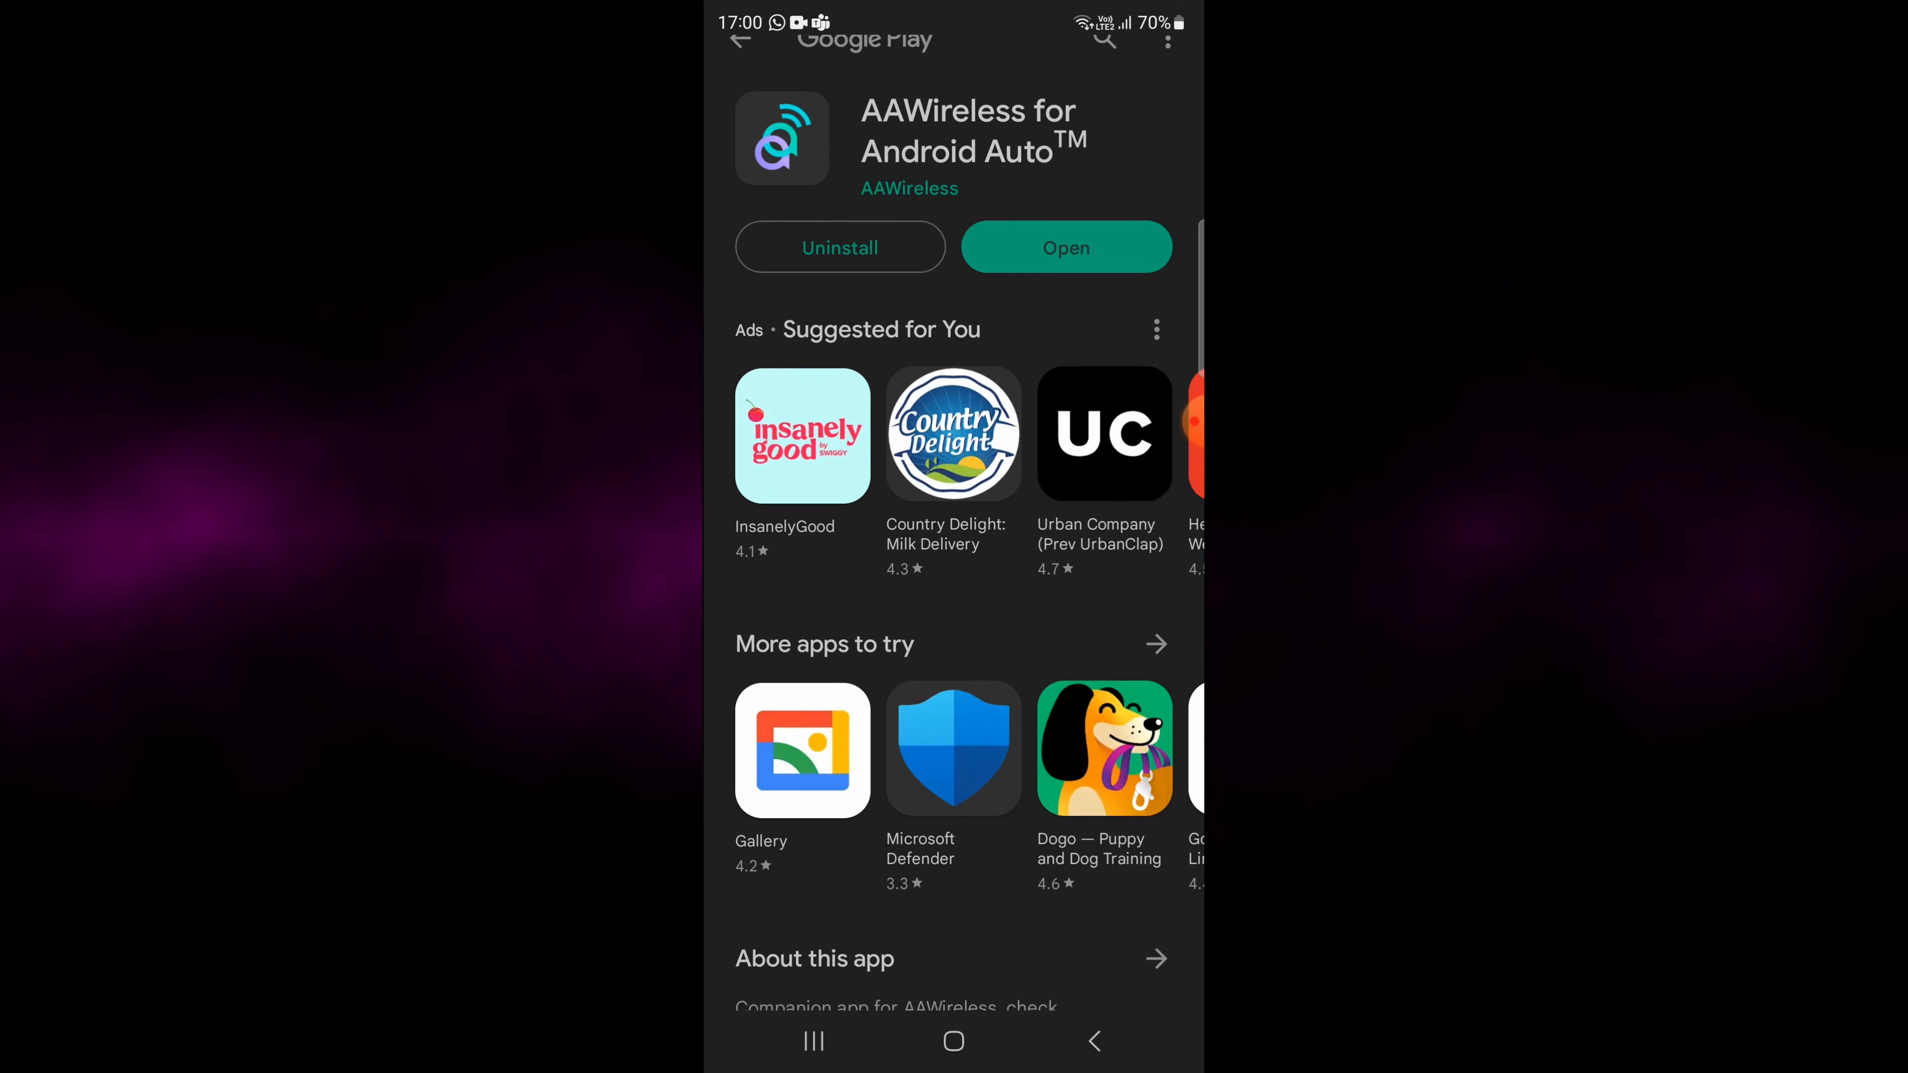
Launch AAWireless, grant nearby-device access, start setup and go to Android Auto settings.
left_click(1066, 247)
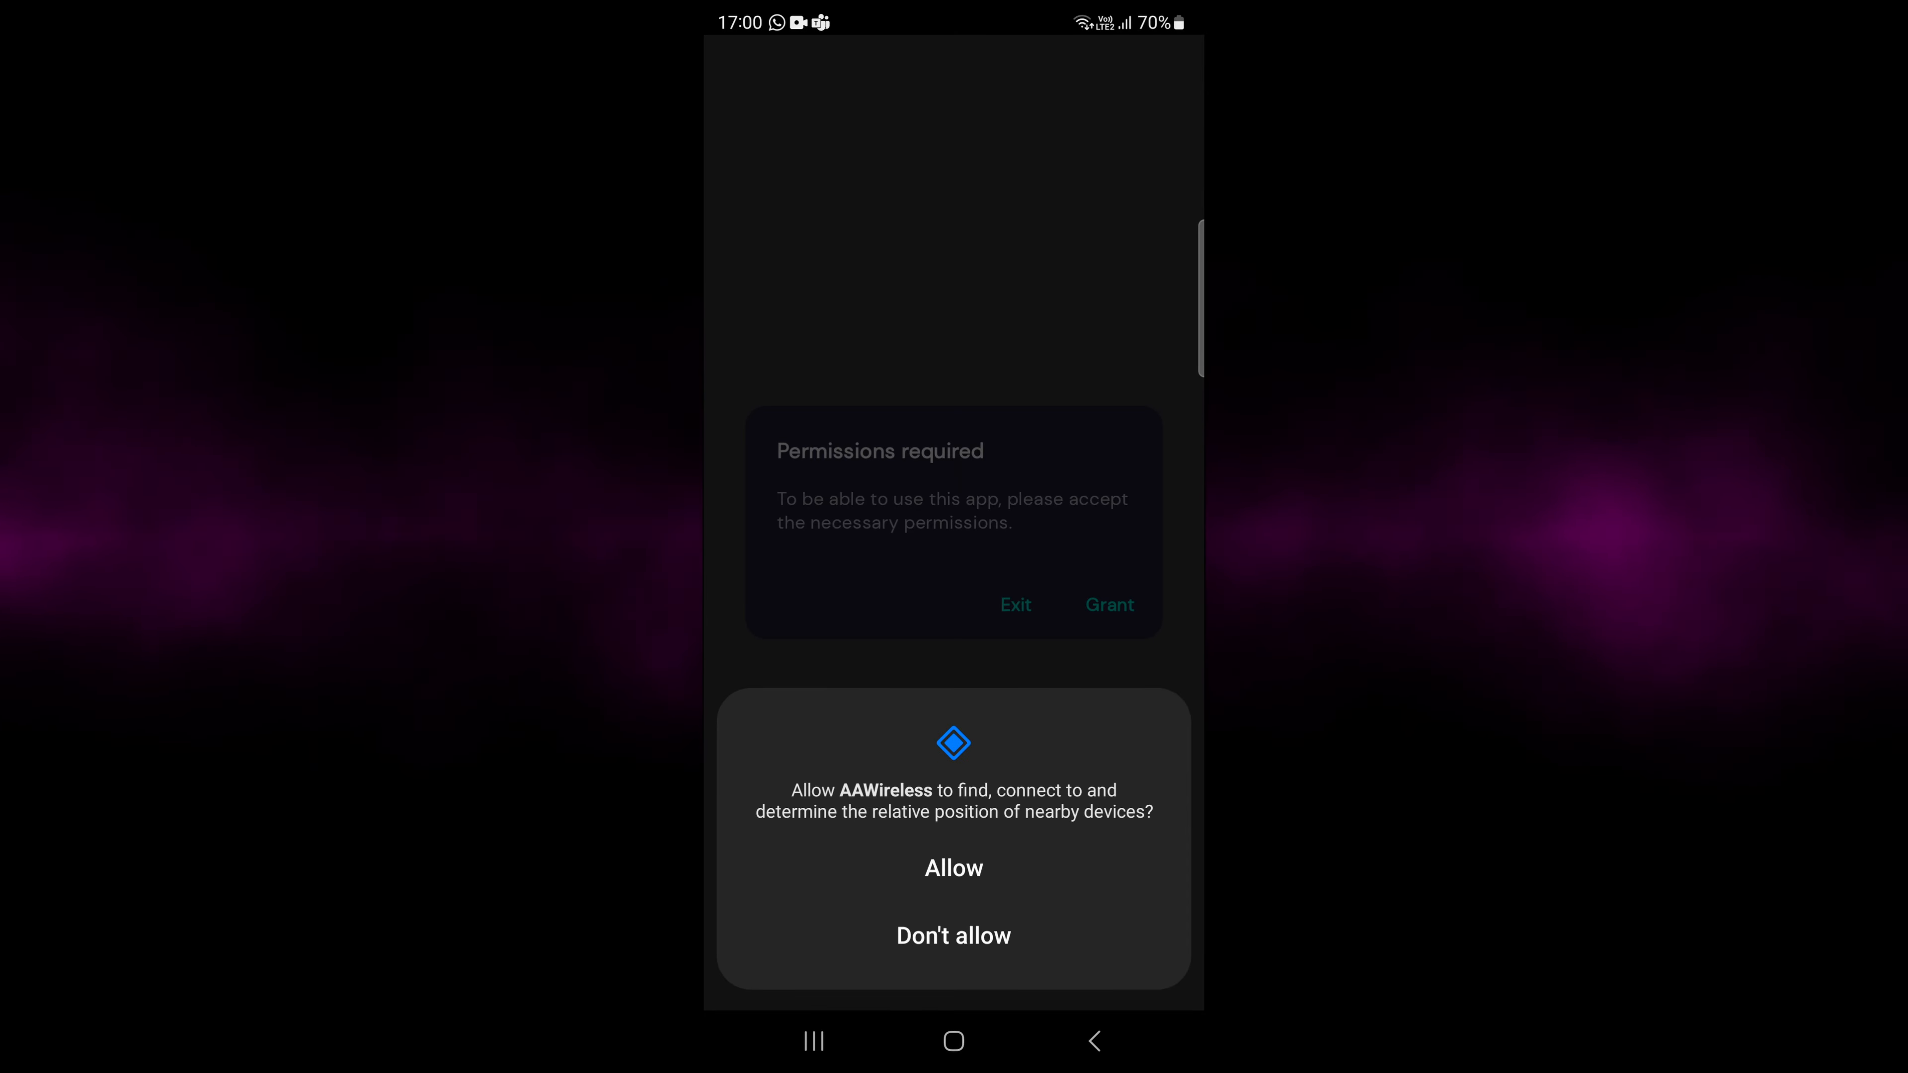
left_click(954, 869)
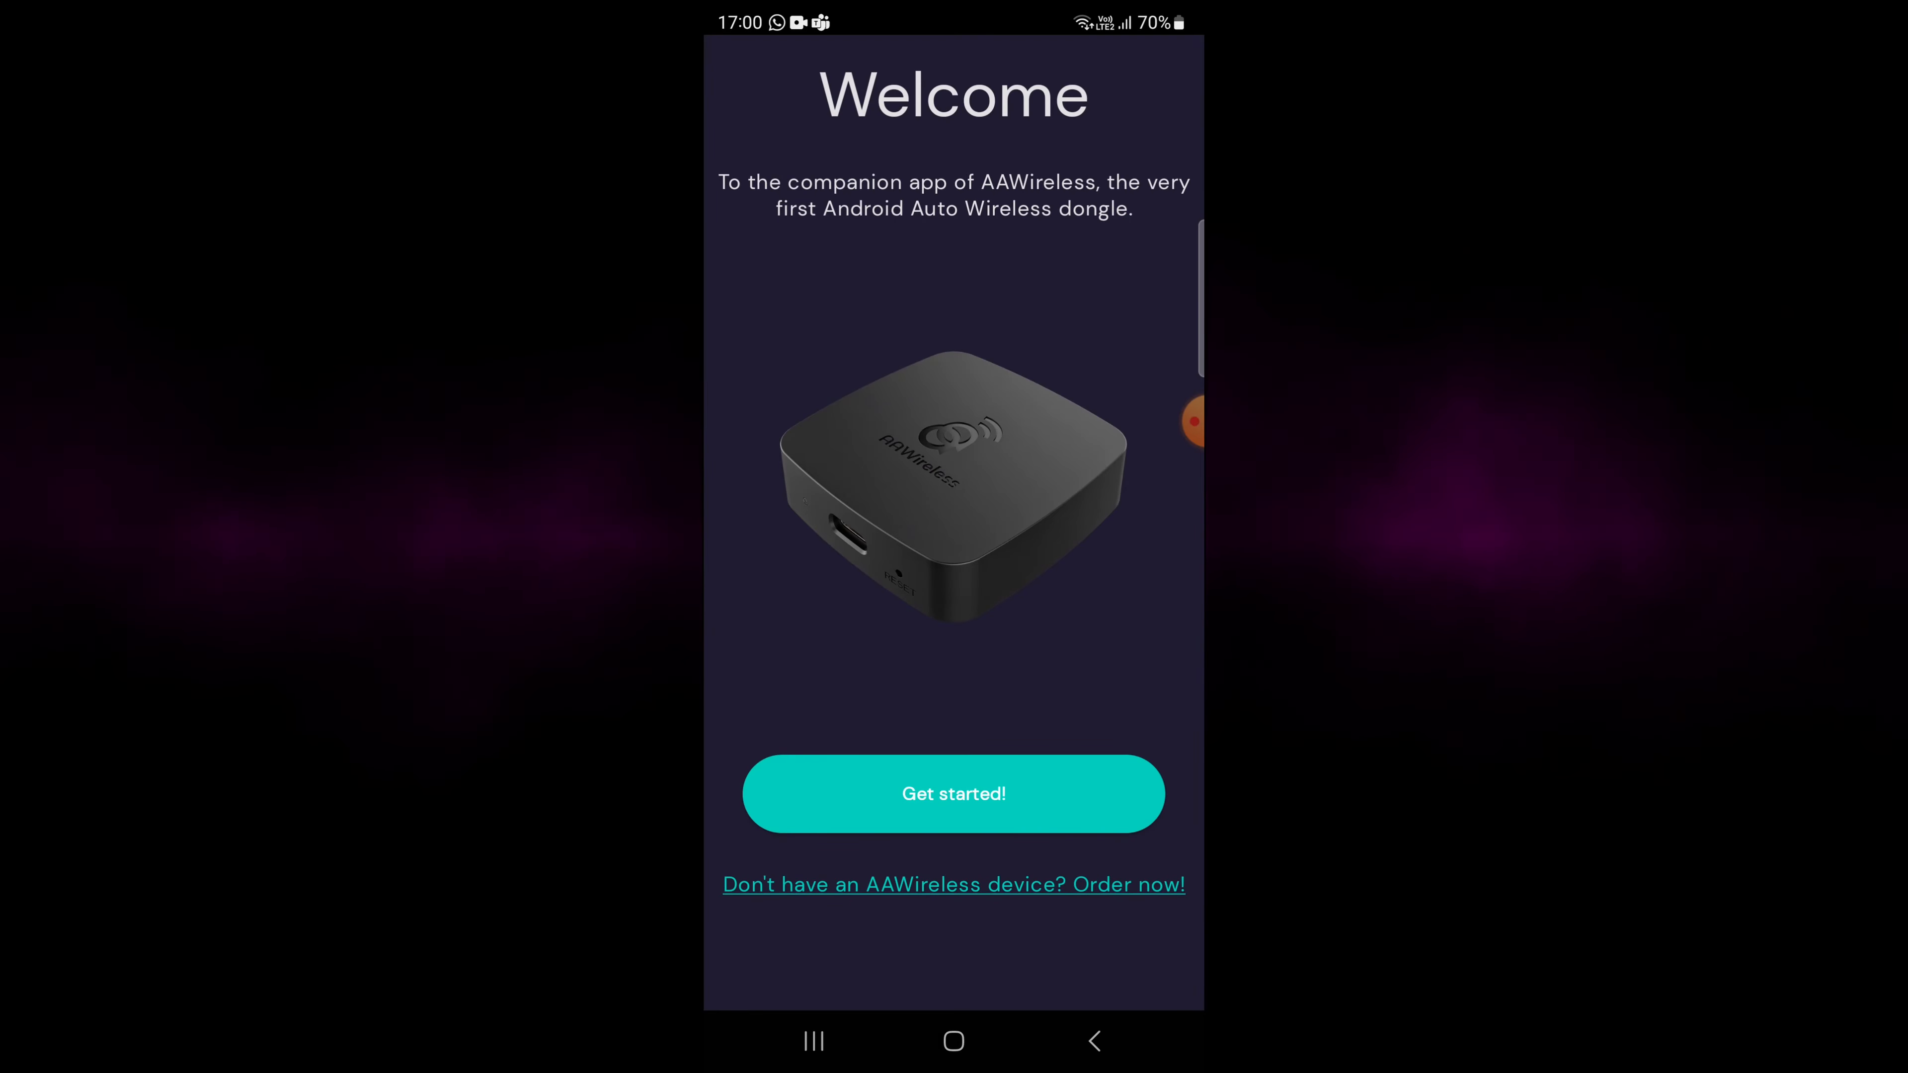
left_click(954, 794)
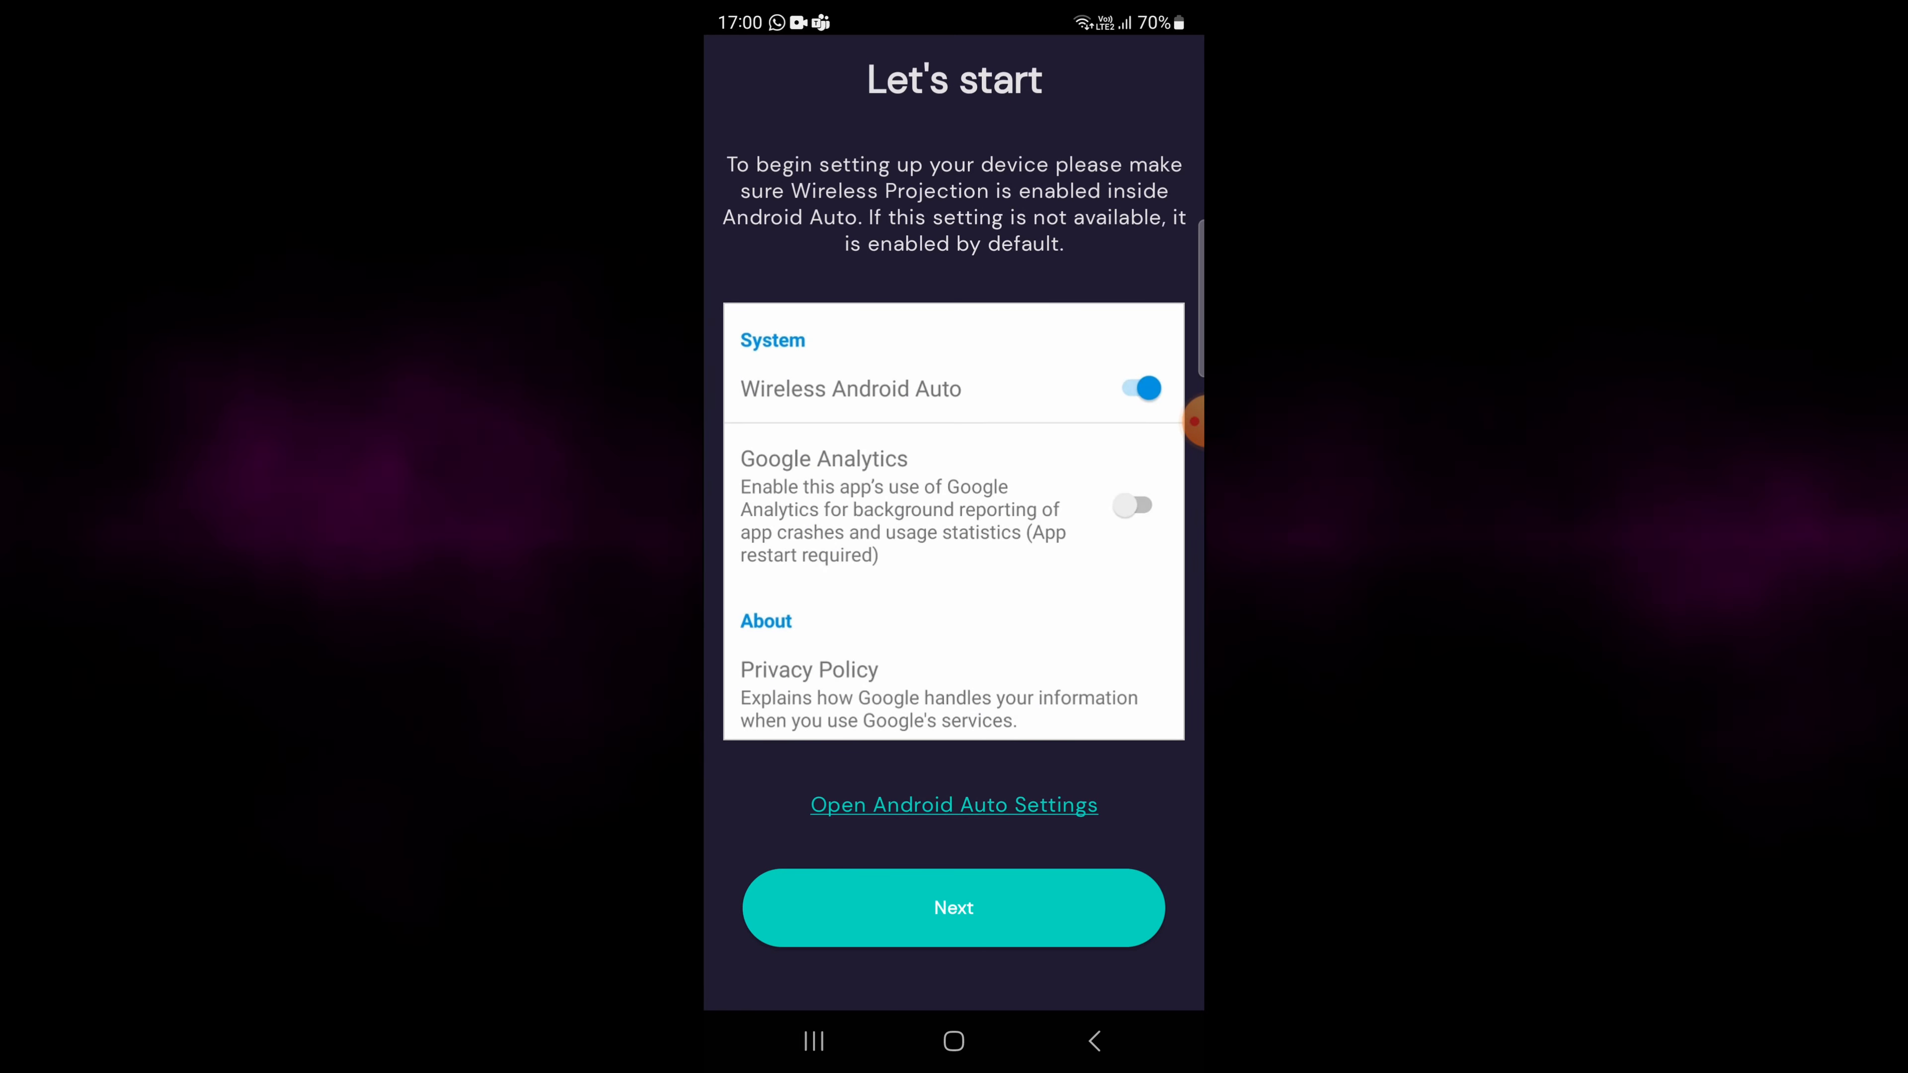
left_click(954, 908)
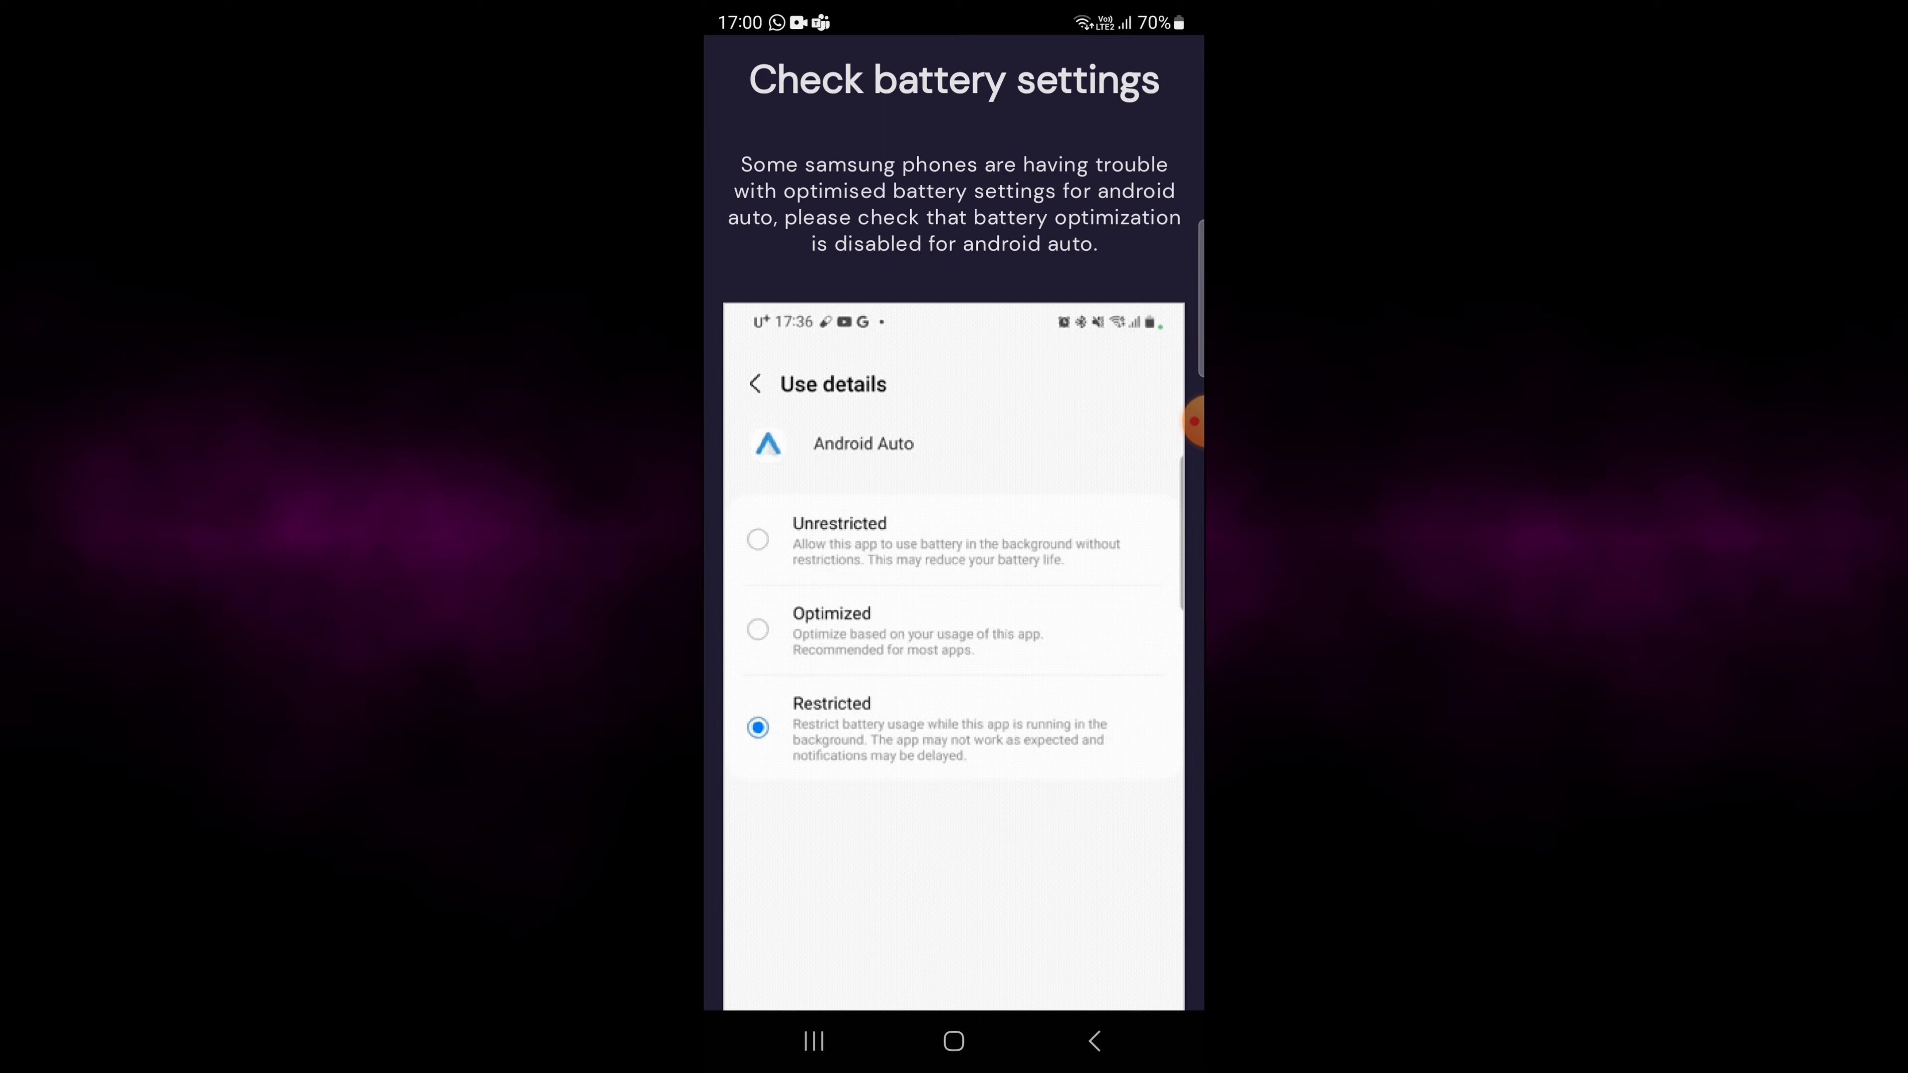
left_click(756, 384)
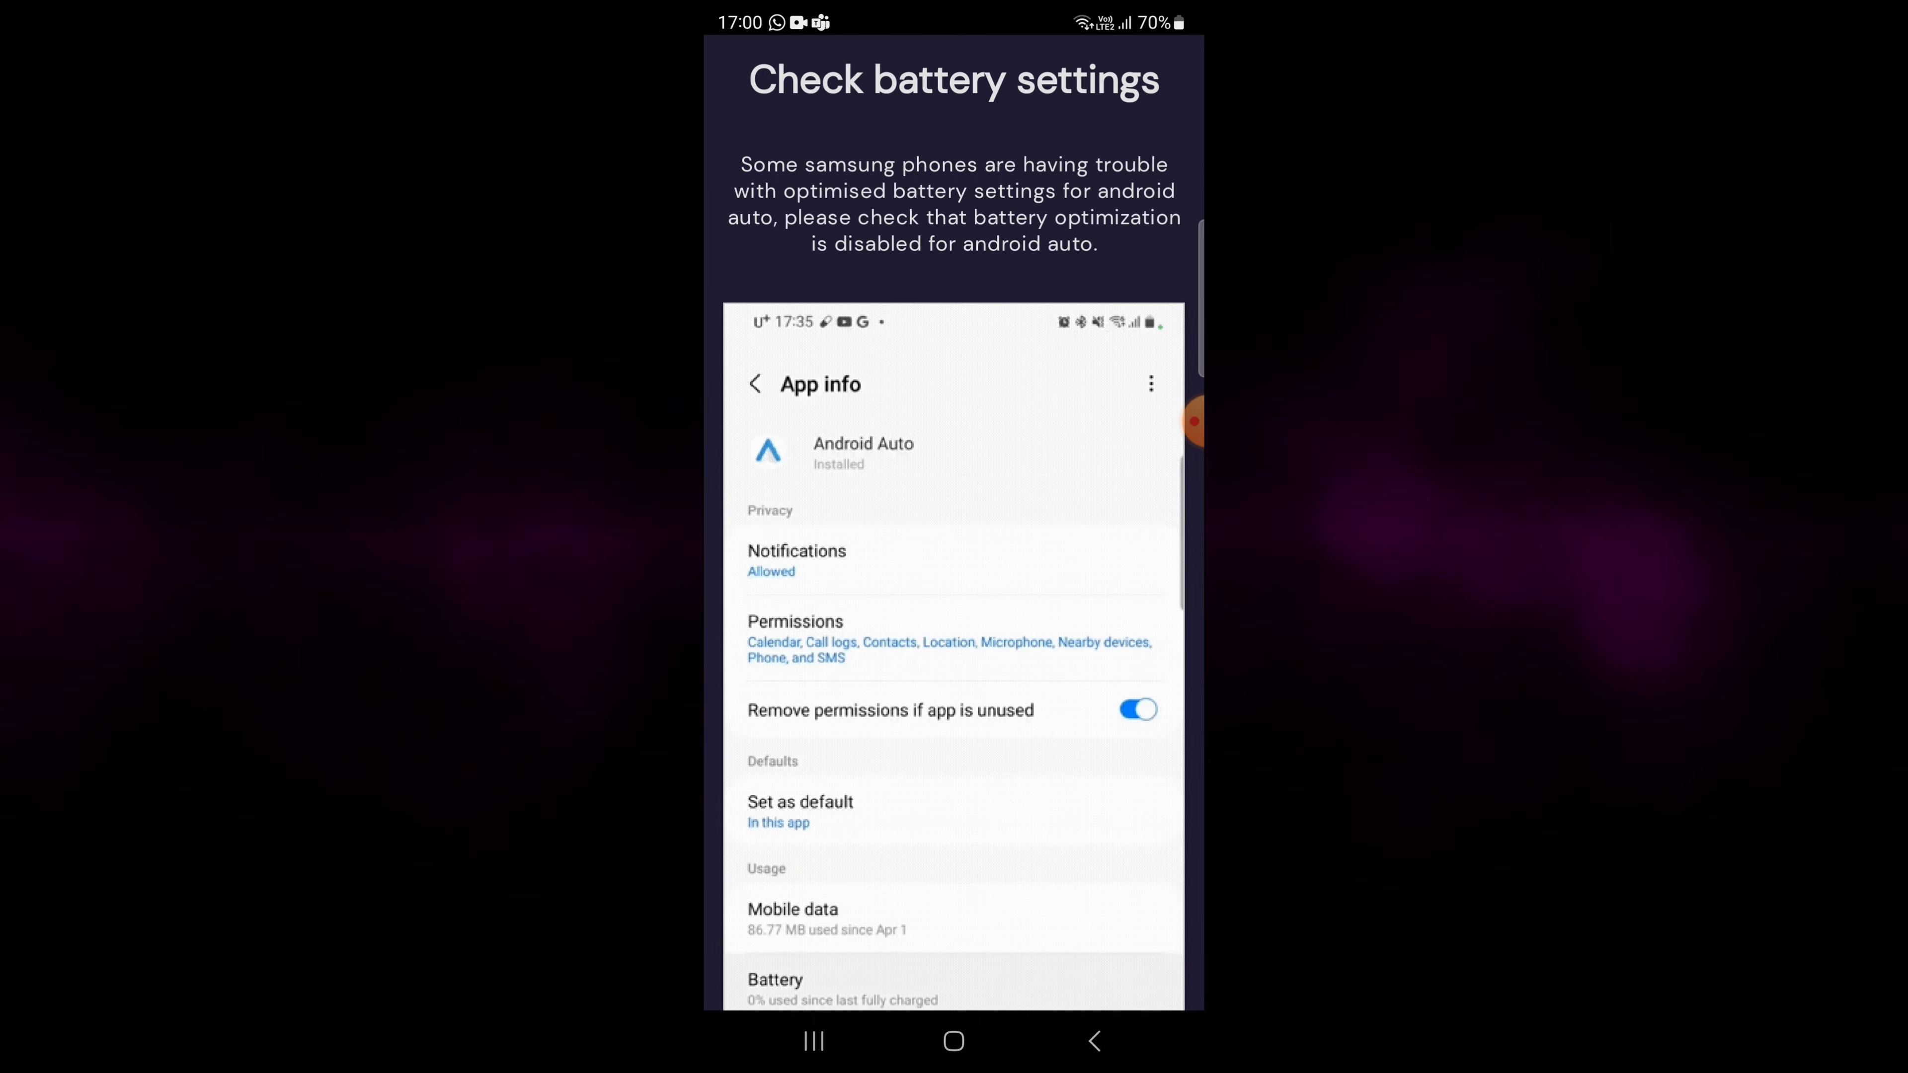
left_click(776, 980)
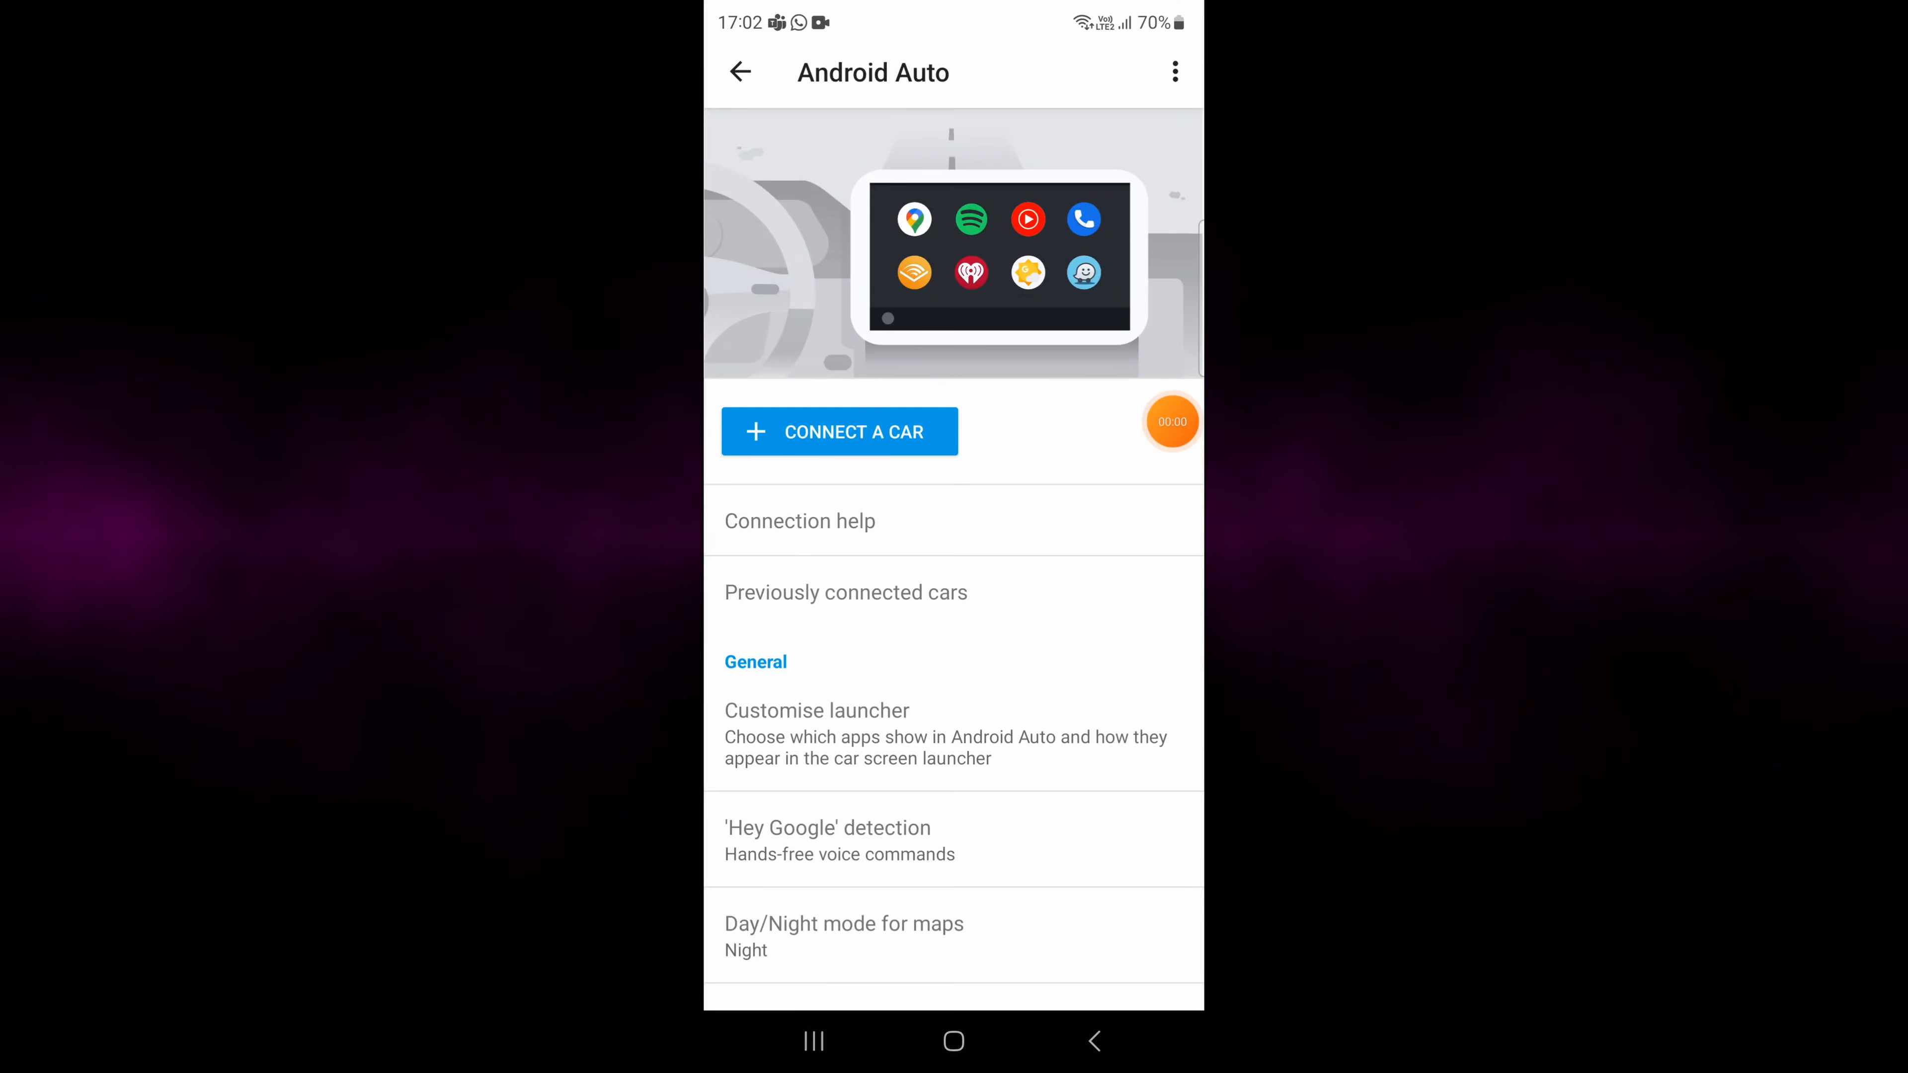
Scroll Android Auto settings down to confirm the Wireless Android Auto toggle is on.
scroll("down", 3)
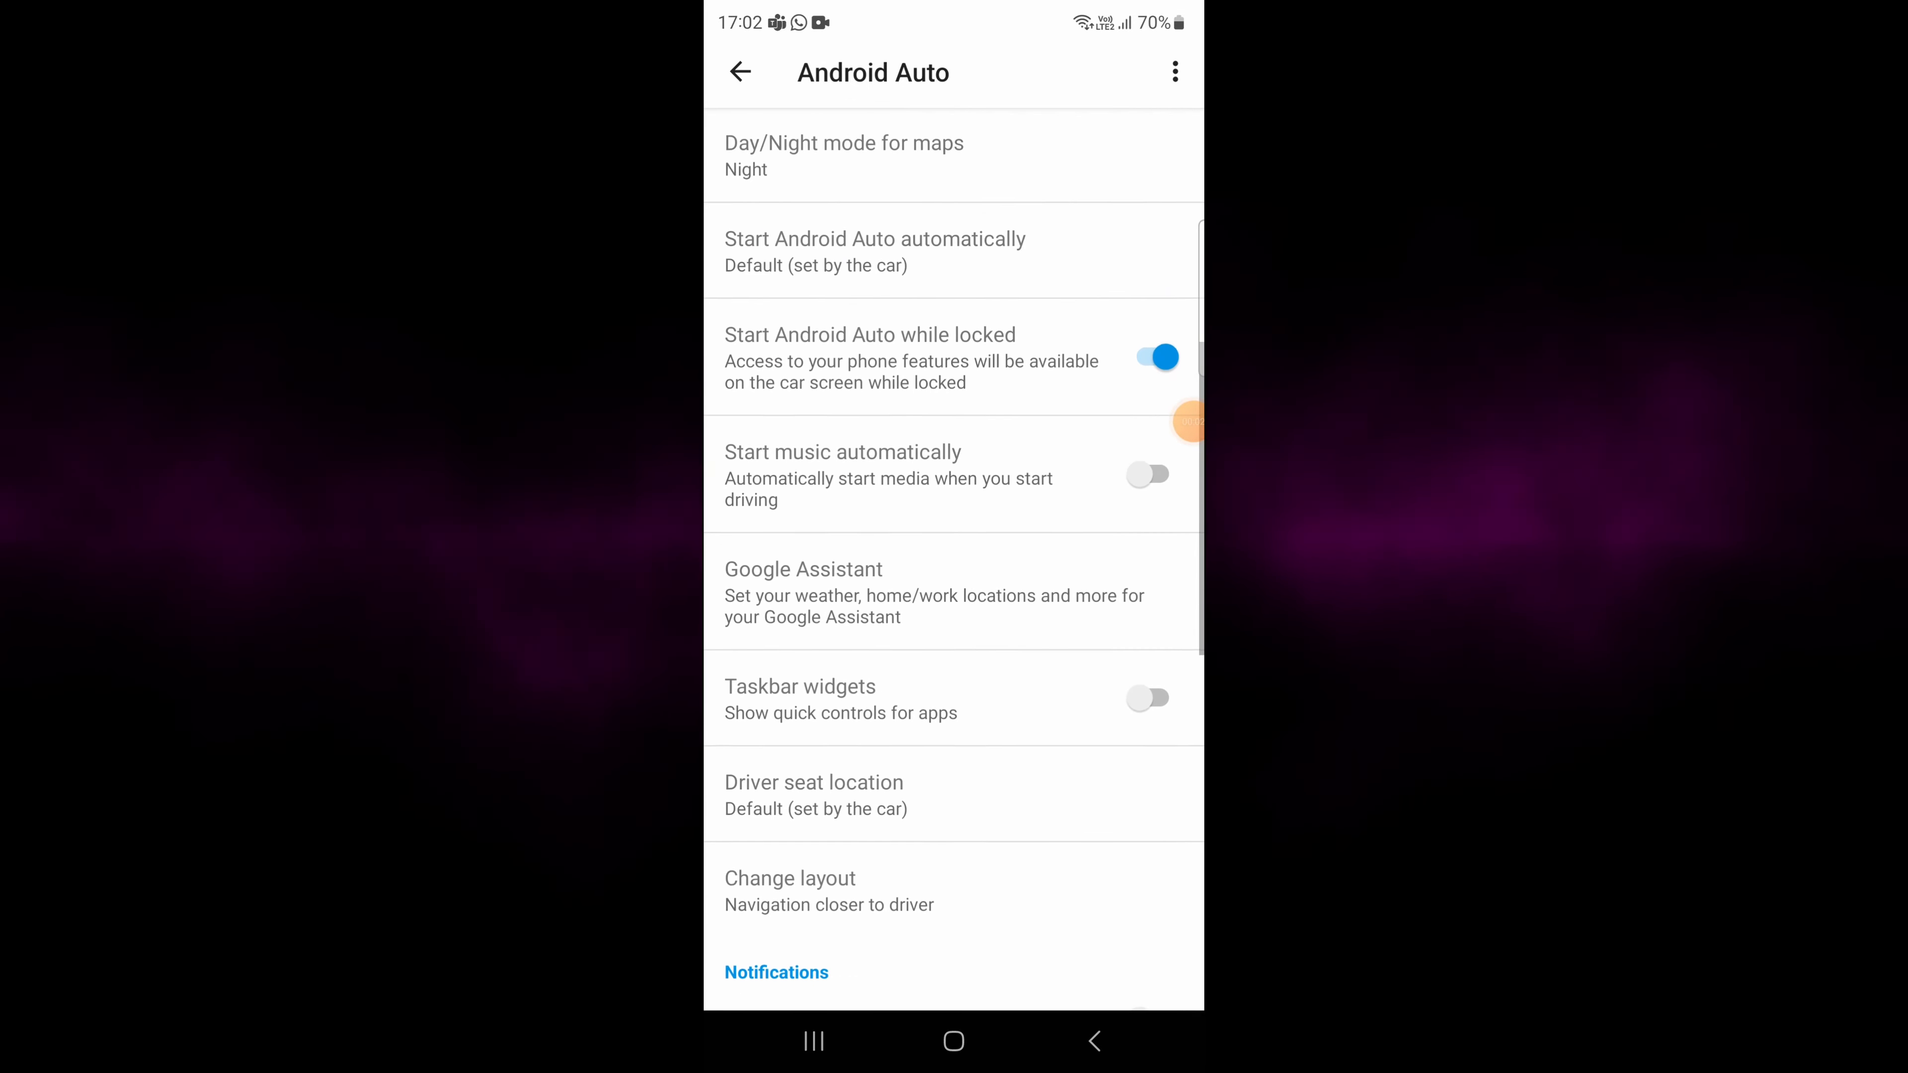
scroll("down", 3)
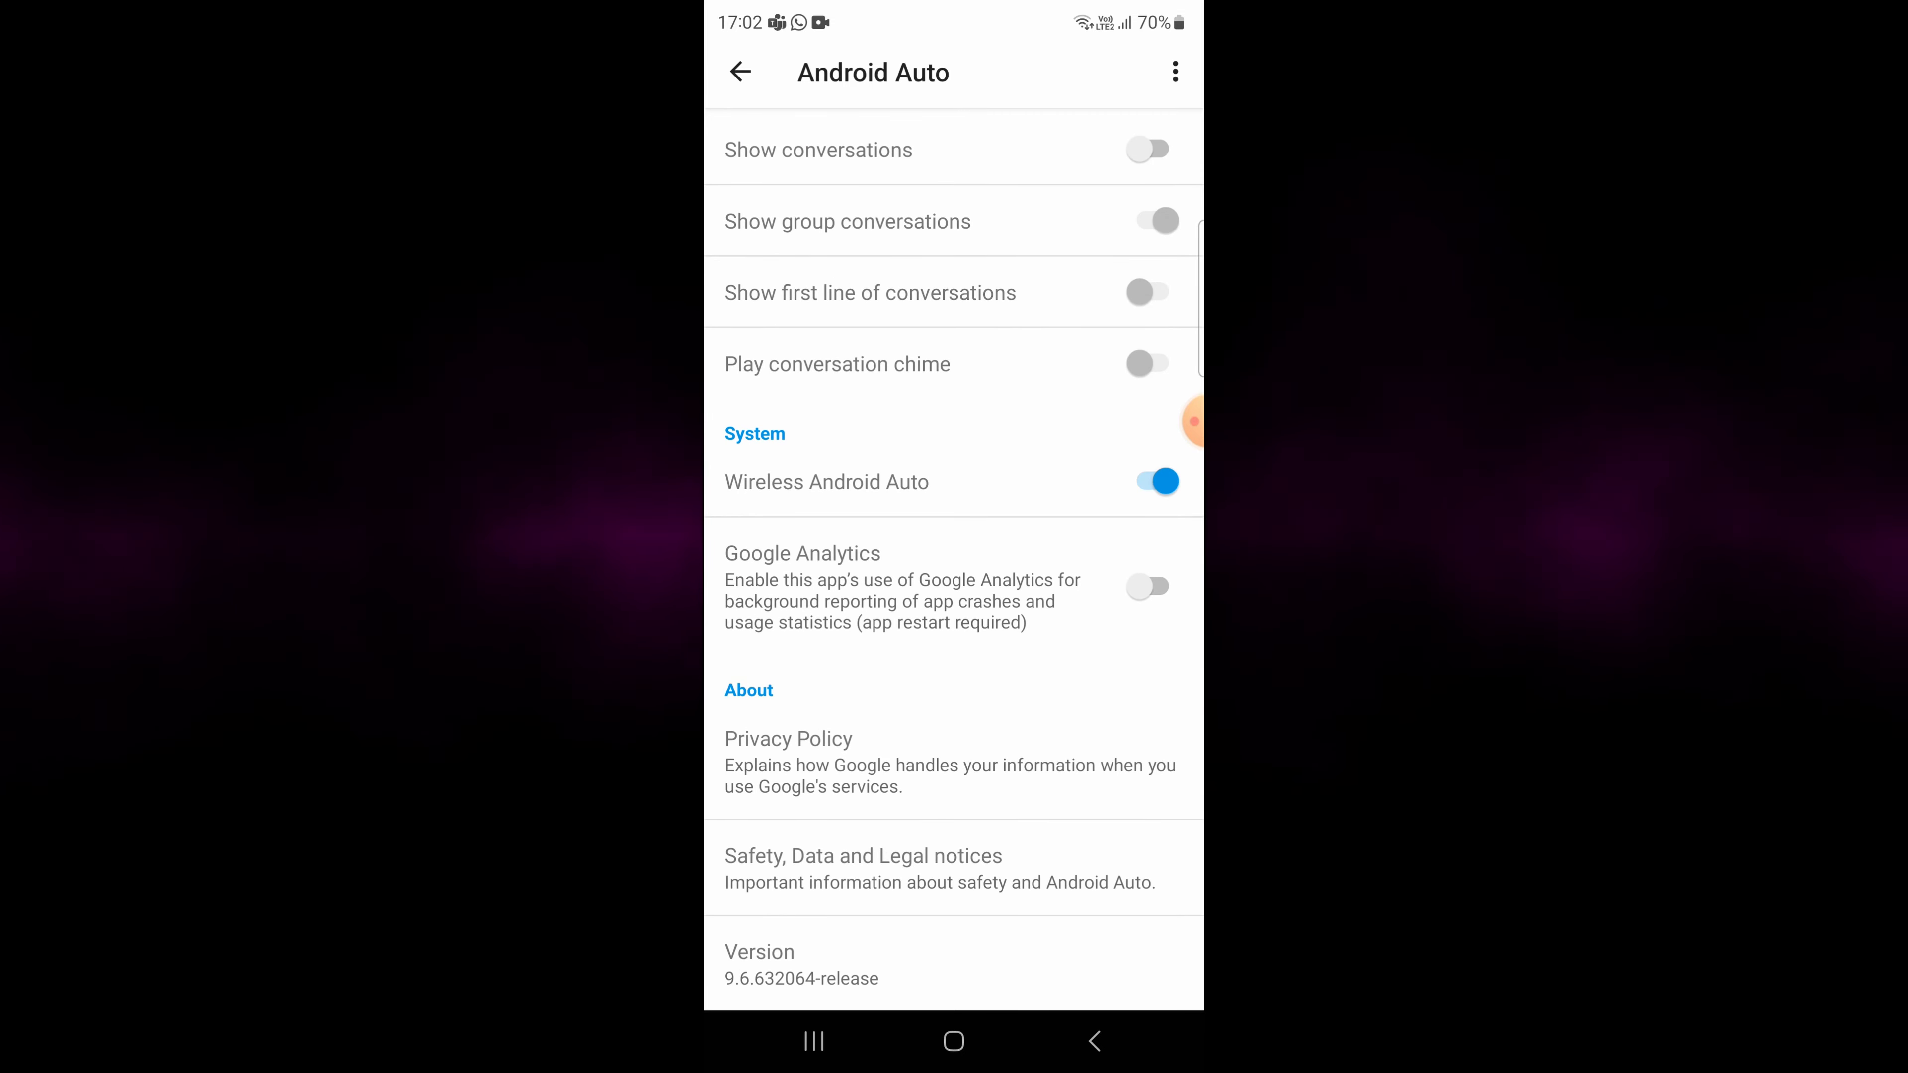
scroll("down", 3)
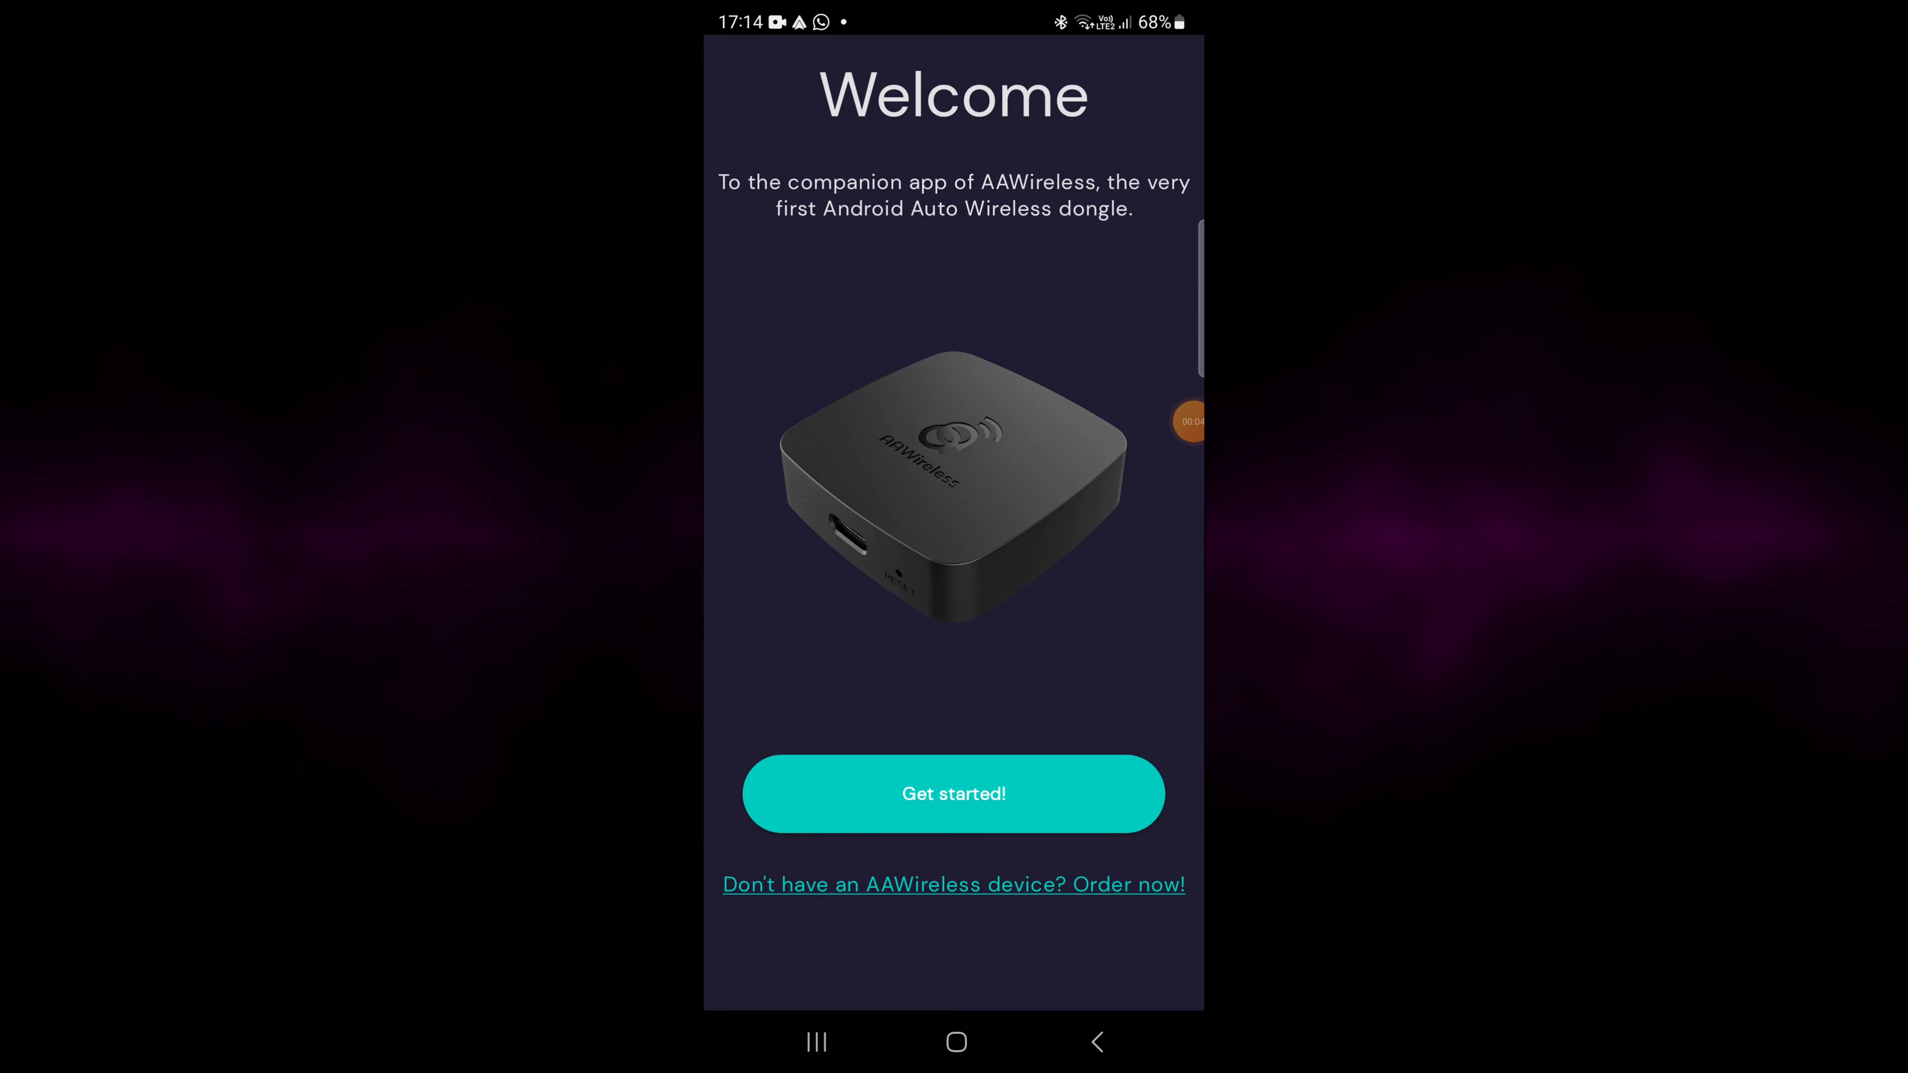
Restart setup, confirm the car is started and phone is on USB, skipping the launch timeout.
left_click(955, 793)
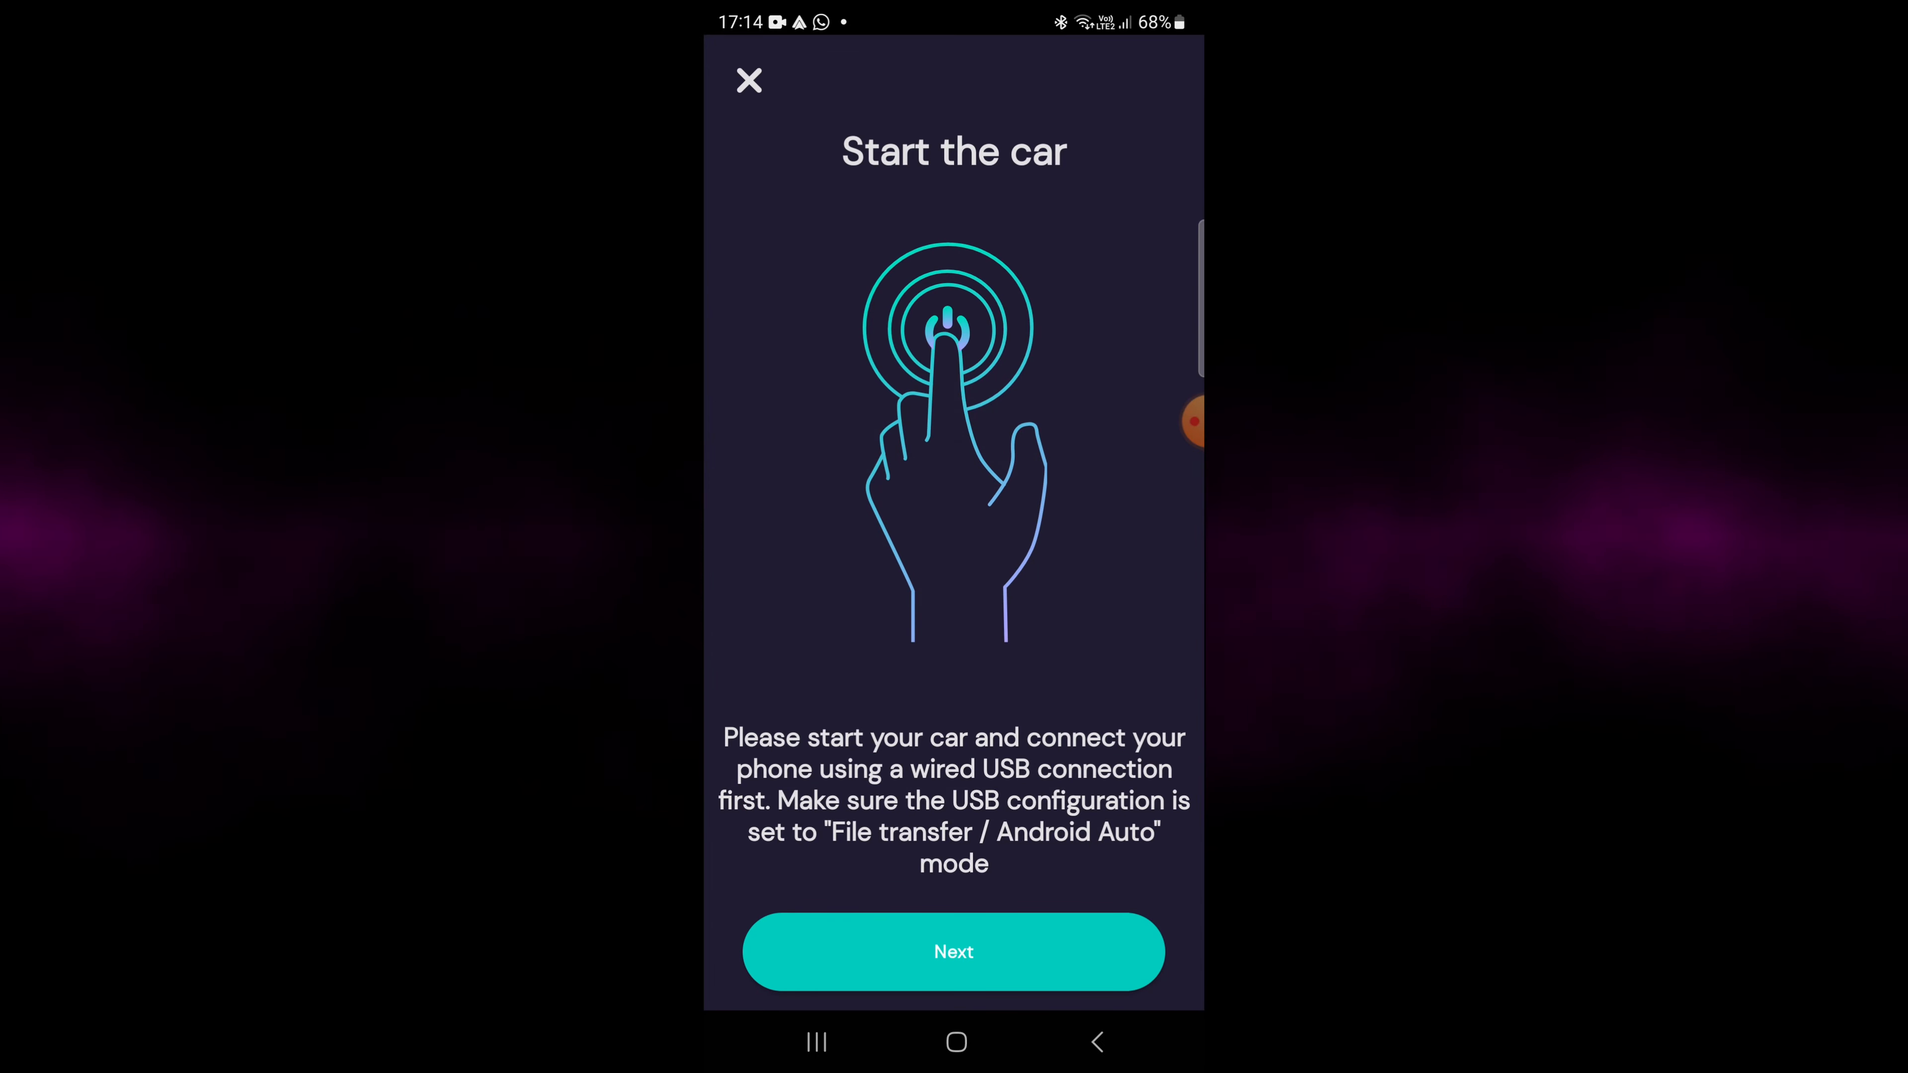
left_click(954, 952)
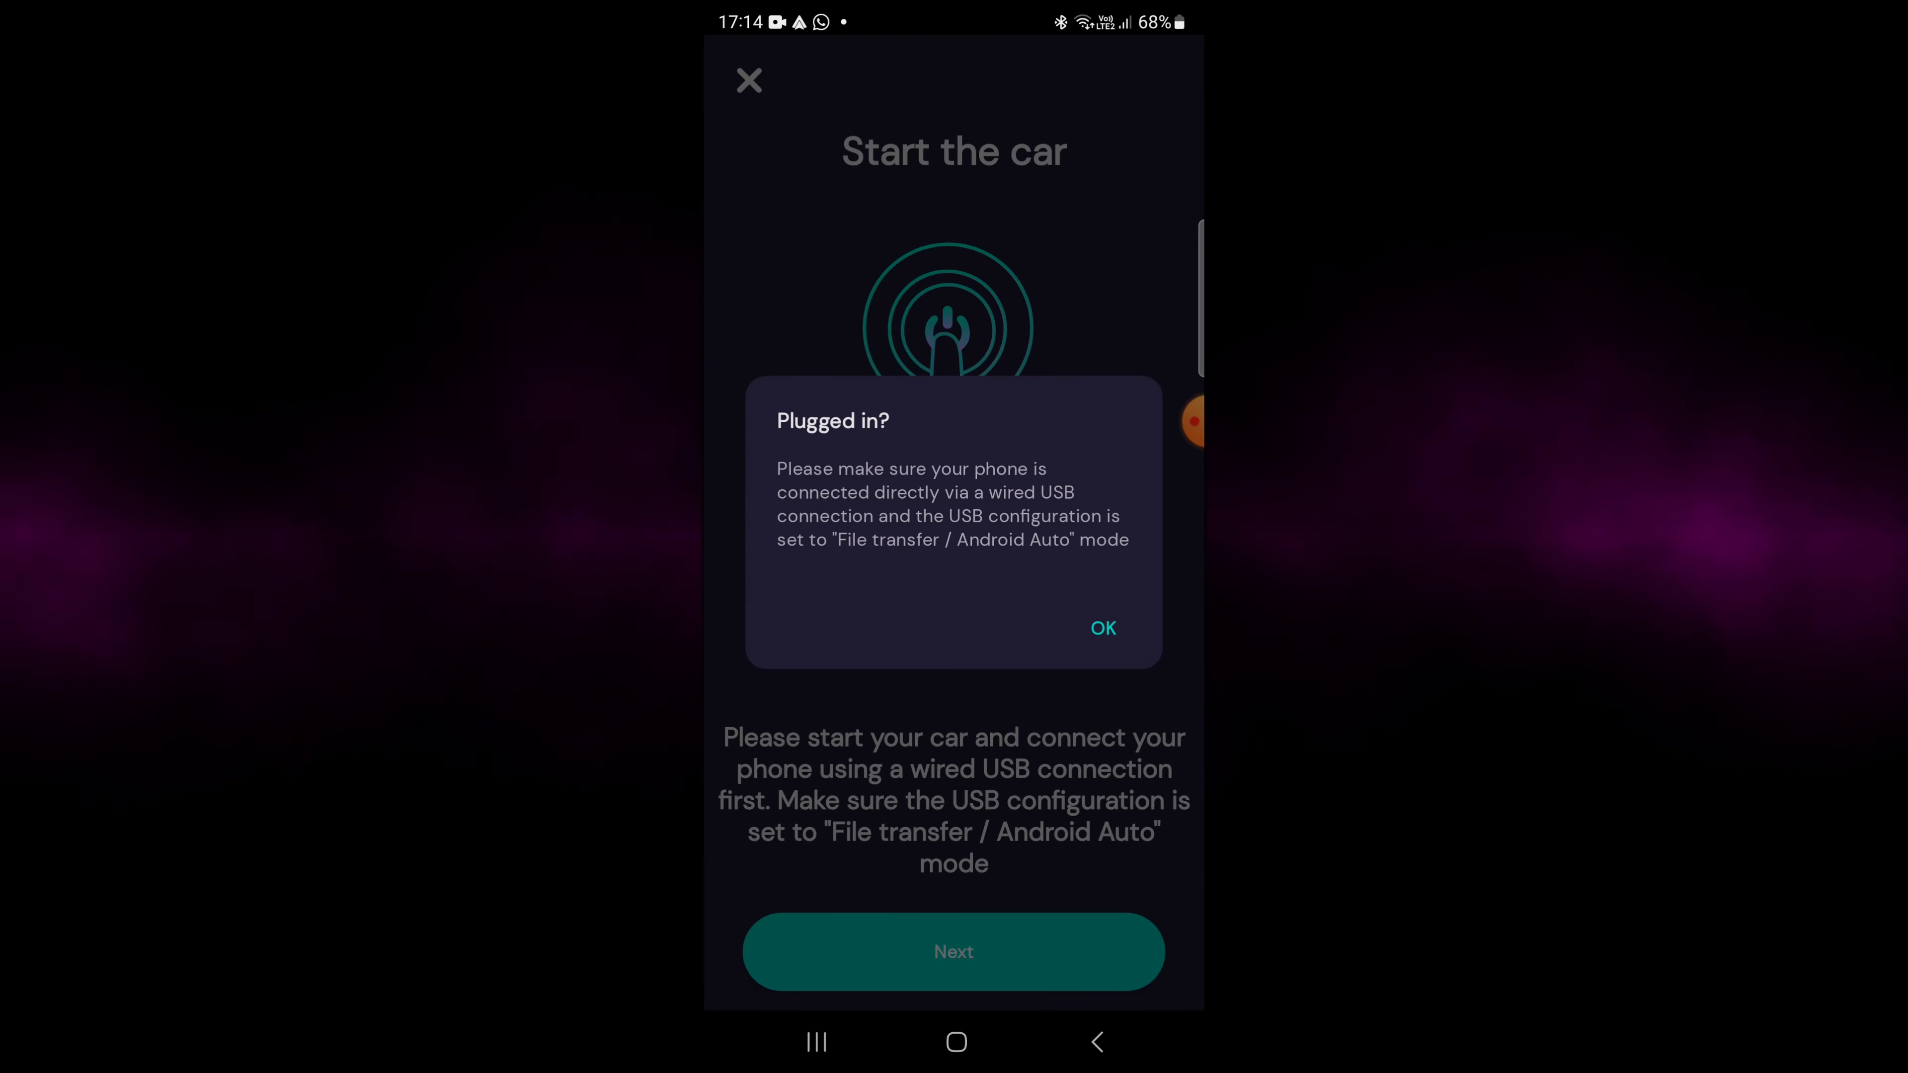
left_click(1103, 628)
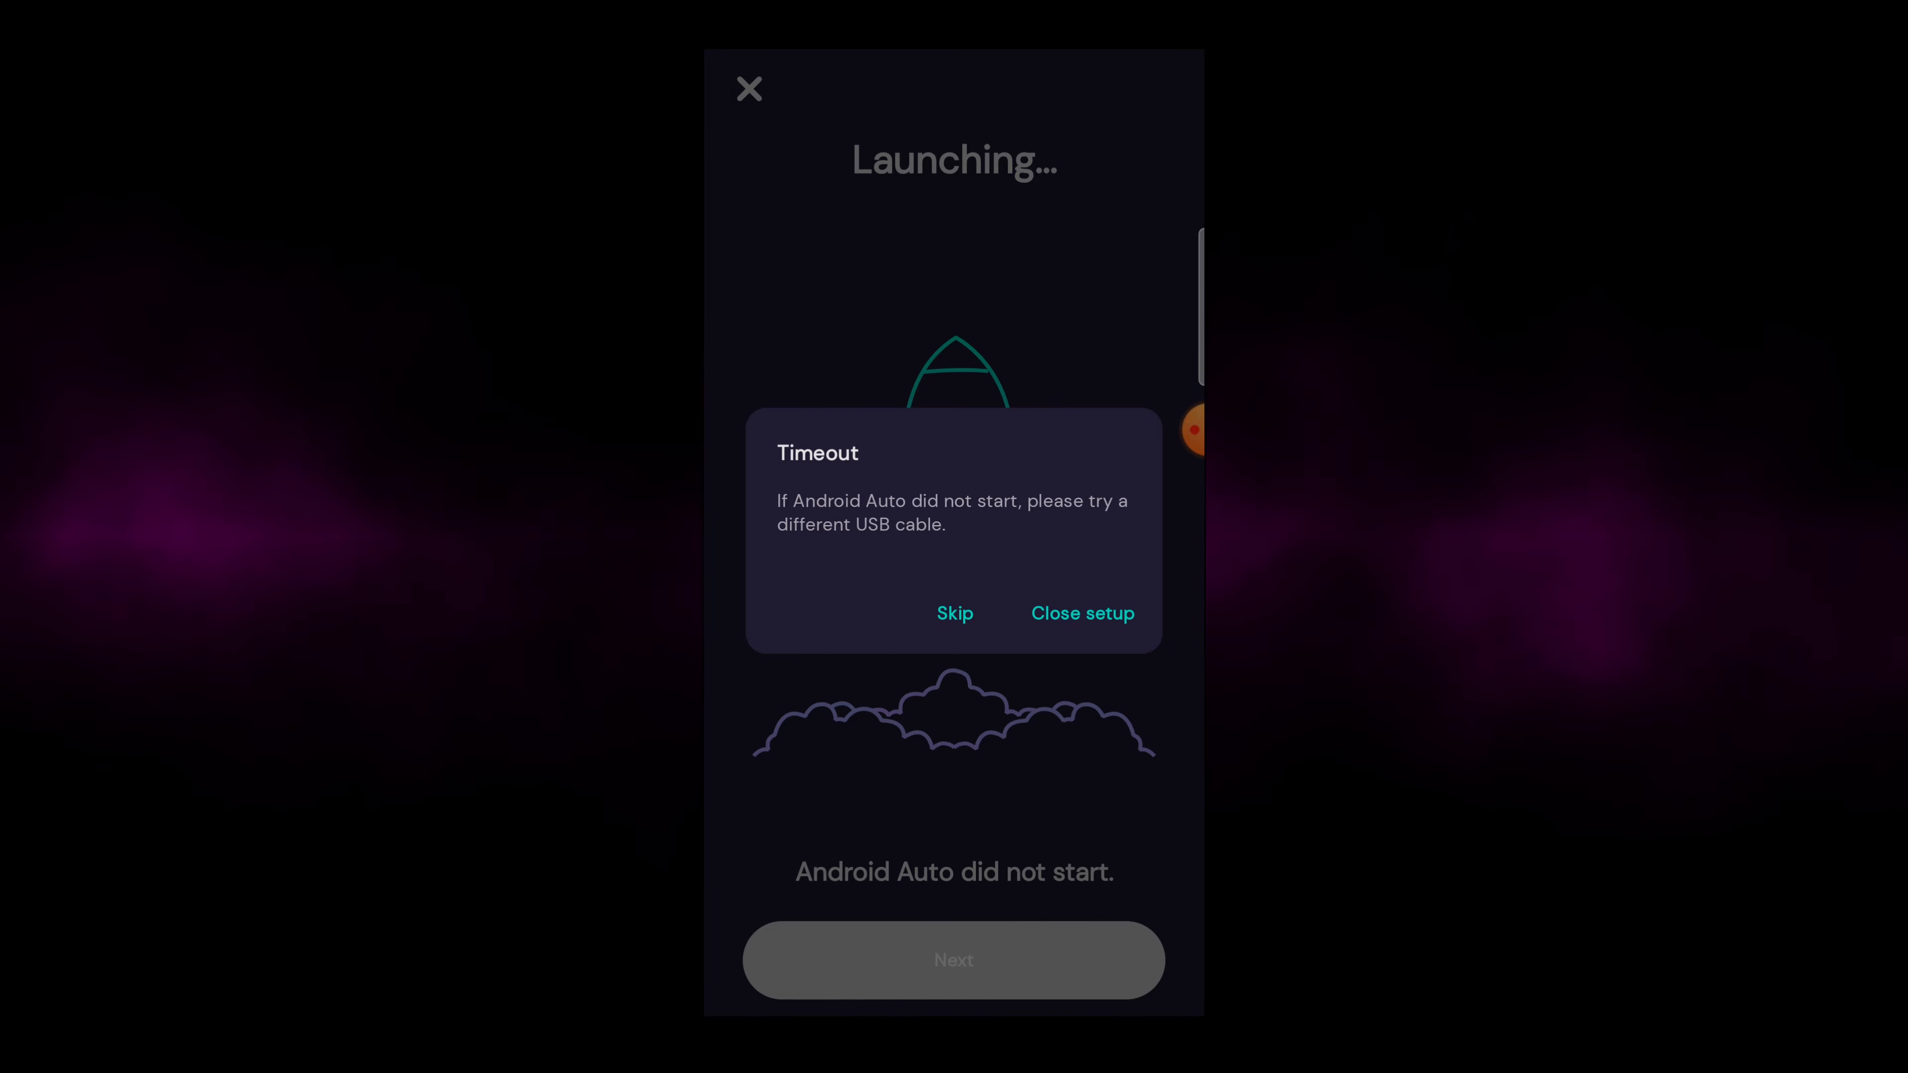
left_click(955, 613)
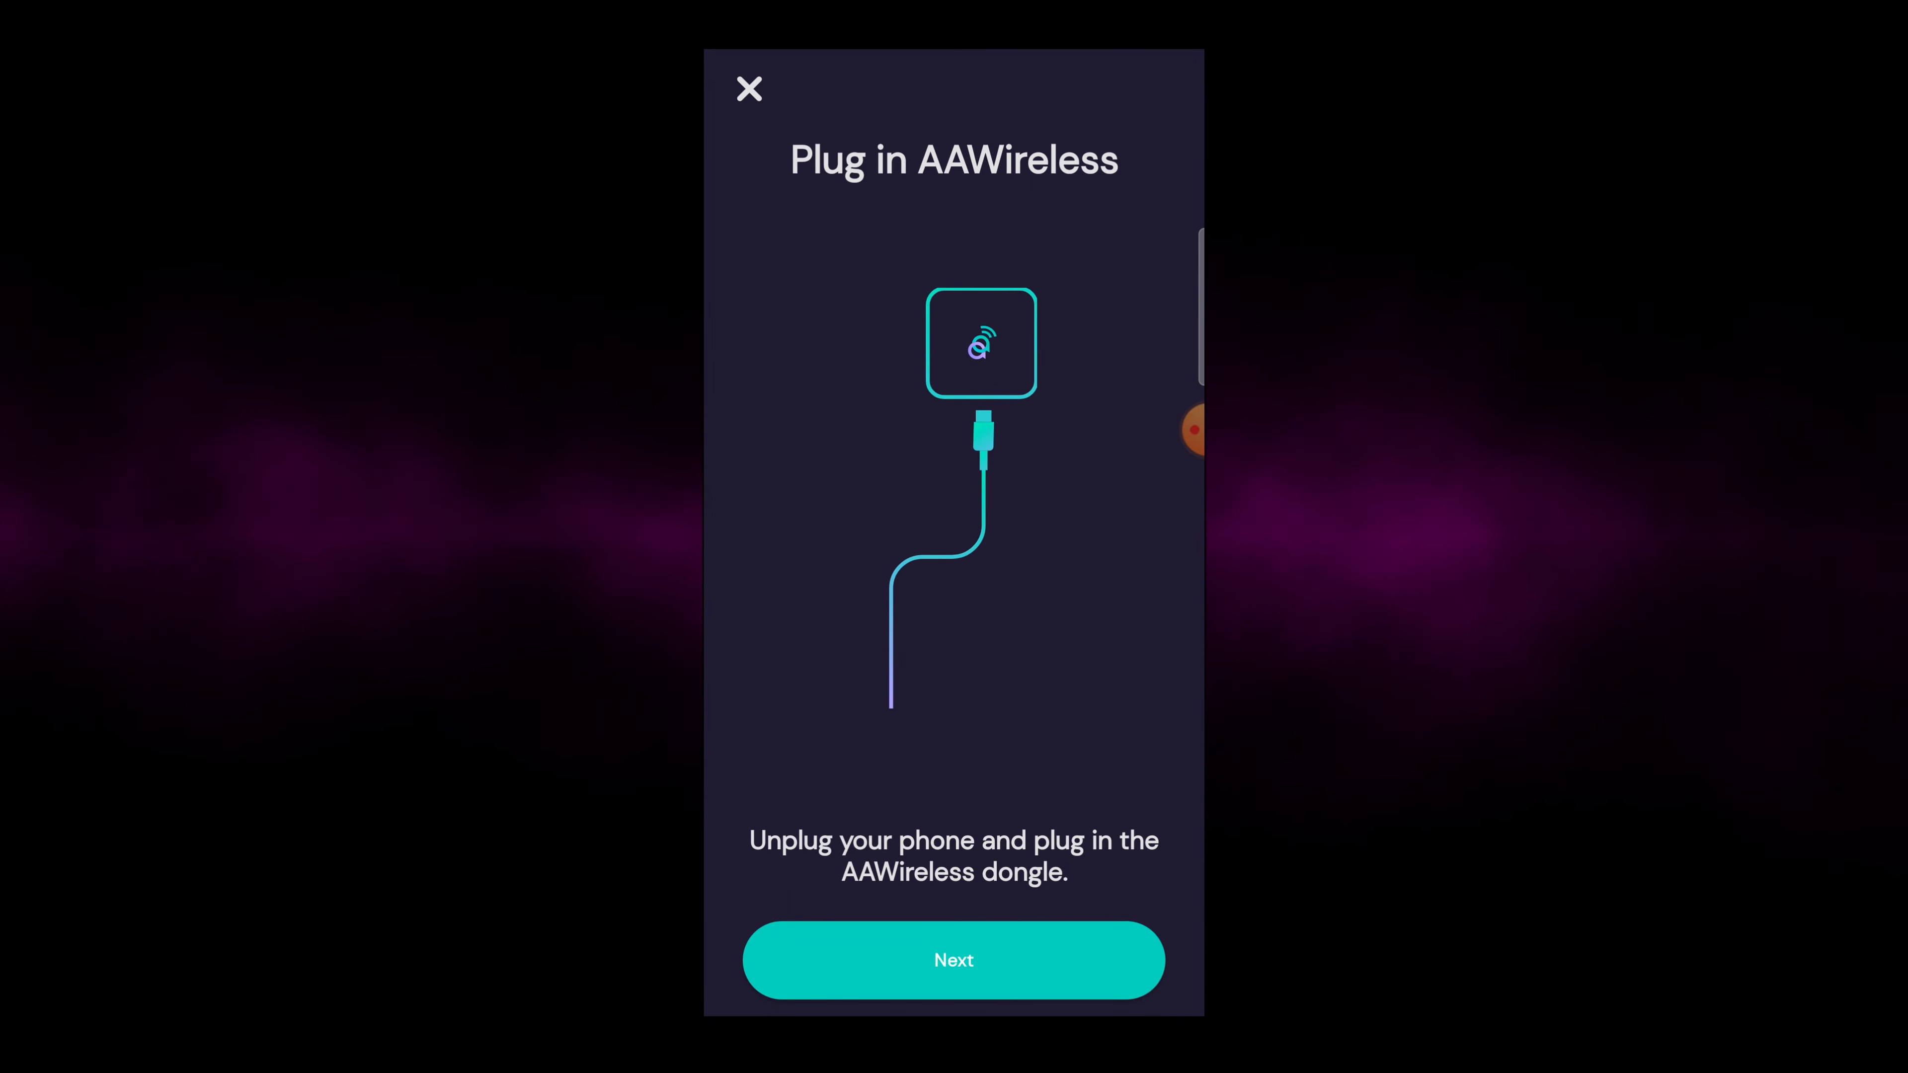
Confirm the dongle is plugged into the car and retry pairing with it.
left_click(955, 960)
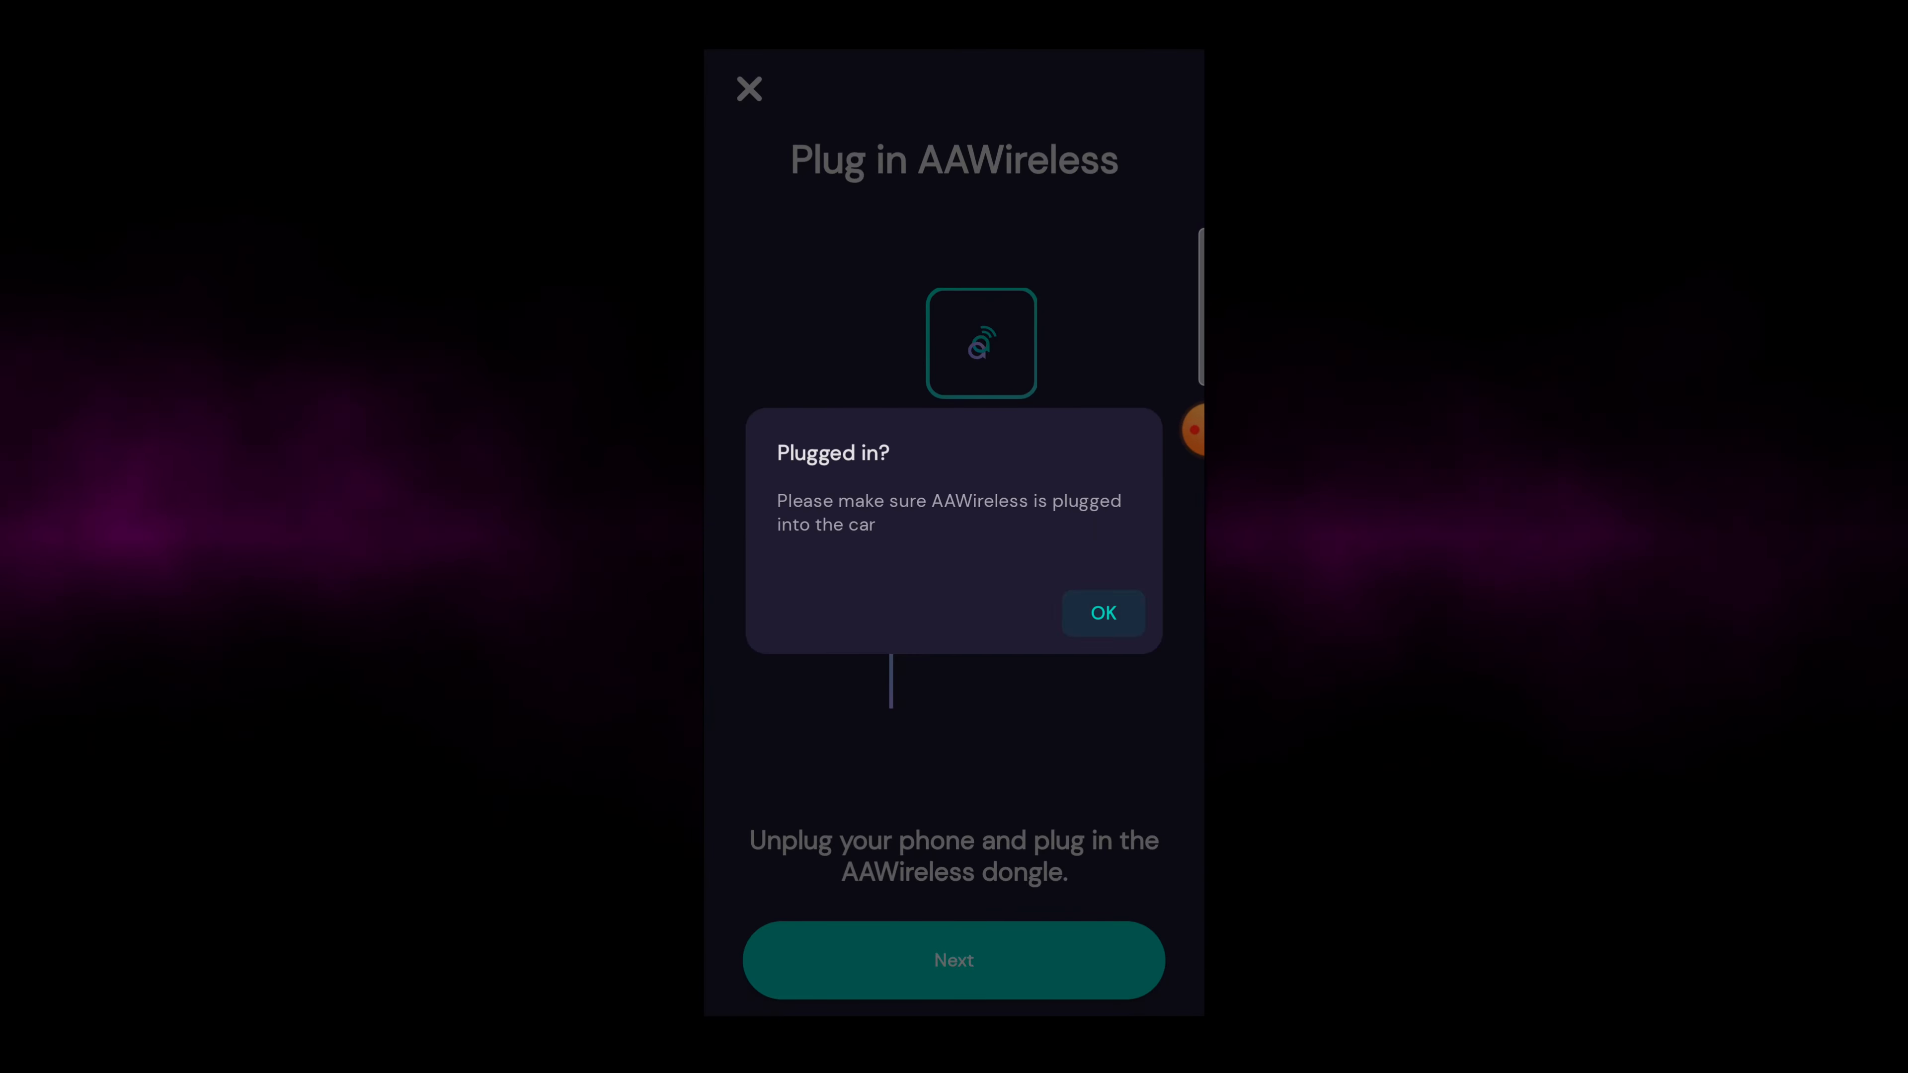
left_click(1104, 613)
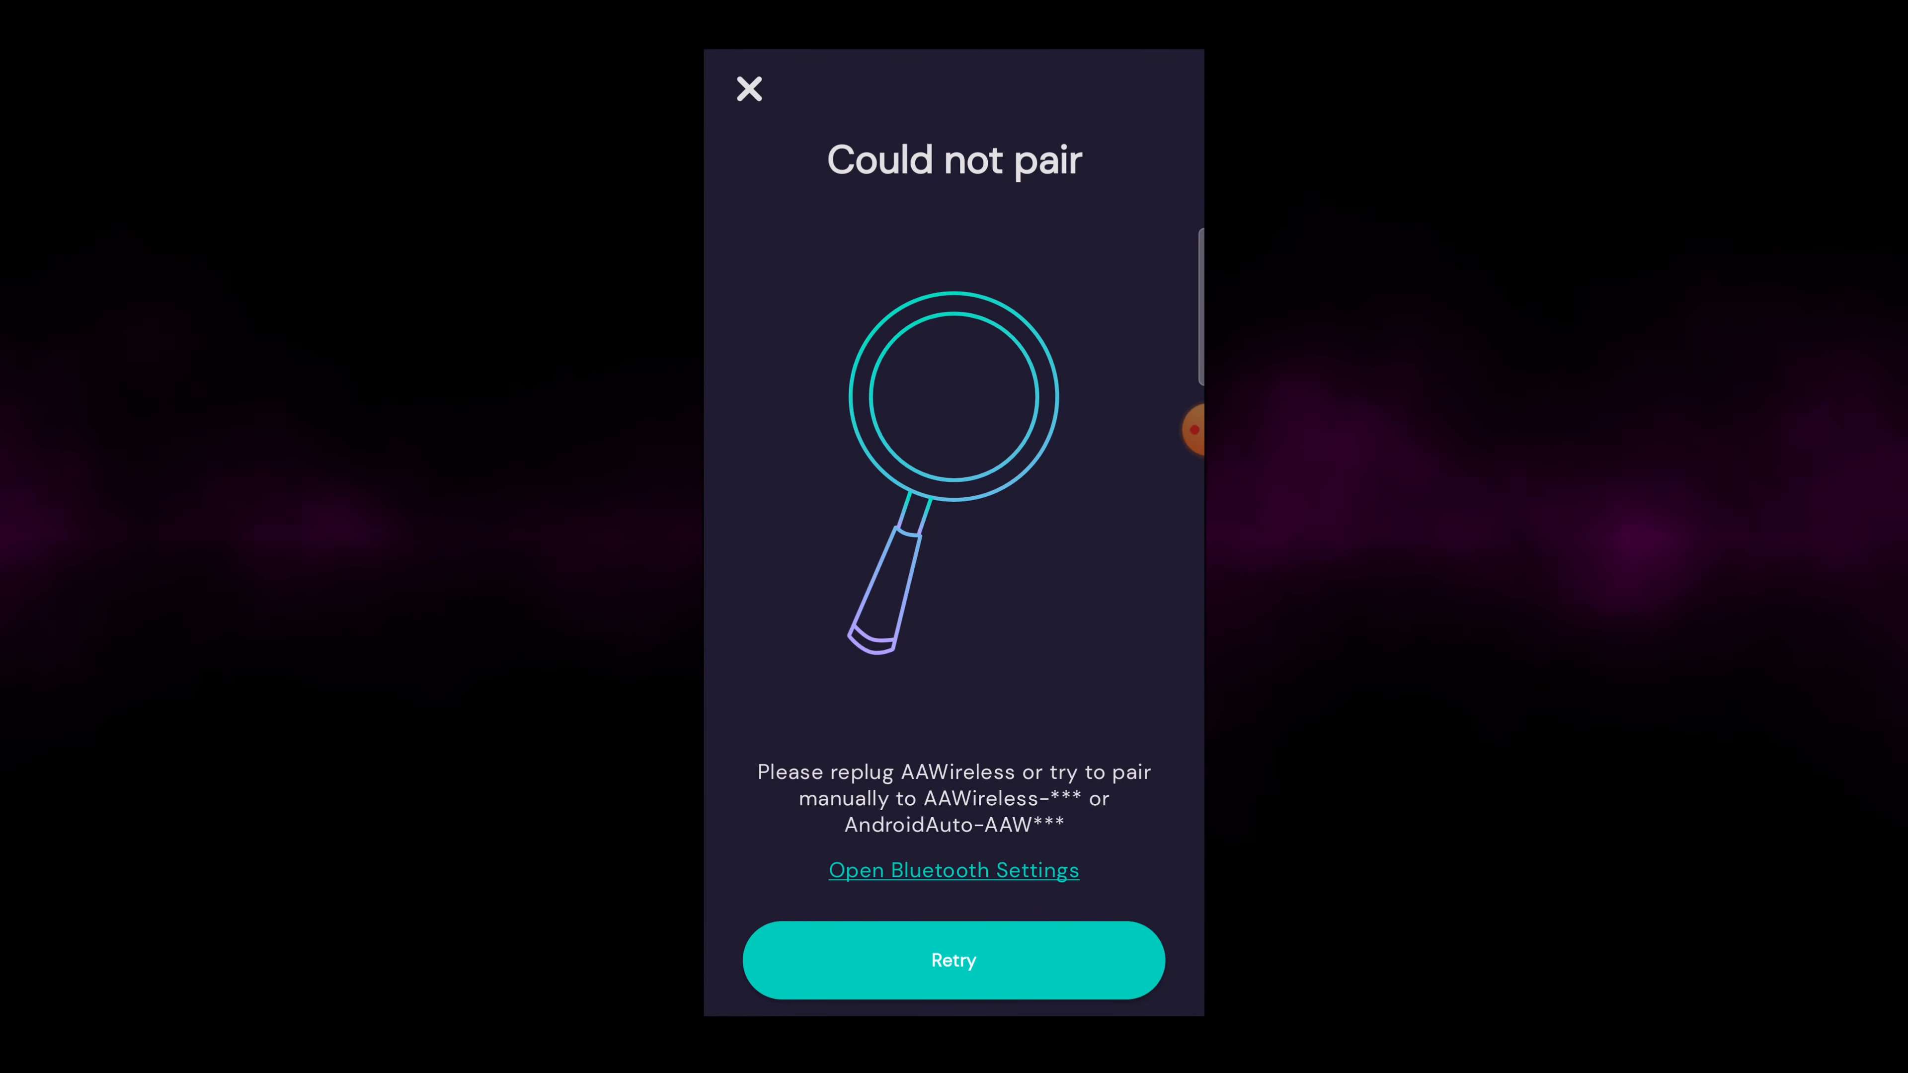
left_click(954, 960)
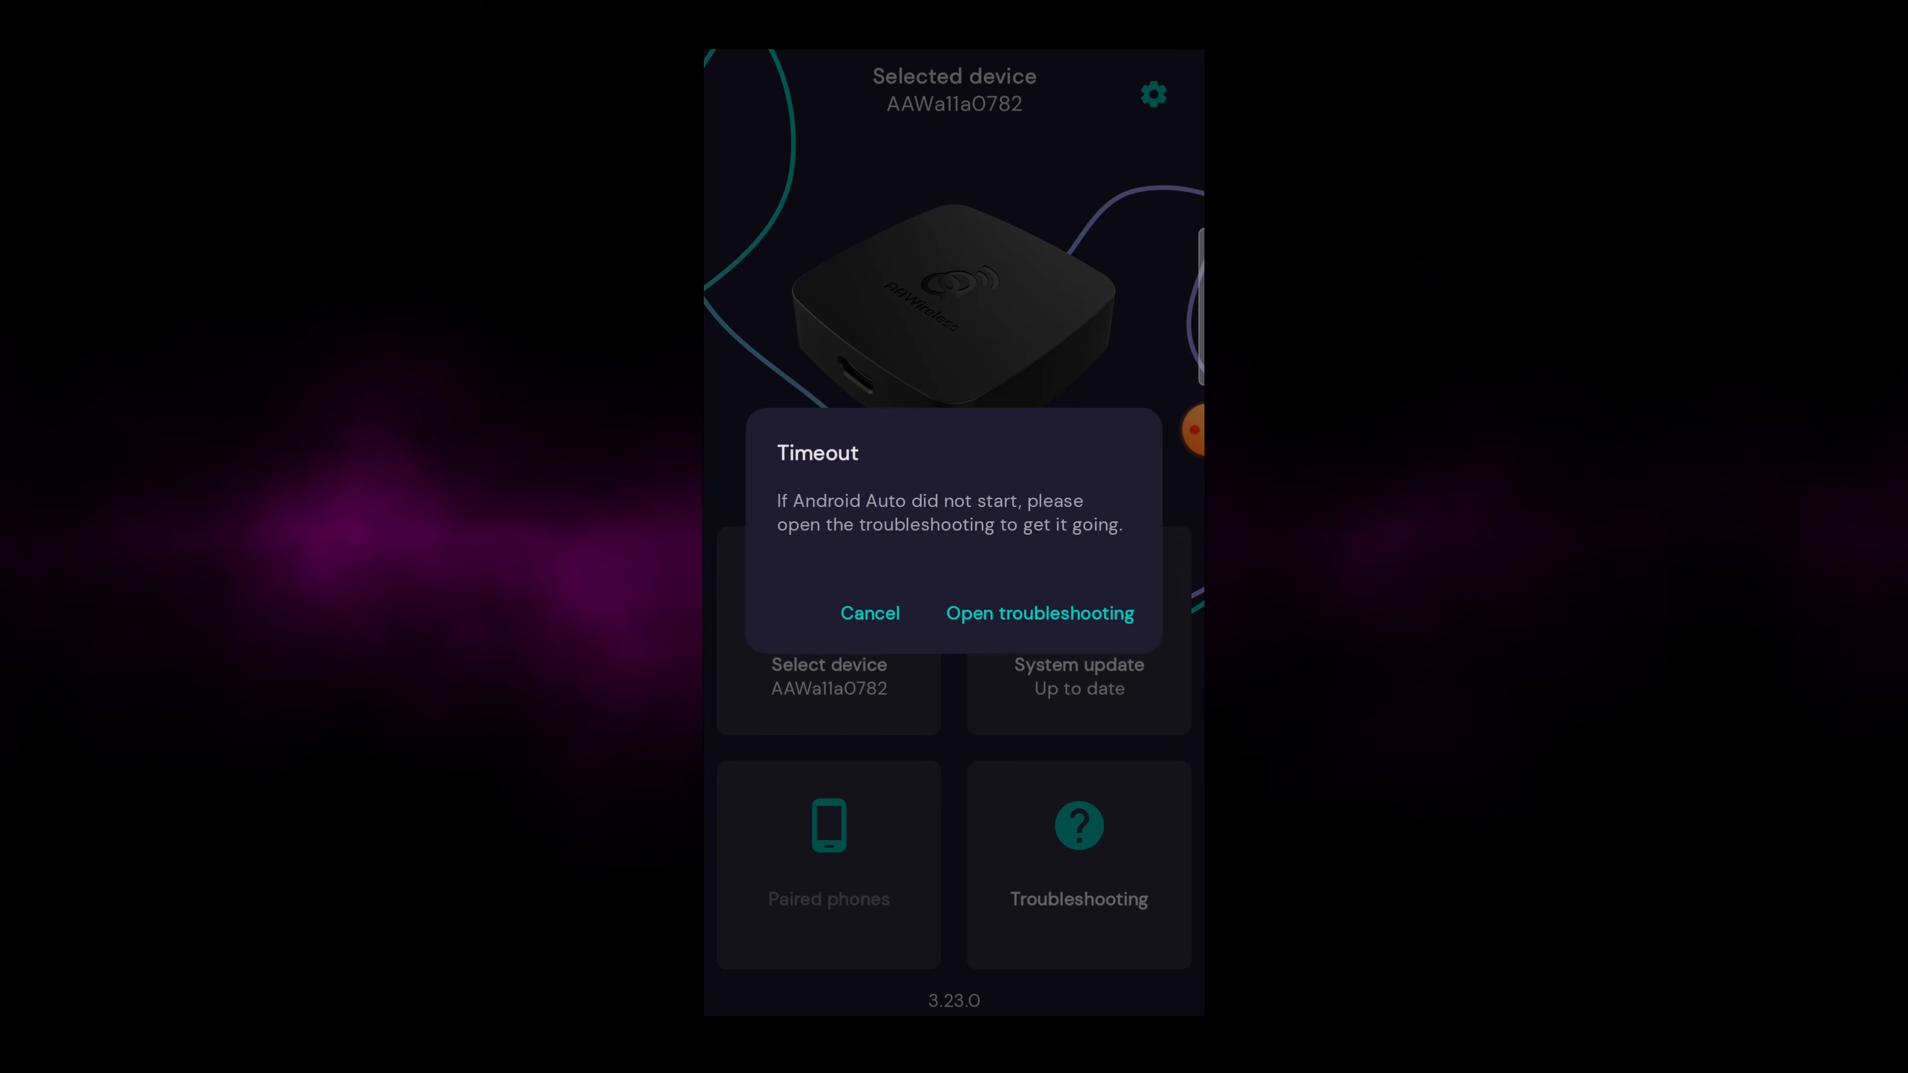
Dismiss the timeout notice and make the paired AndroidAuto-AAW dongle the selected device.
left_click(870, 614)
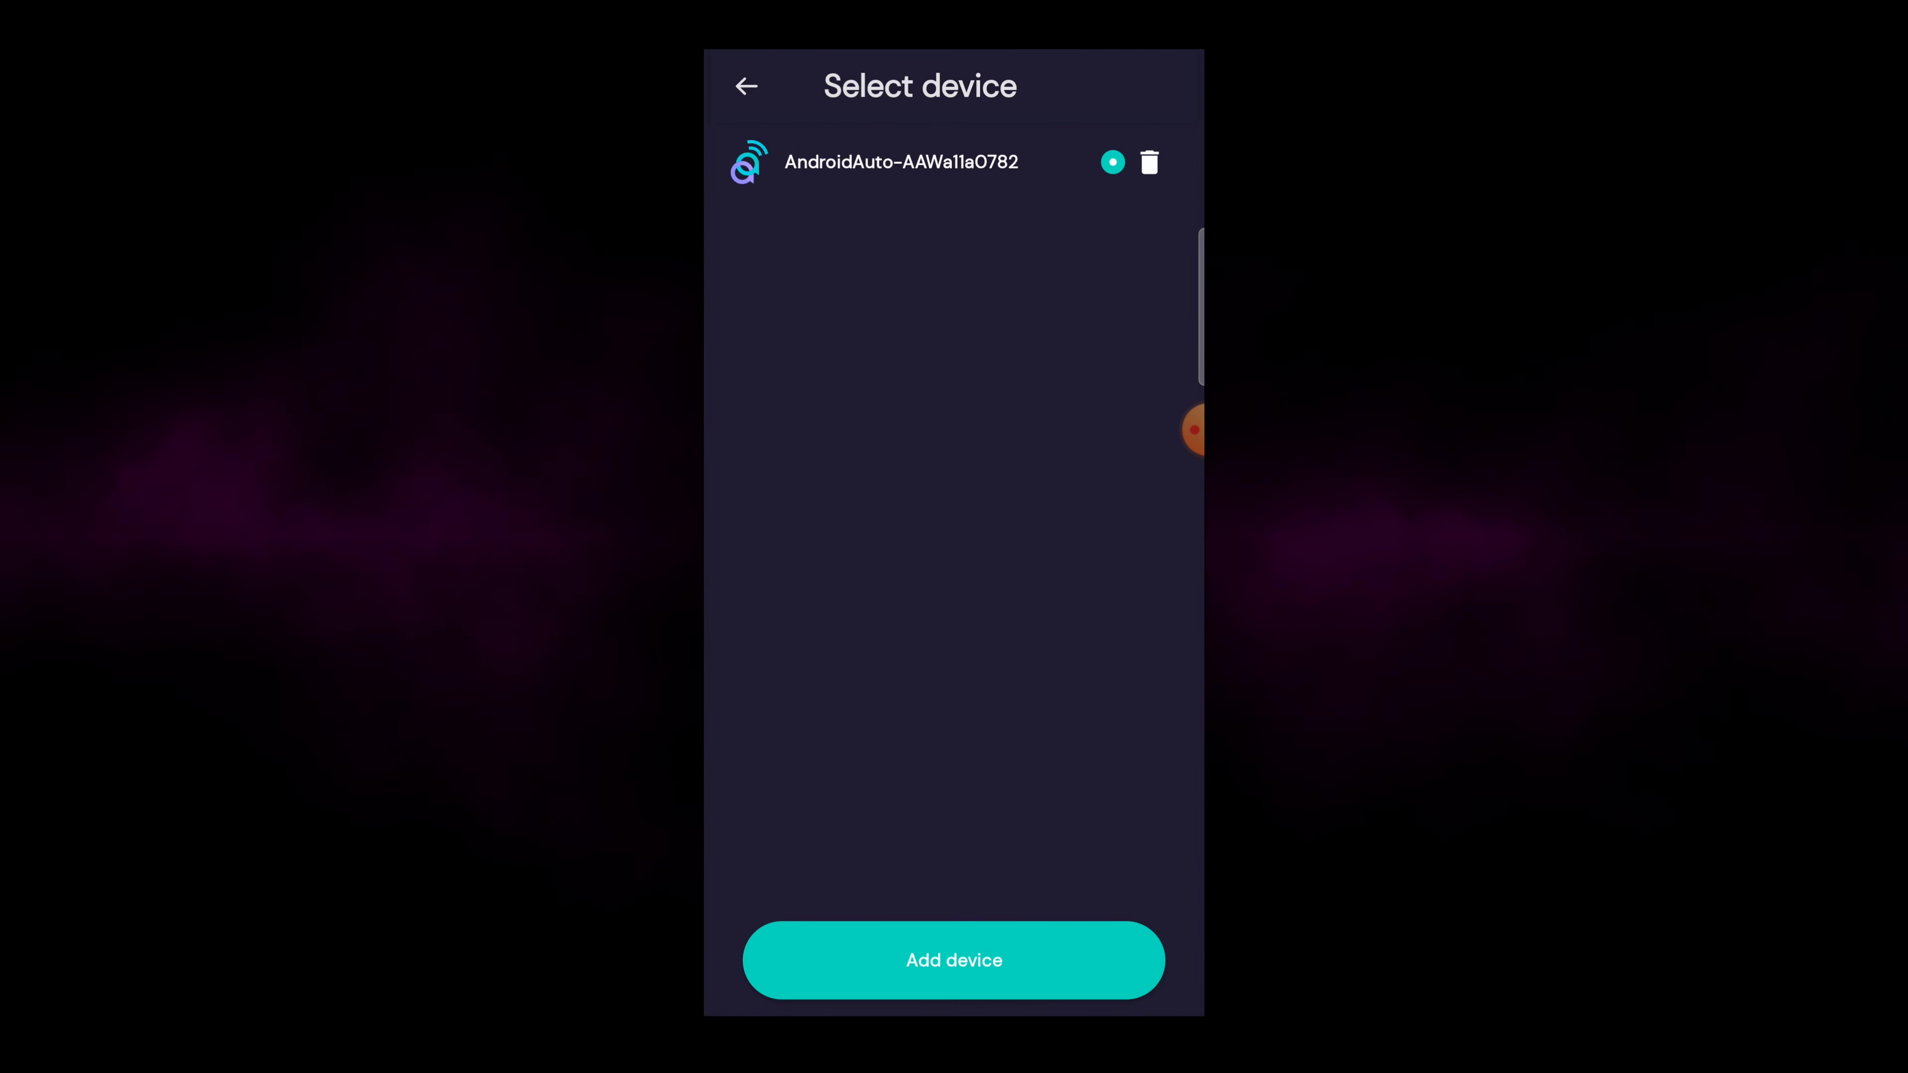
left_click(900, 161)
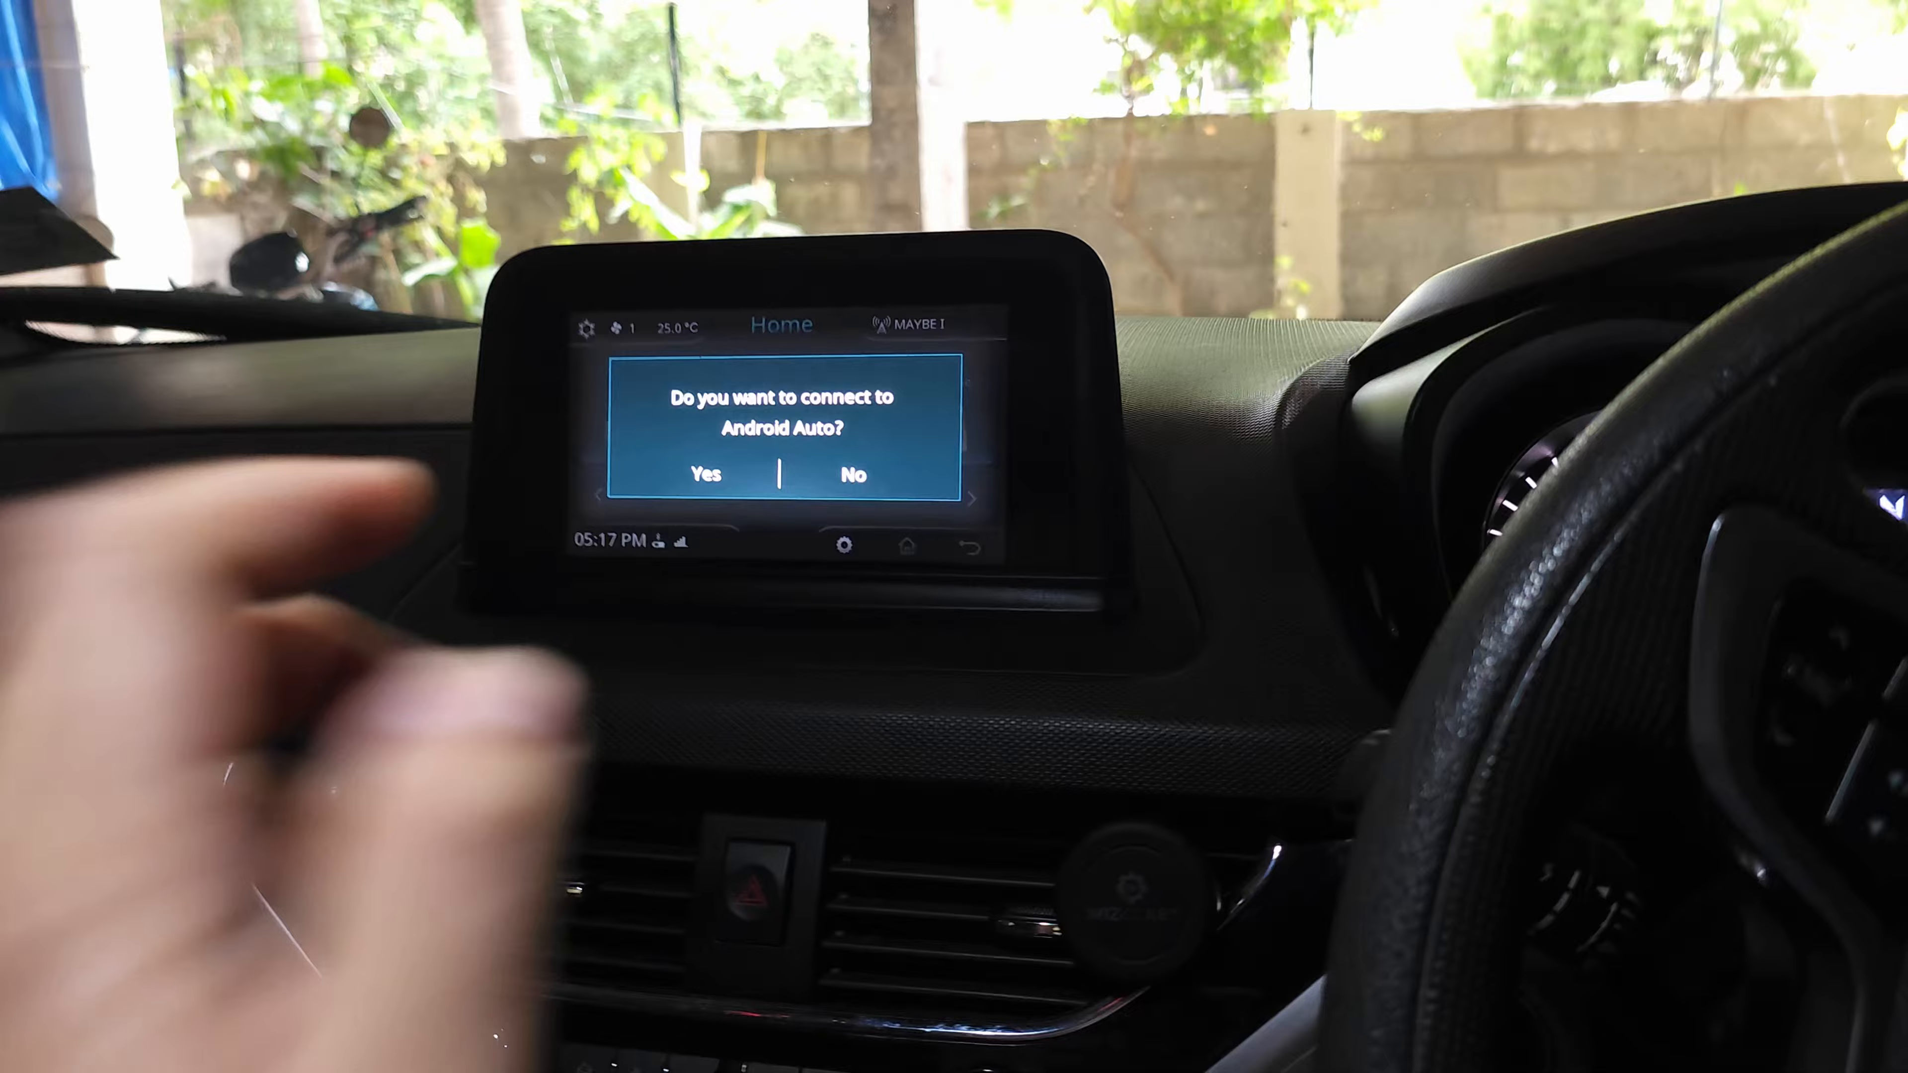
Accept the head unit's prompt so Android Auto connects wirelessly.
left_click(706, 474)
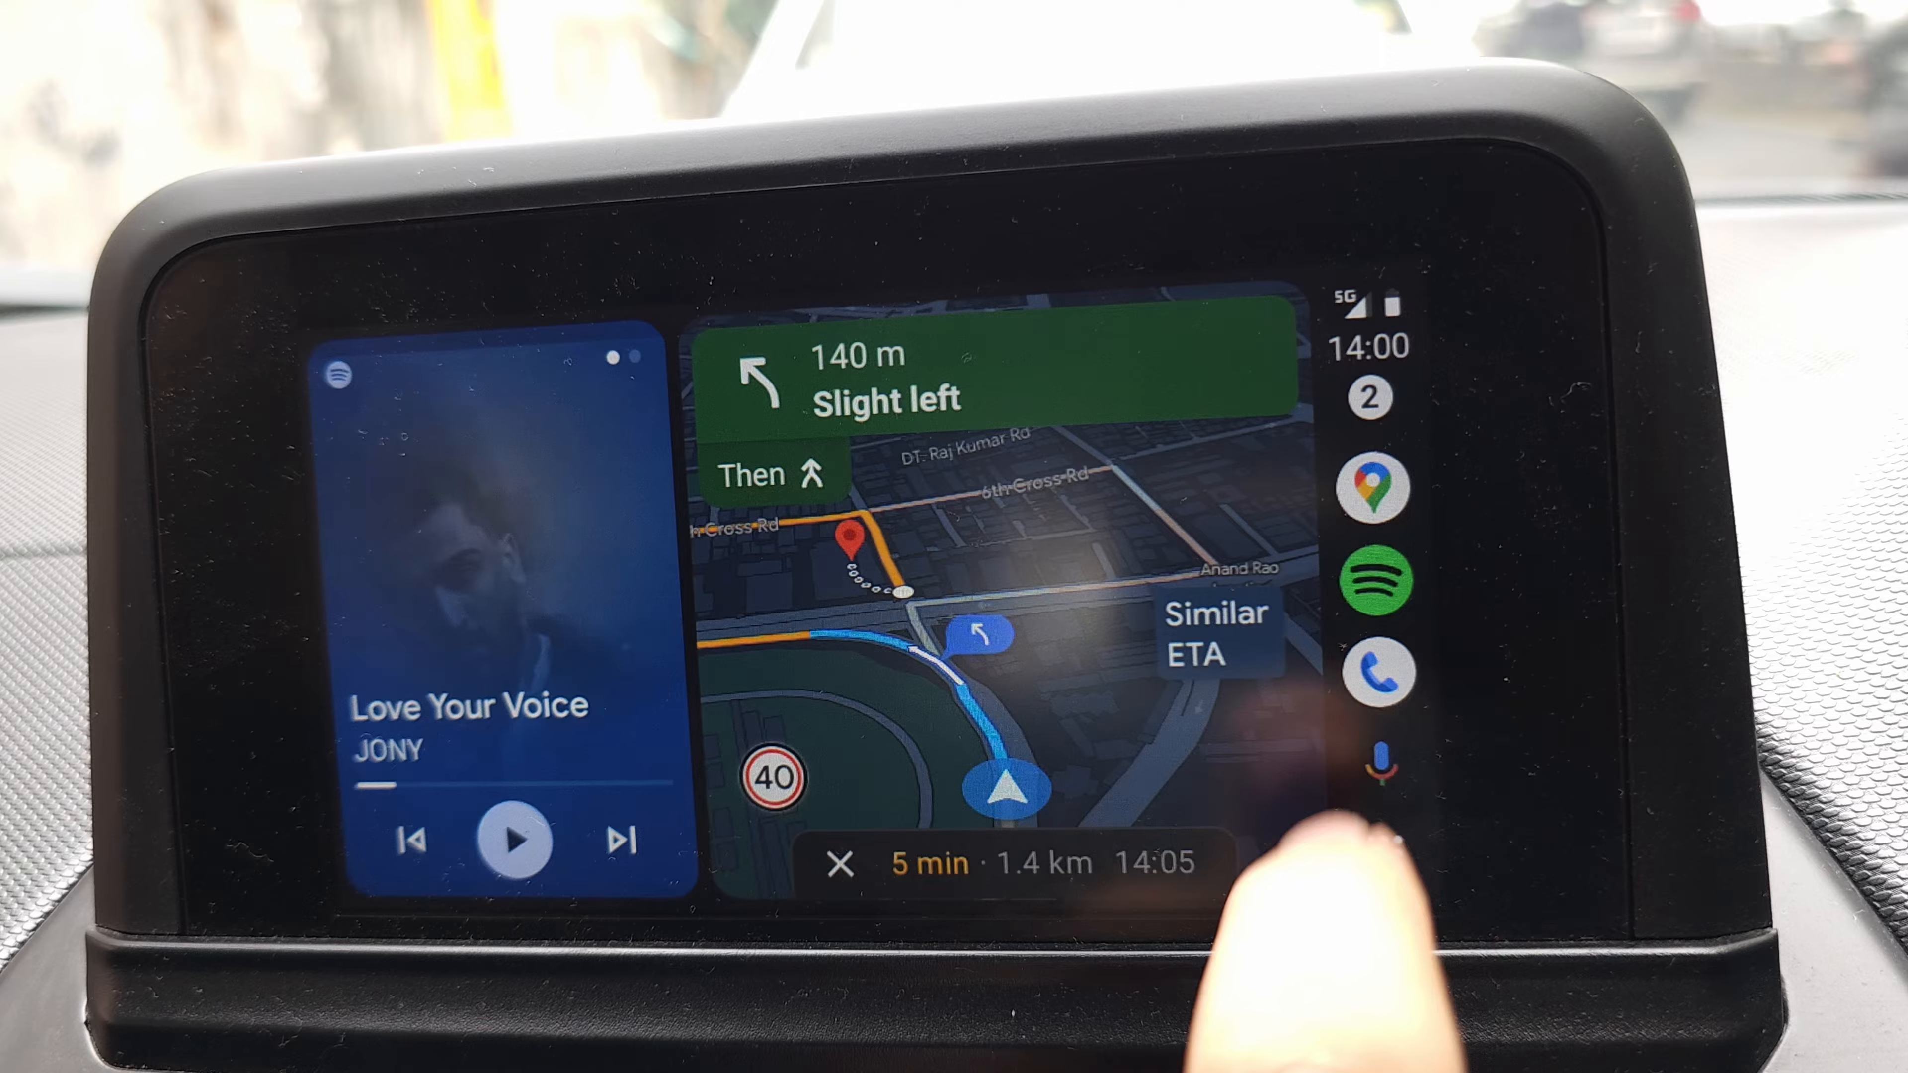
Switch to the AAWireless website showing the FAQ section.
left_click(1376, 584)
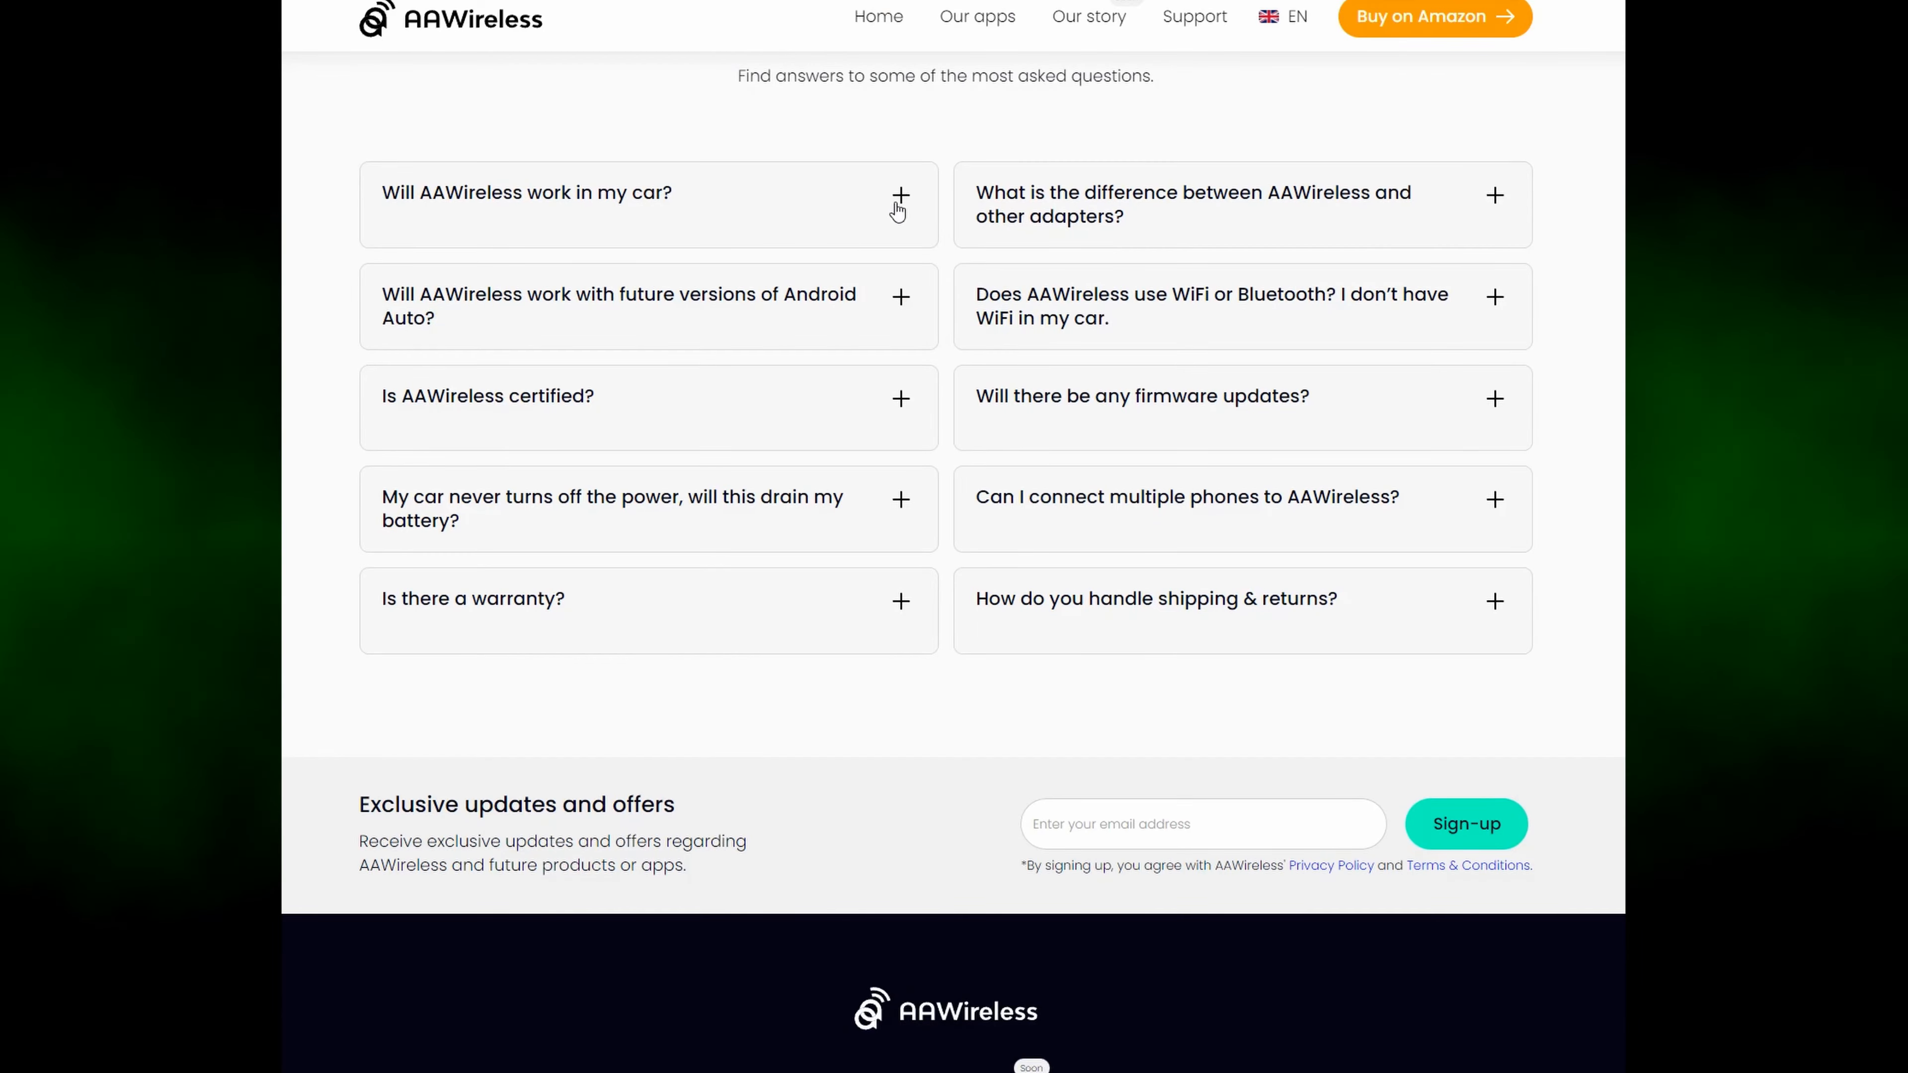
Expand the car compatibility and other-adapters answers, highlighting 'free companion app'.
left_click(901, 195)
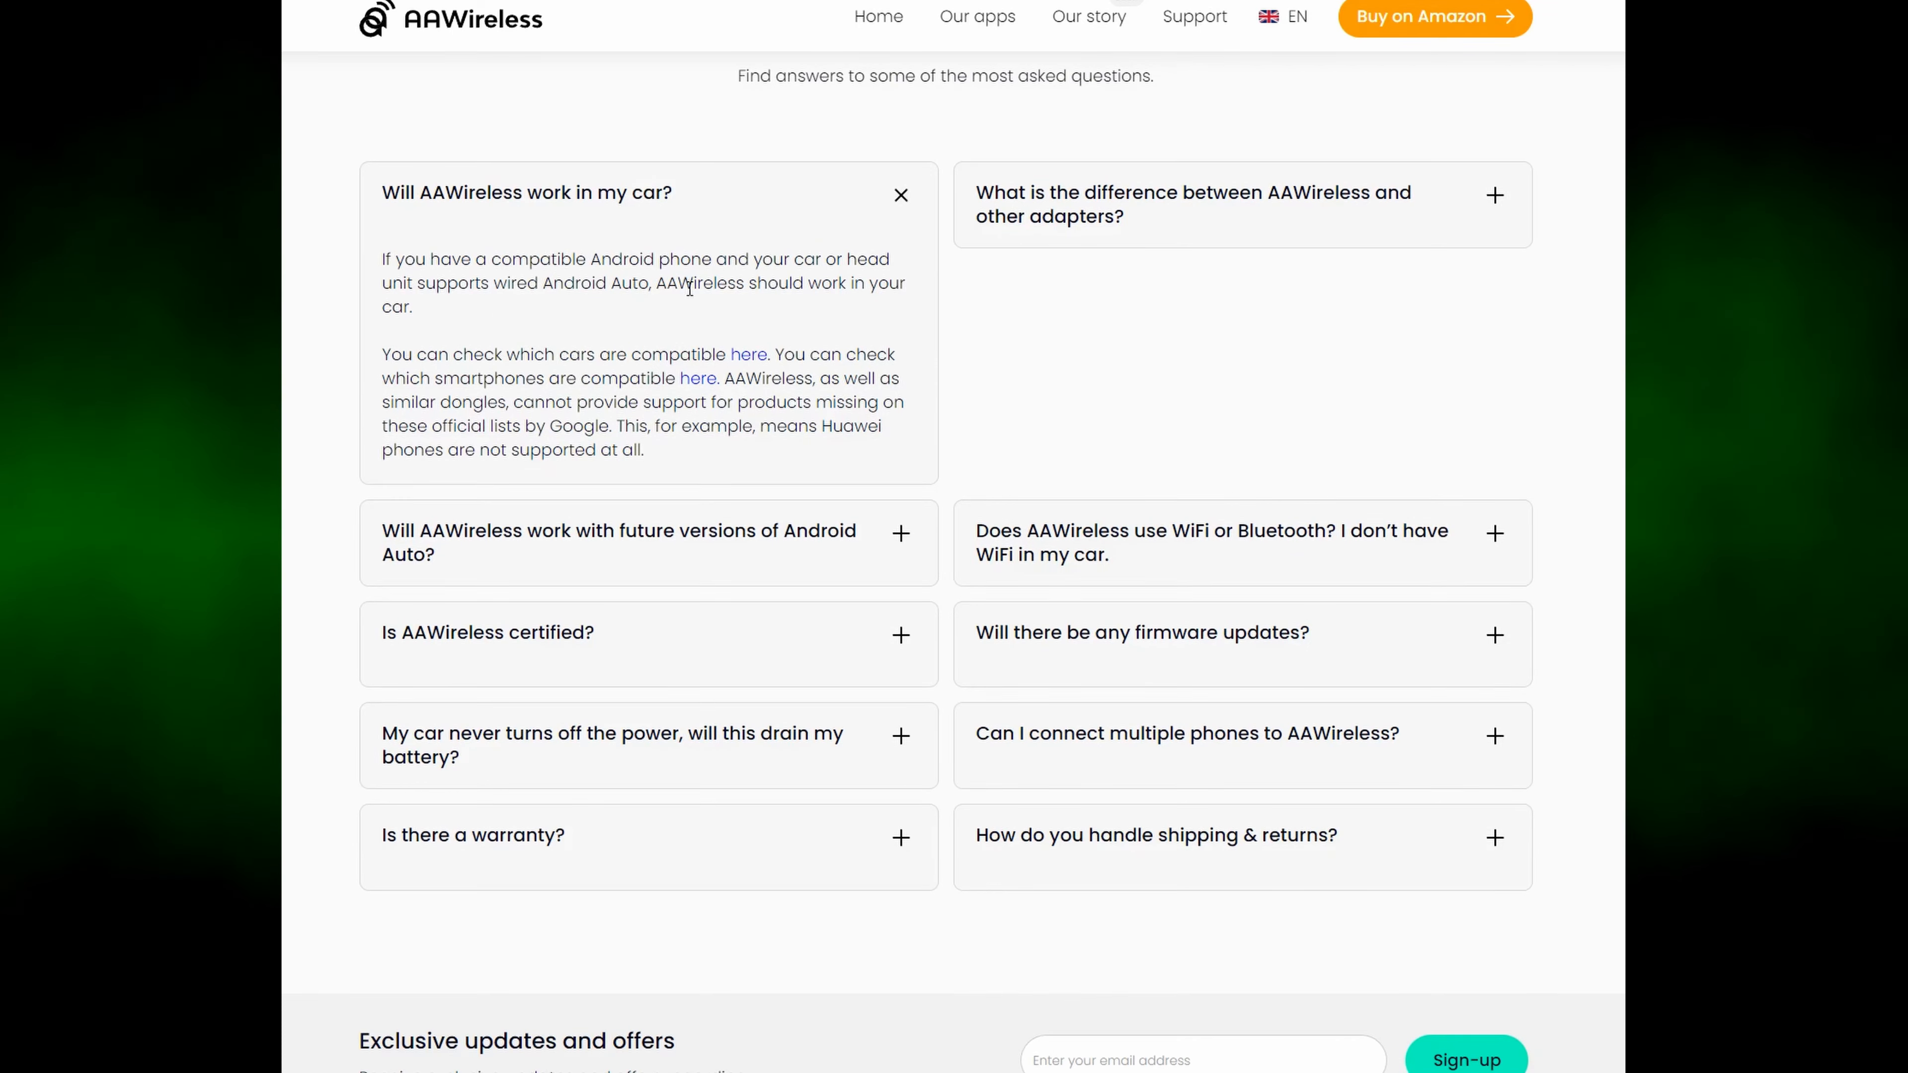
mouse_move(1499, 192)
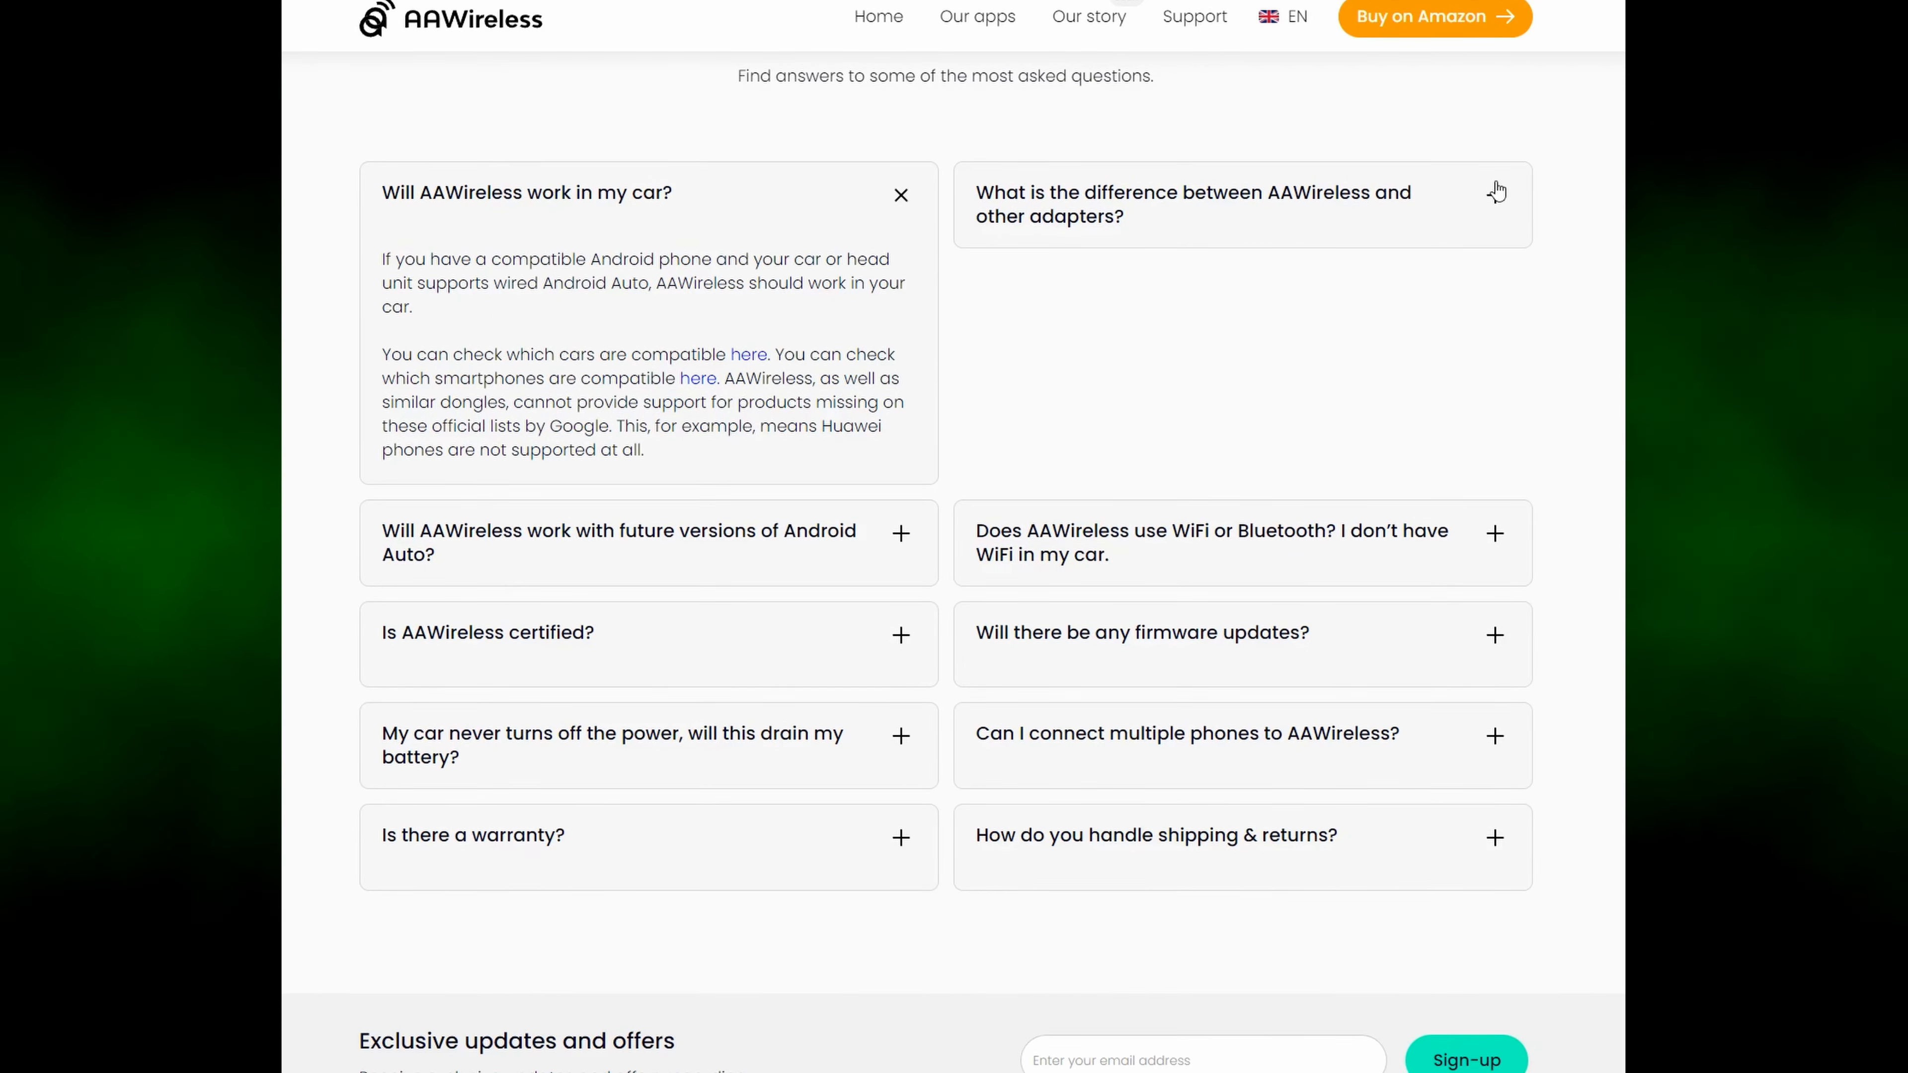
left_click(1193, 205)
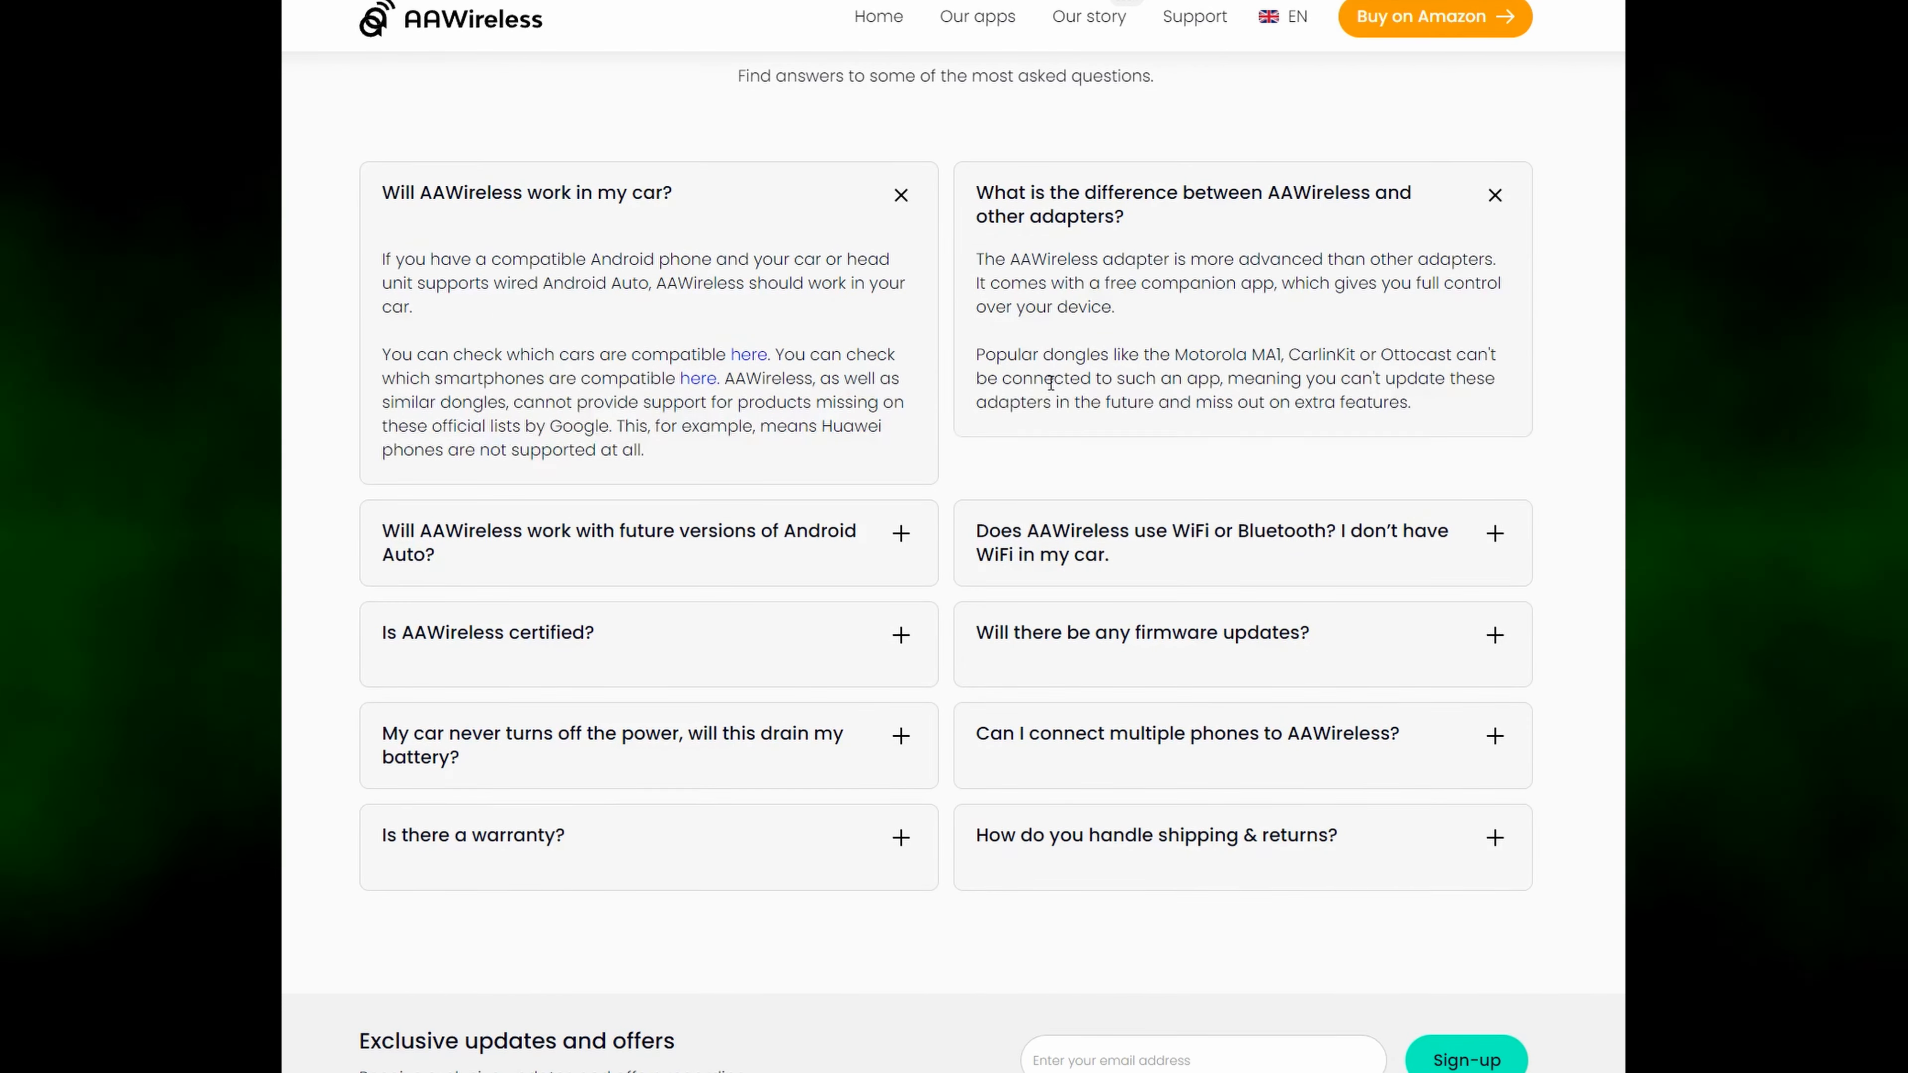
left_click_drag(1106, 282, 1239, 283)
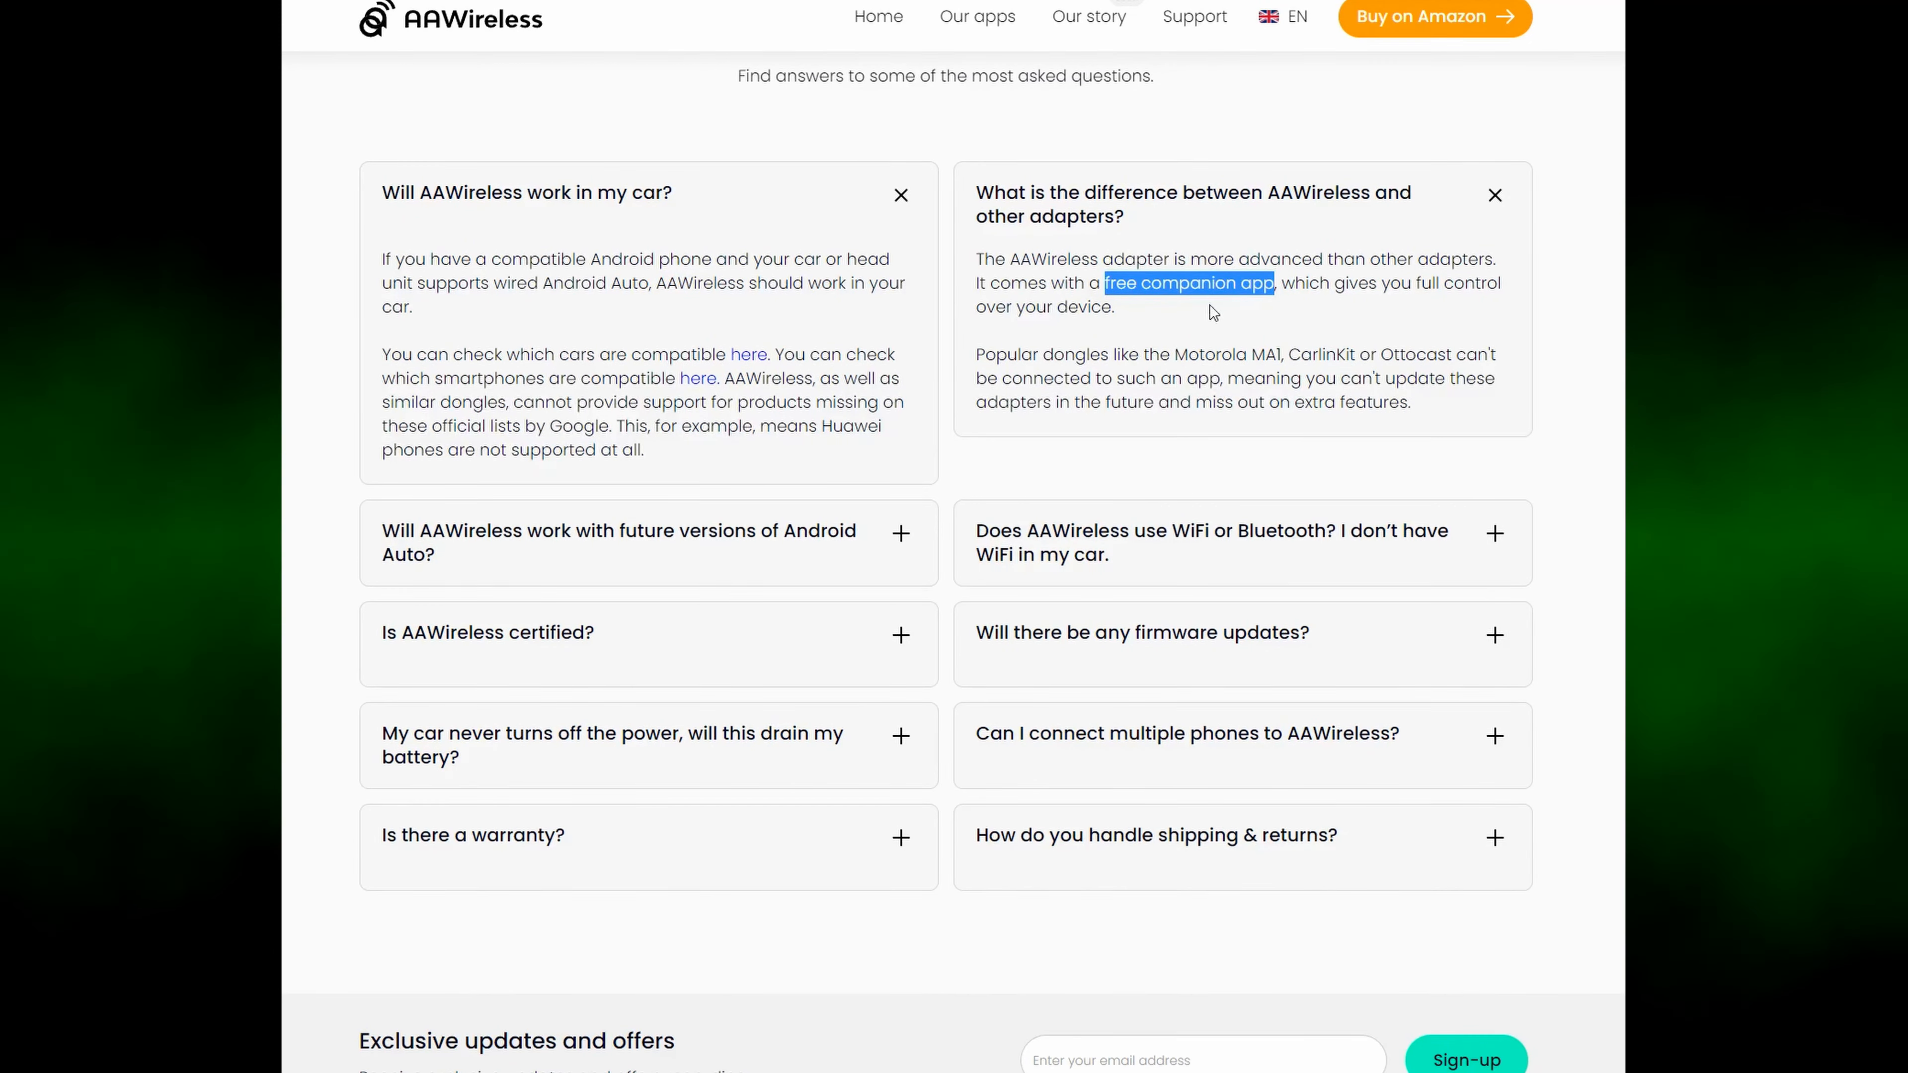
mouse_move(1279, 391)
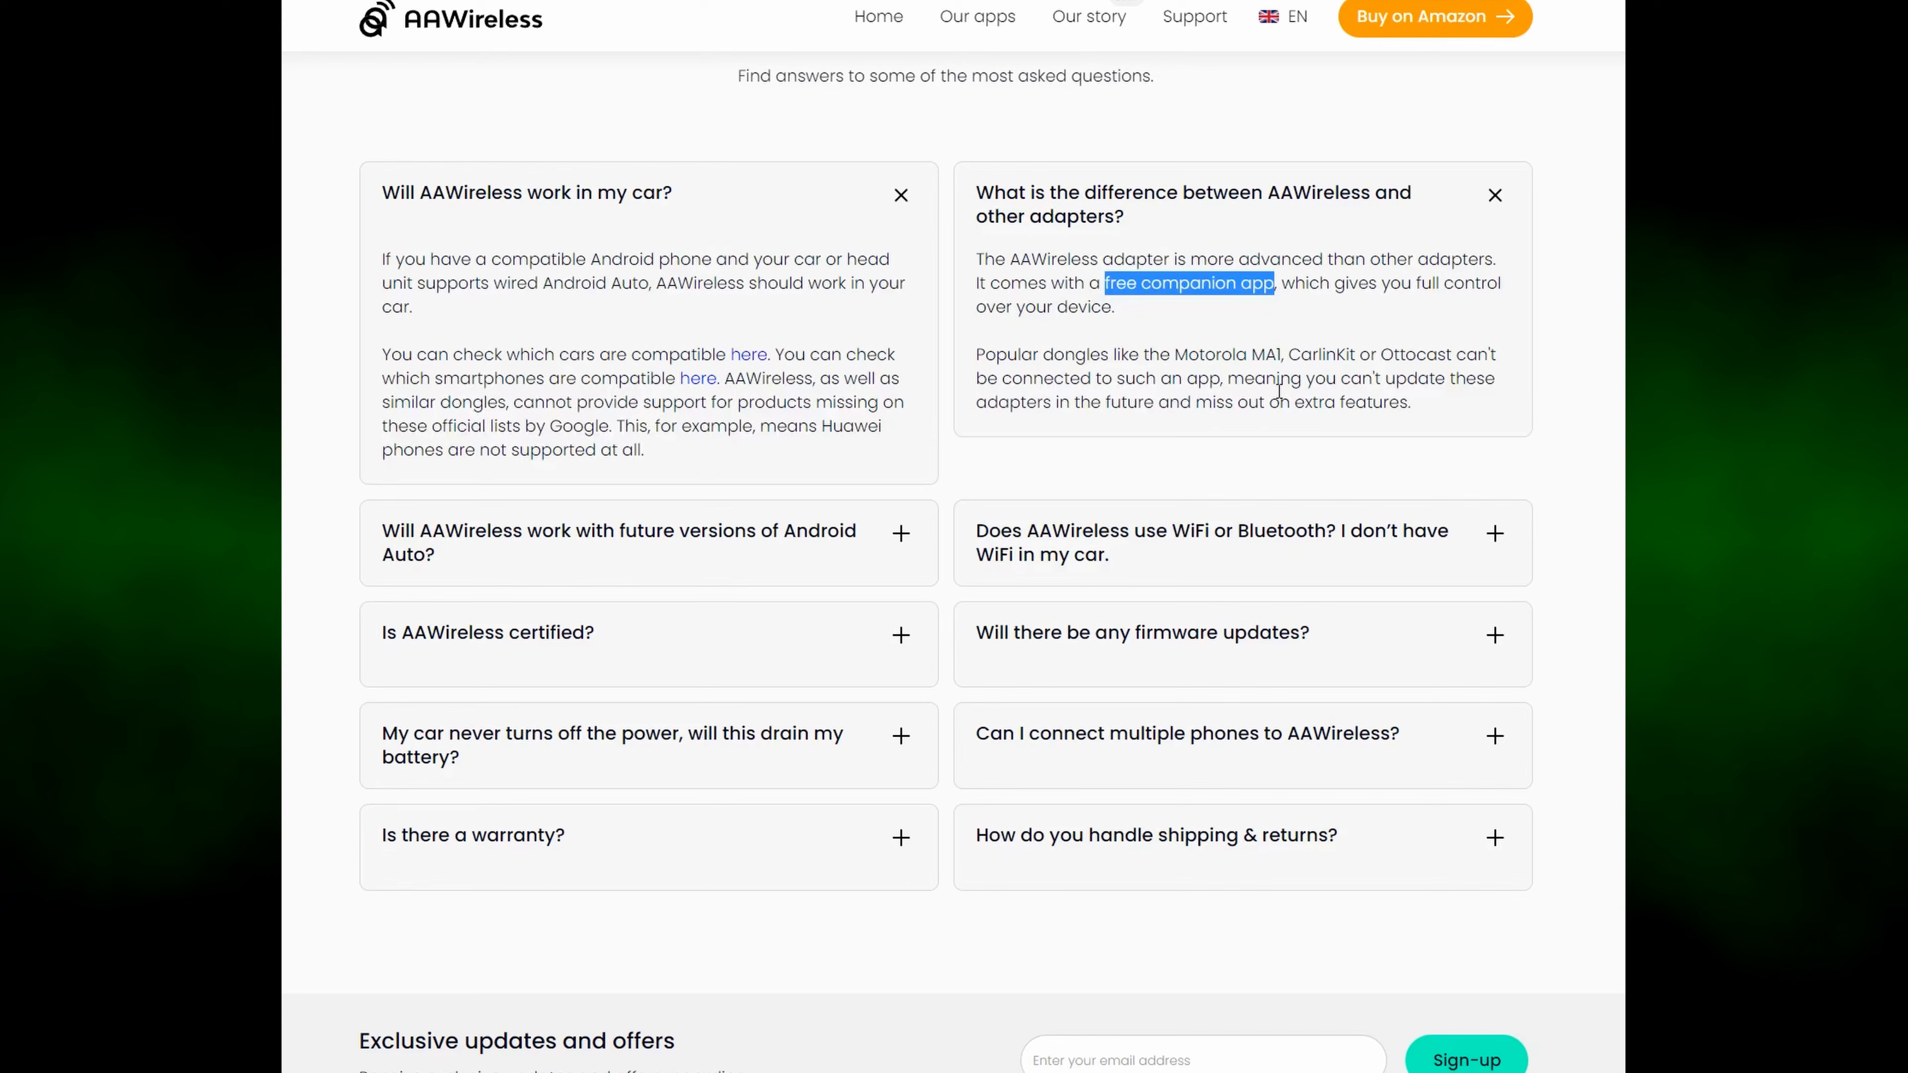
scroll("down", 3)
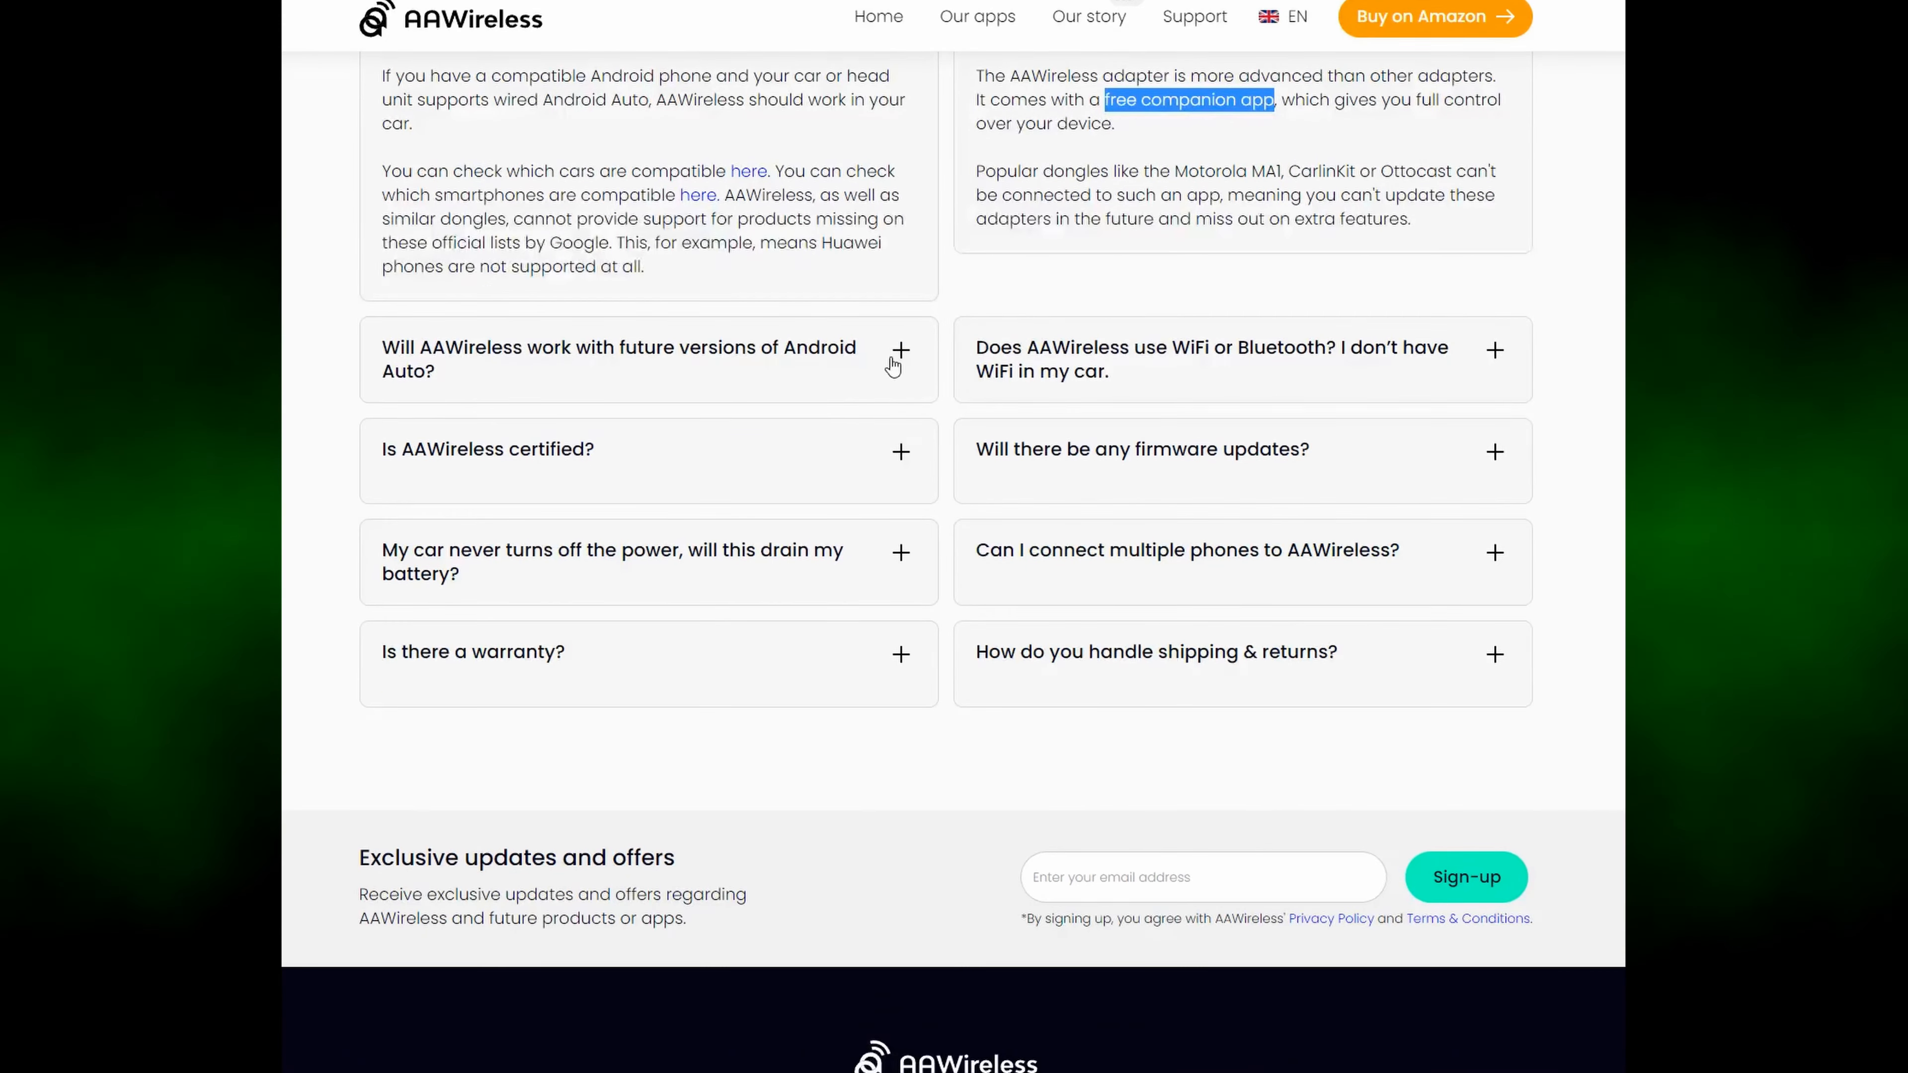
Expand the future versions and WiFi-or-Bluetooth answers, highlighting 'Yes' and the no-car-WiFi sentence.
left_click(901, 349)
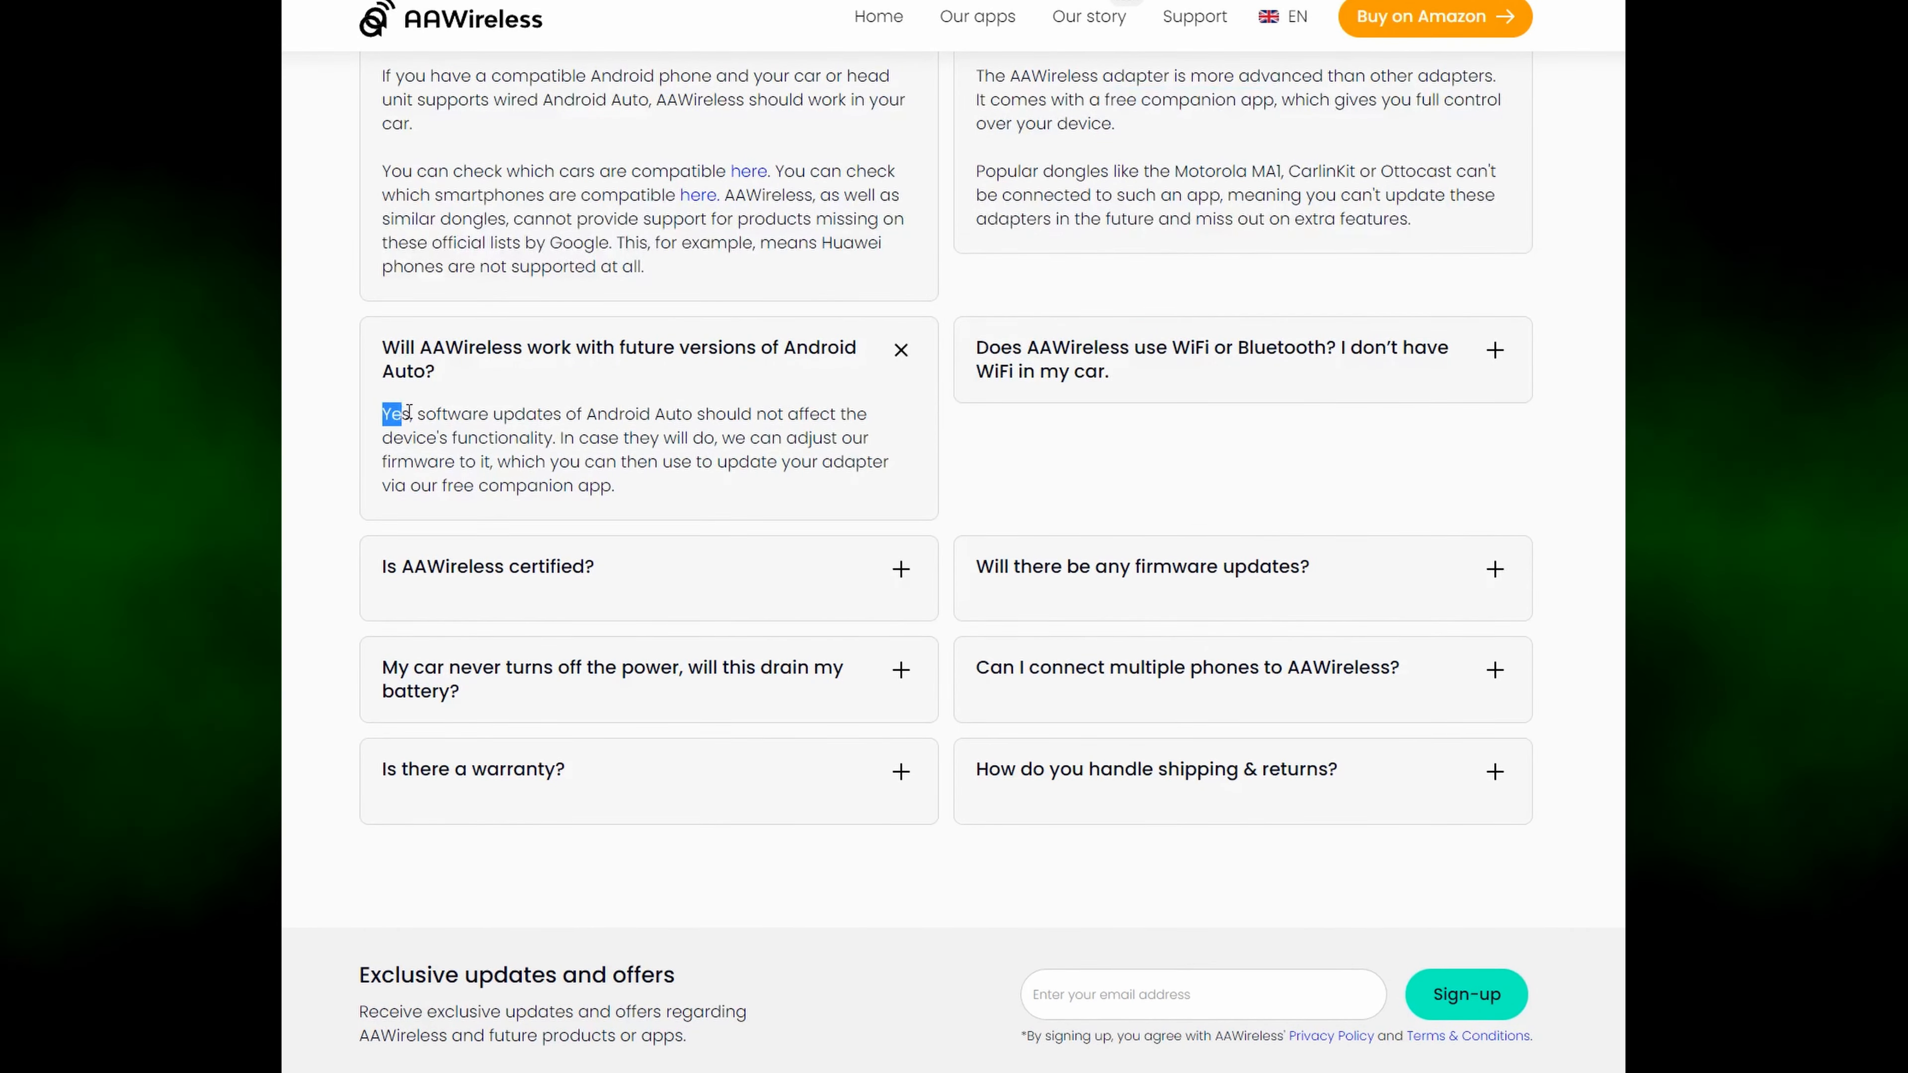
double_click(395, 414)
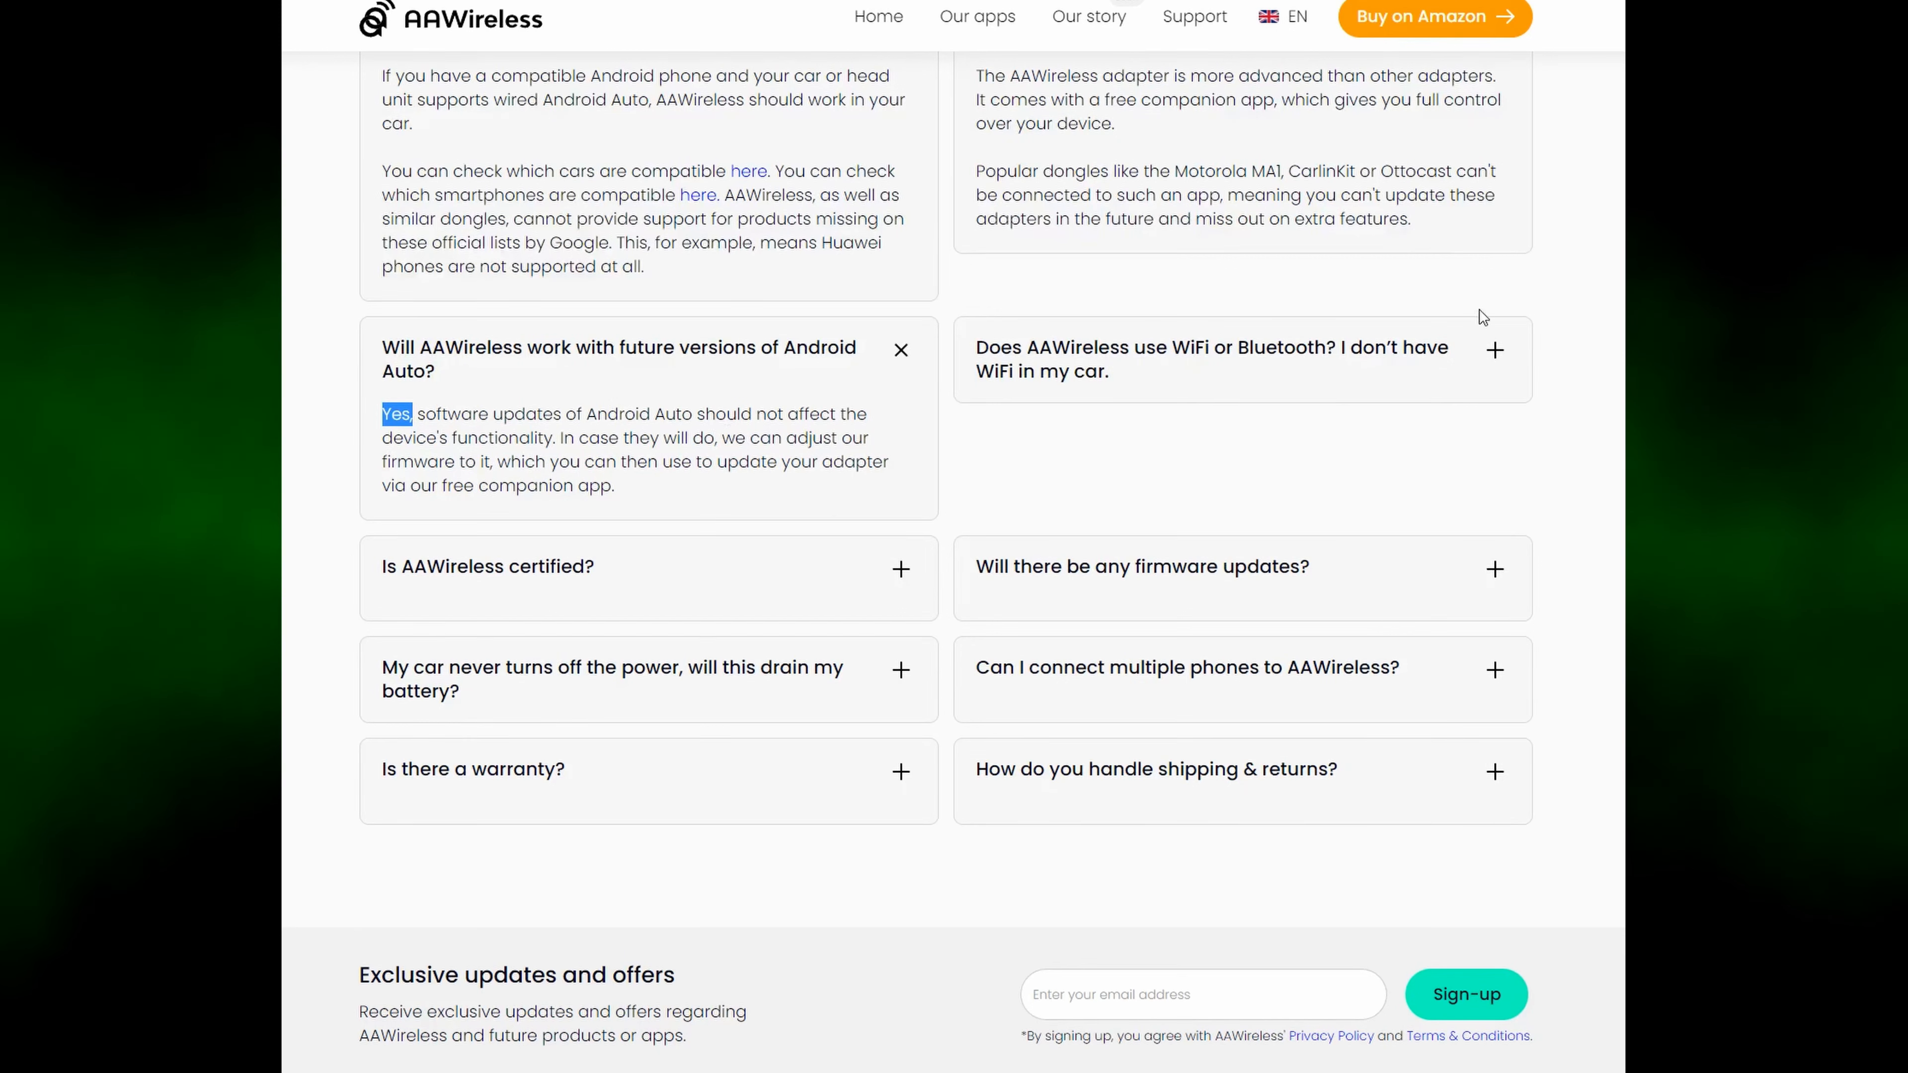
mouse_move(1523, 368)
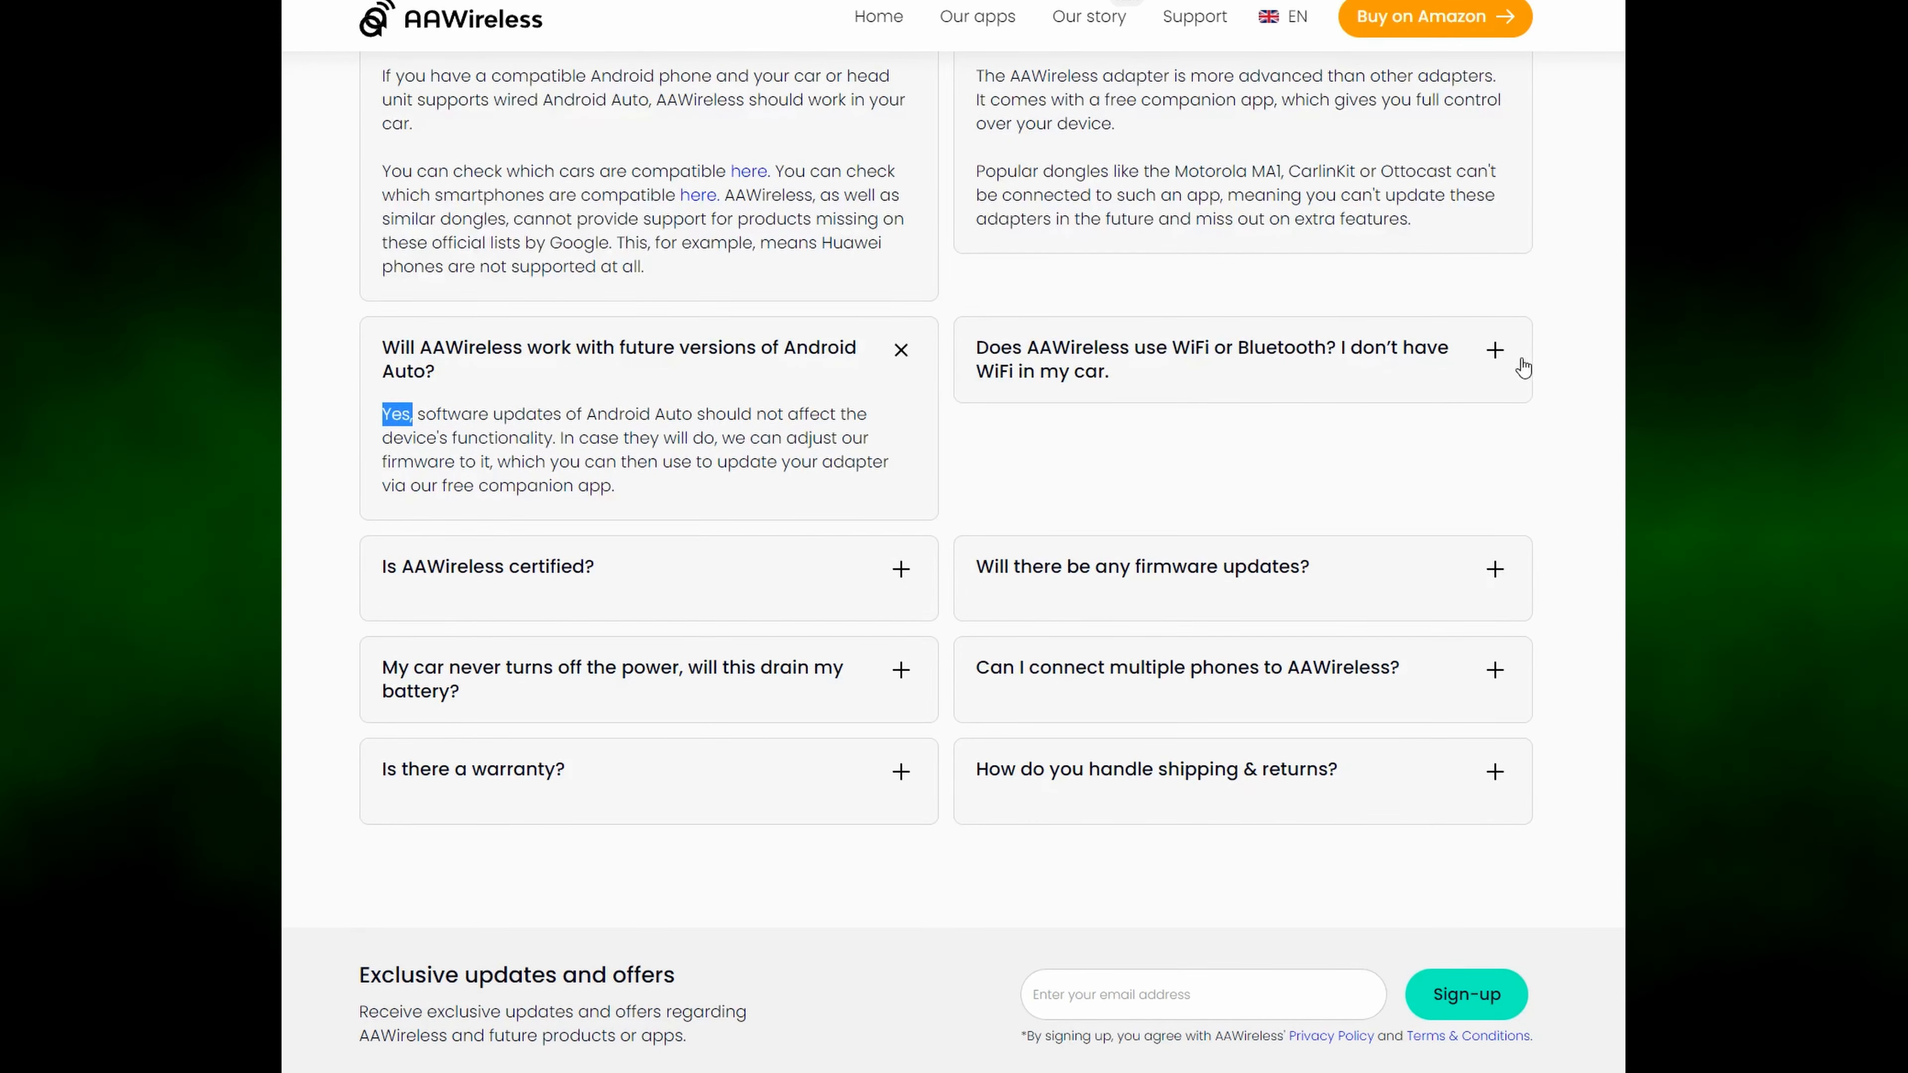
left_click(1494, 350)
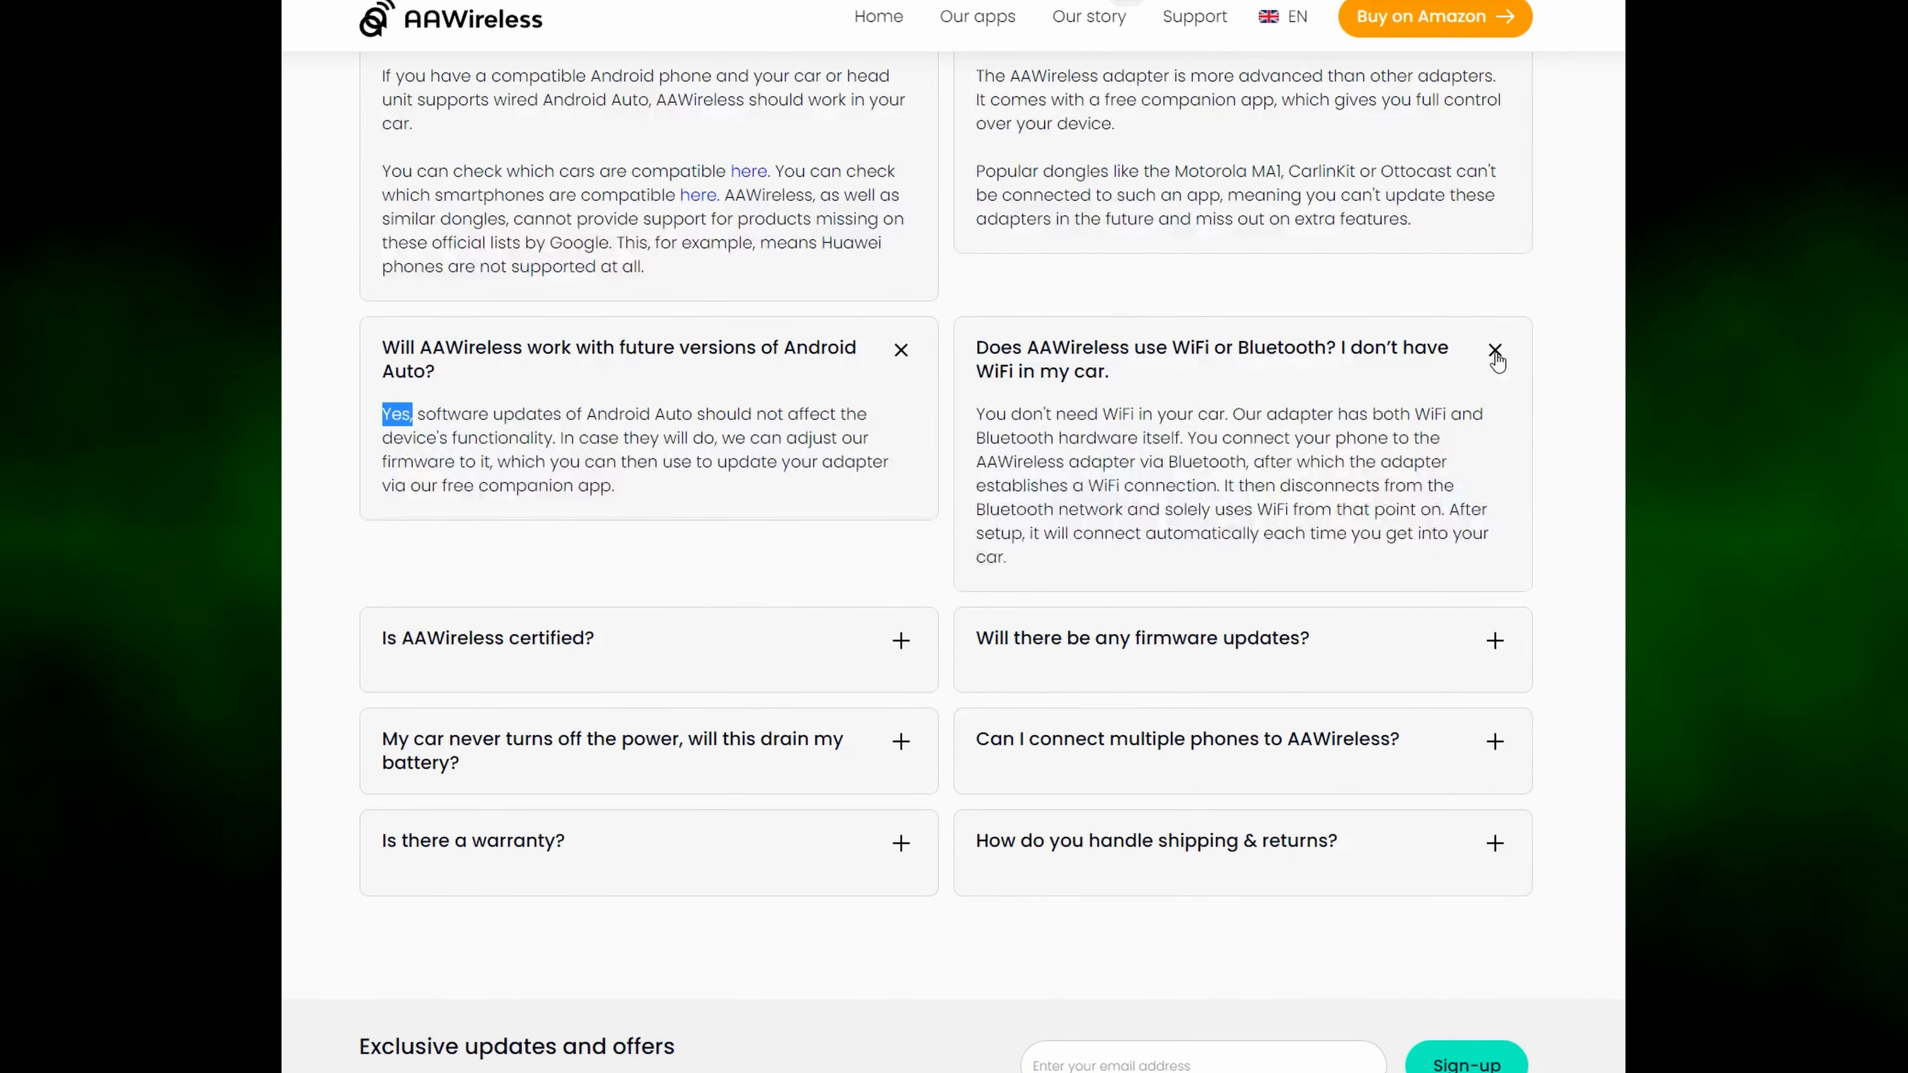
mouse_move(1491, 385)
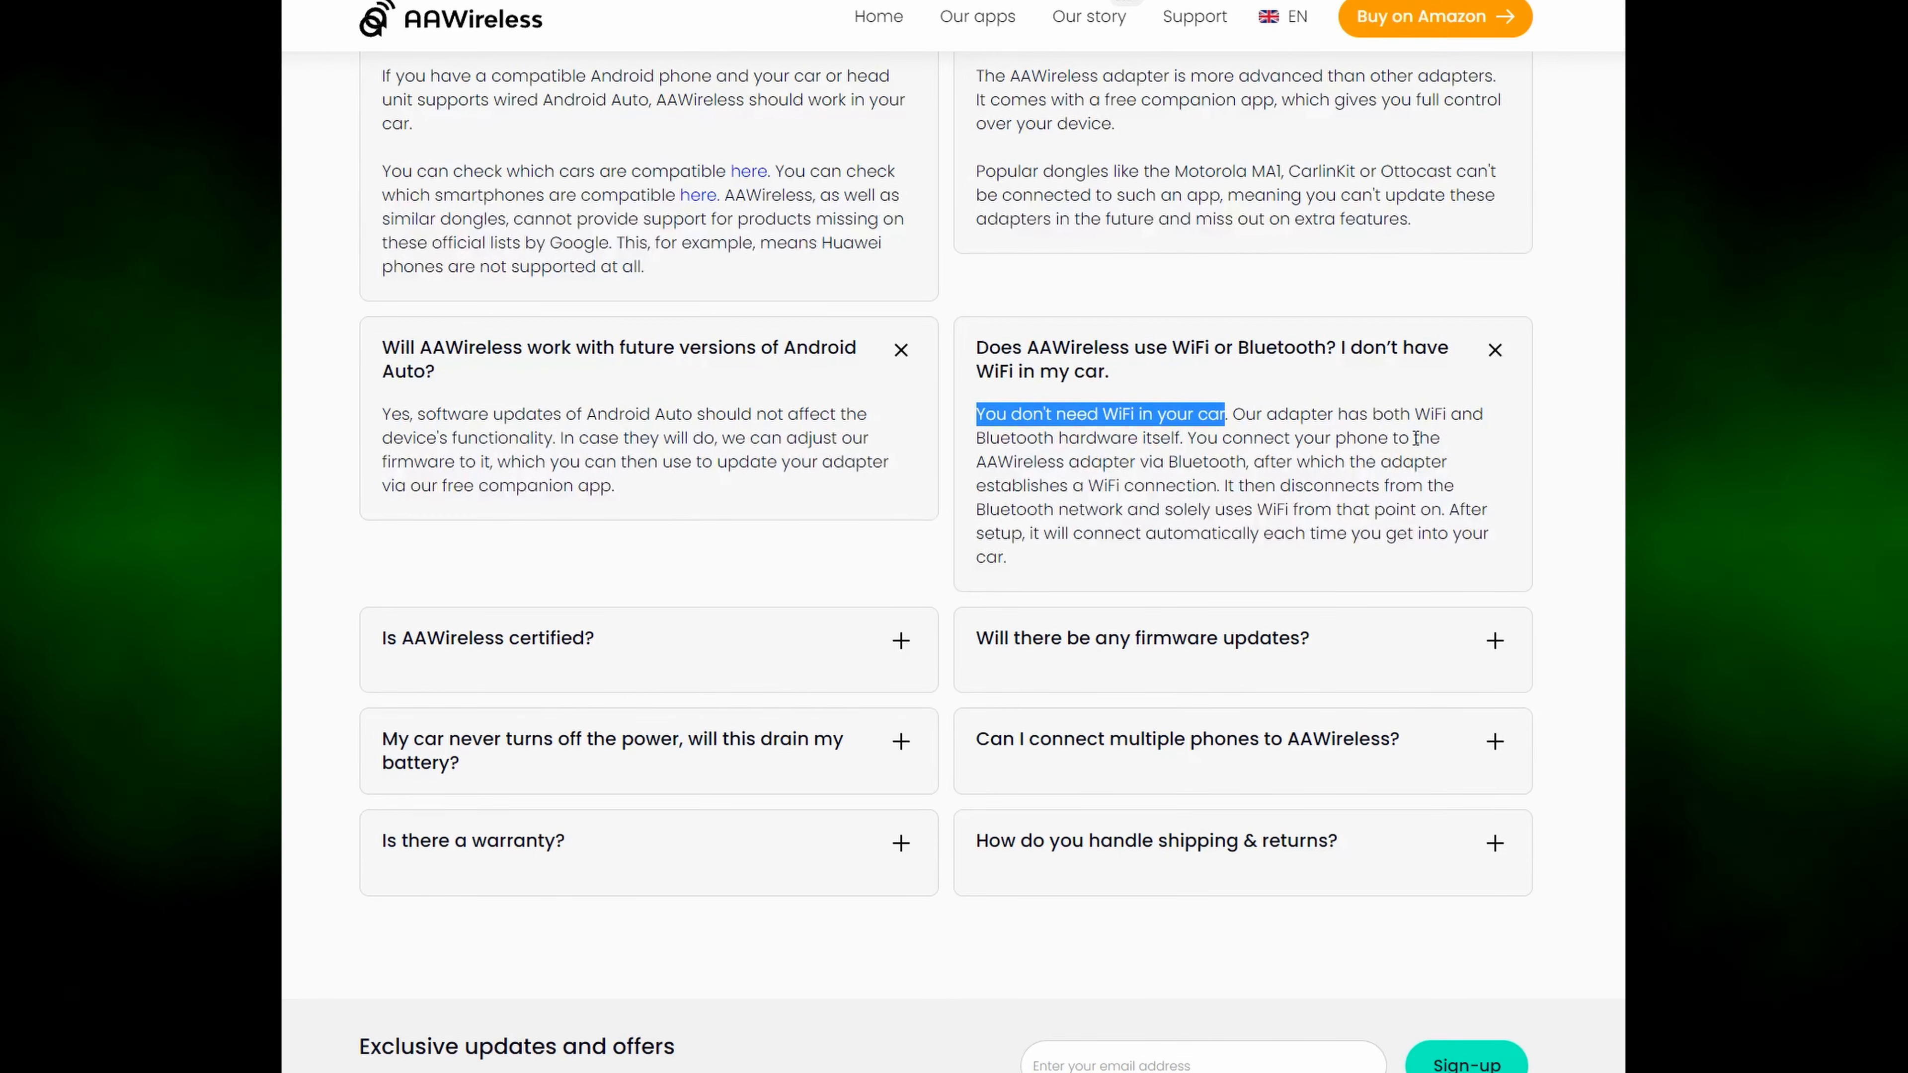
left_click_drag(1418, 412, 1144, 438)
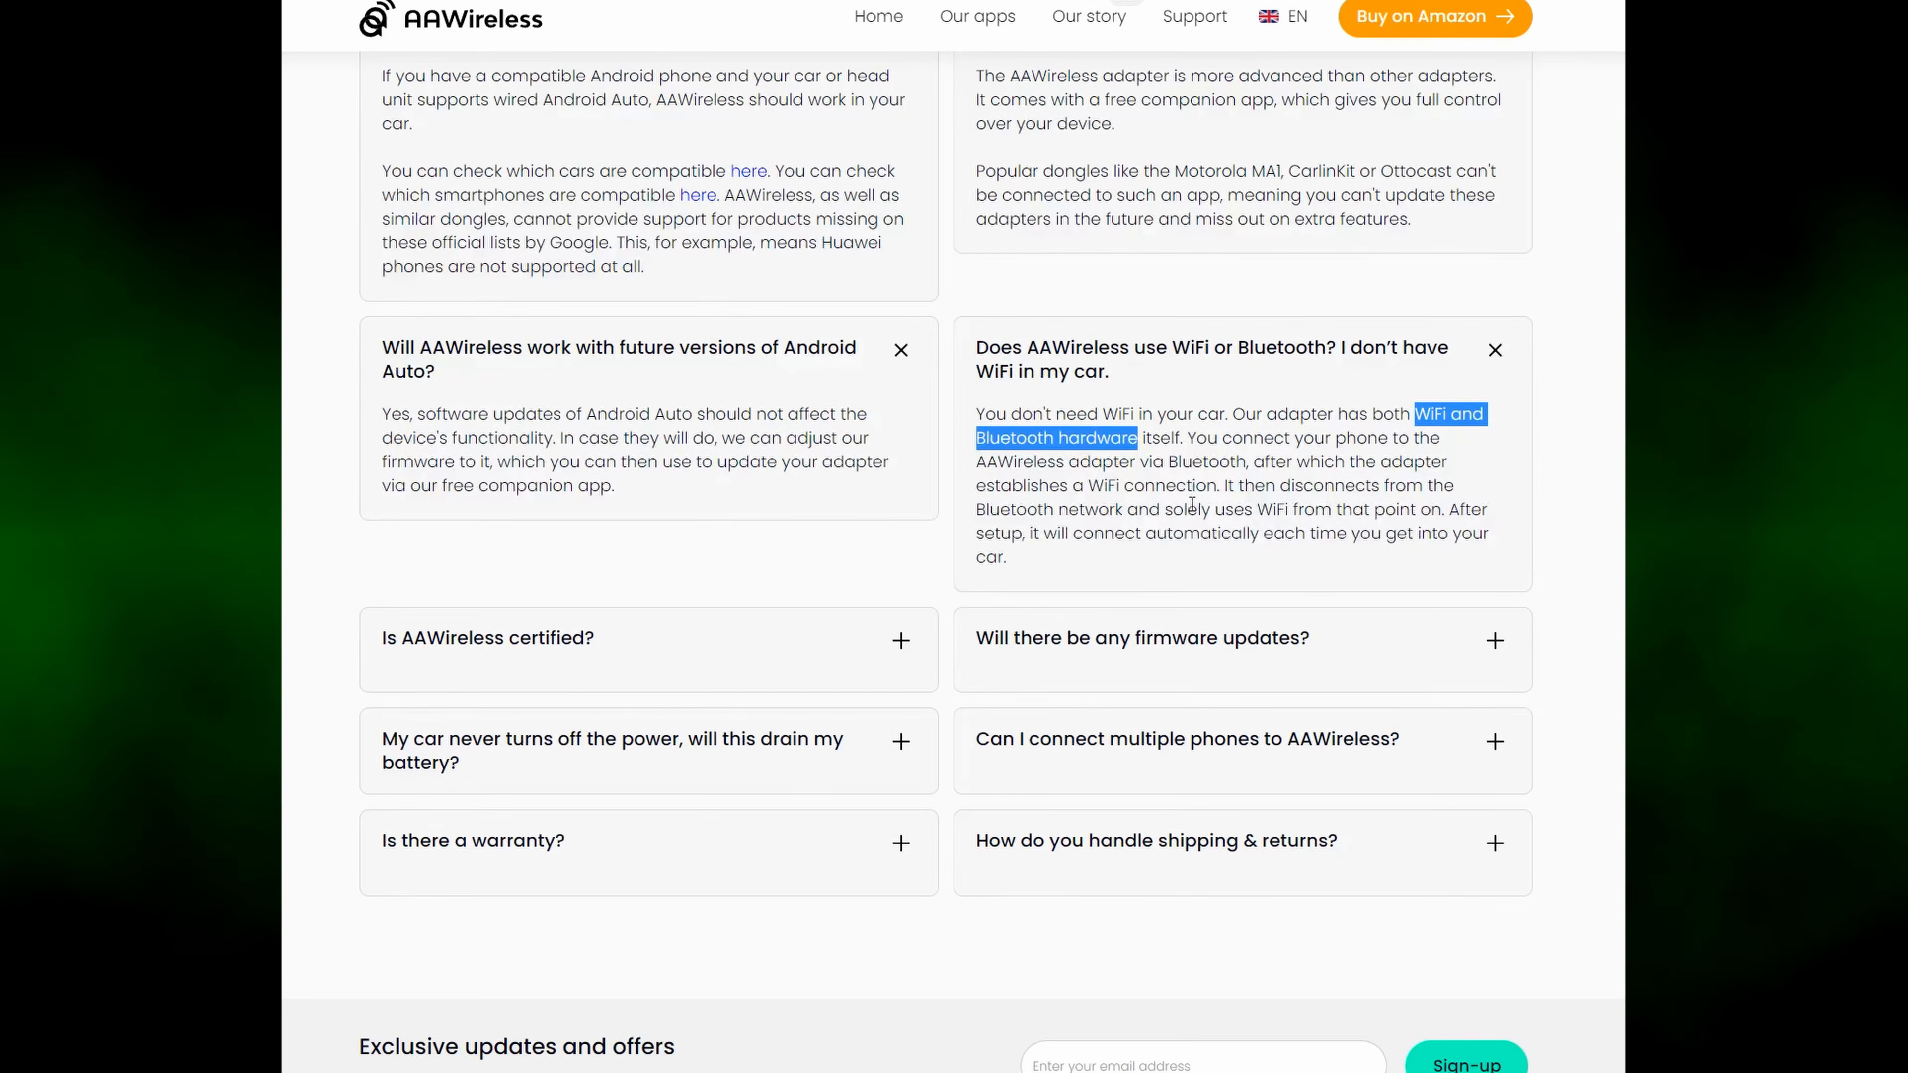
scroll("down", 3)
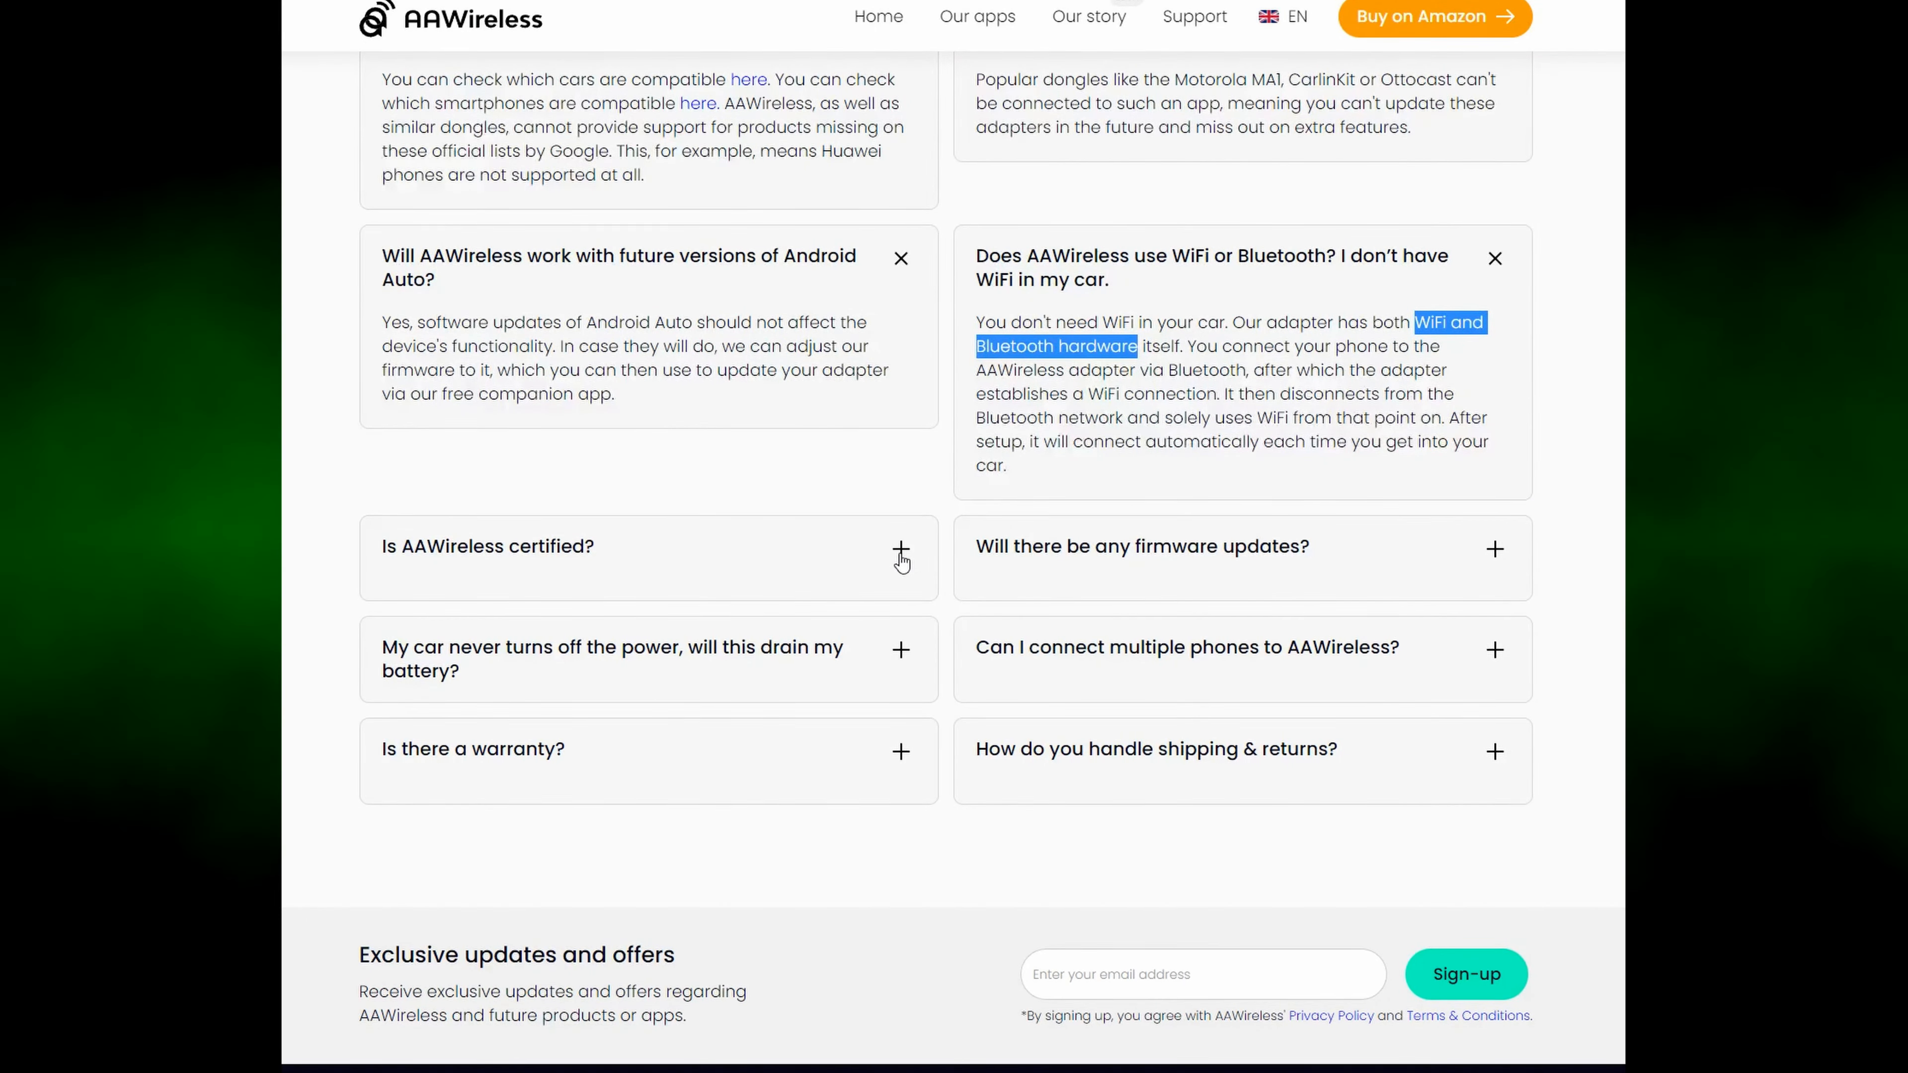
Expand the certification and firmware updates answers.
left_click(901, 553)
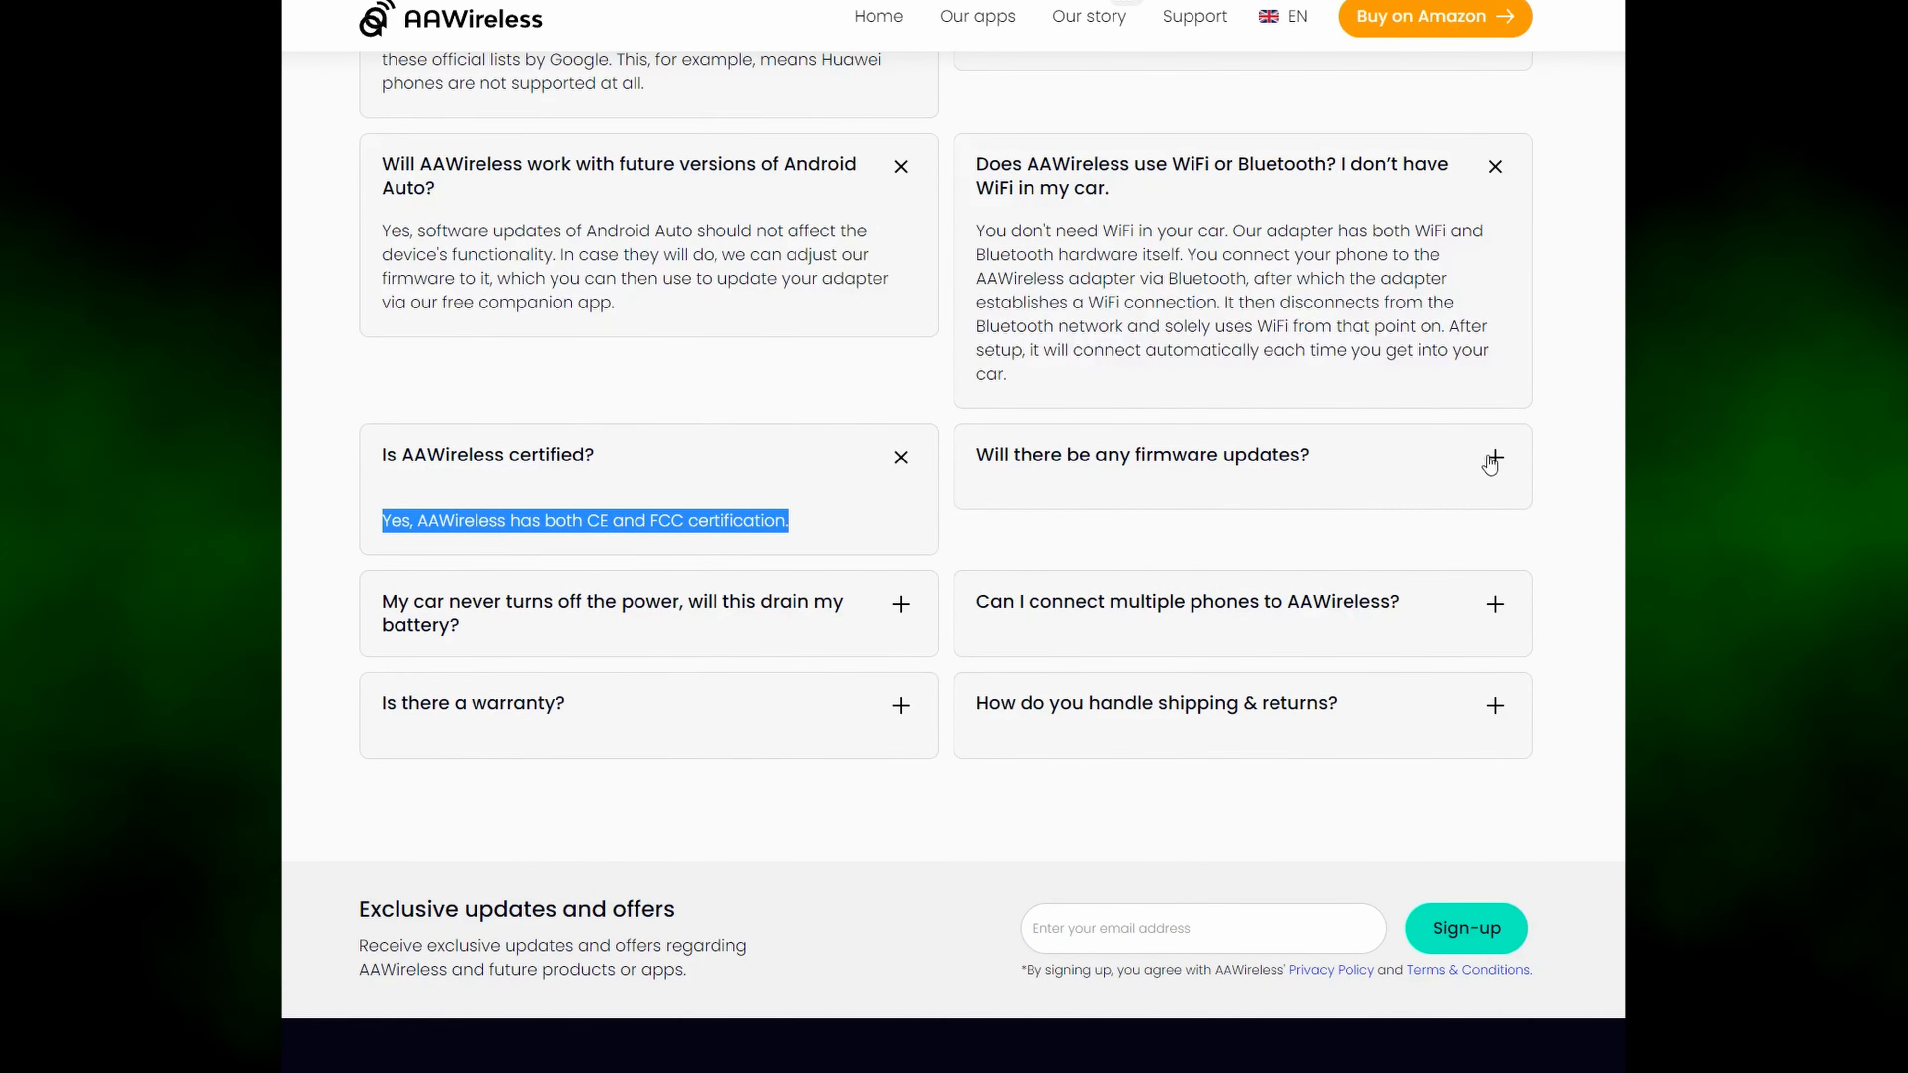
left_click(1495, 459)
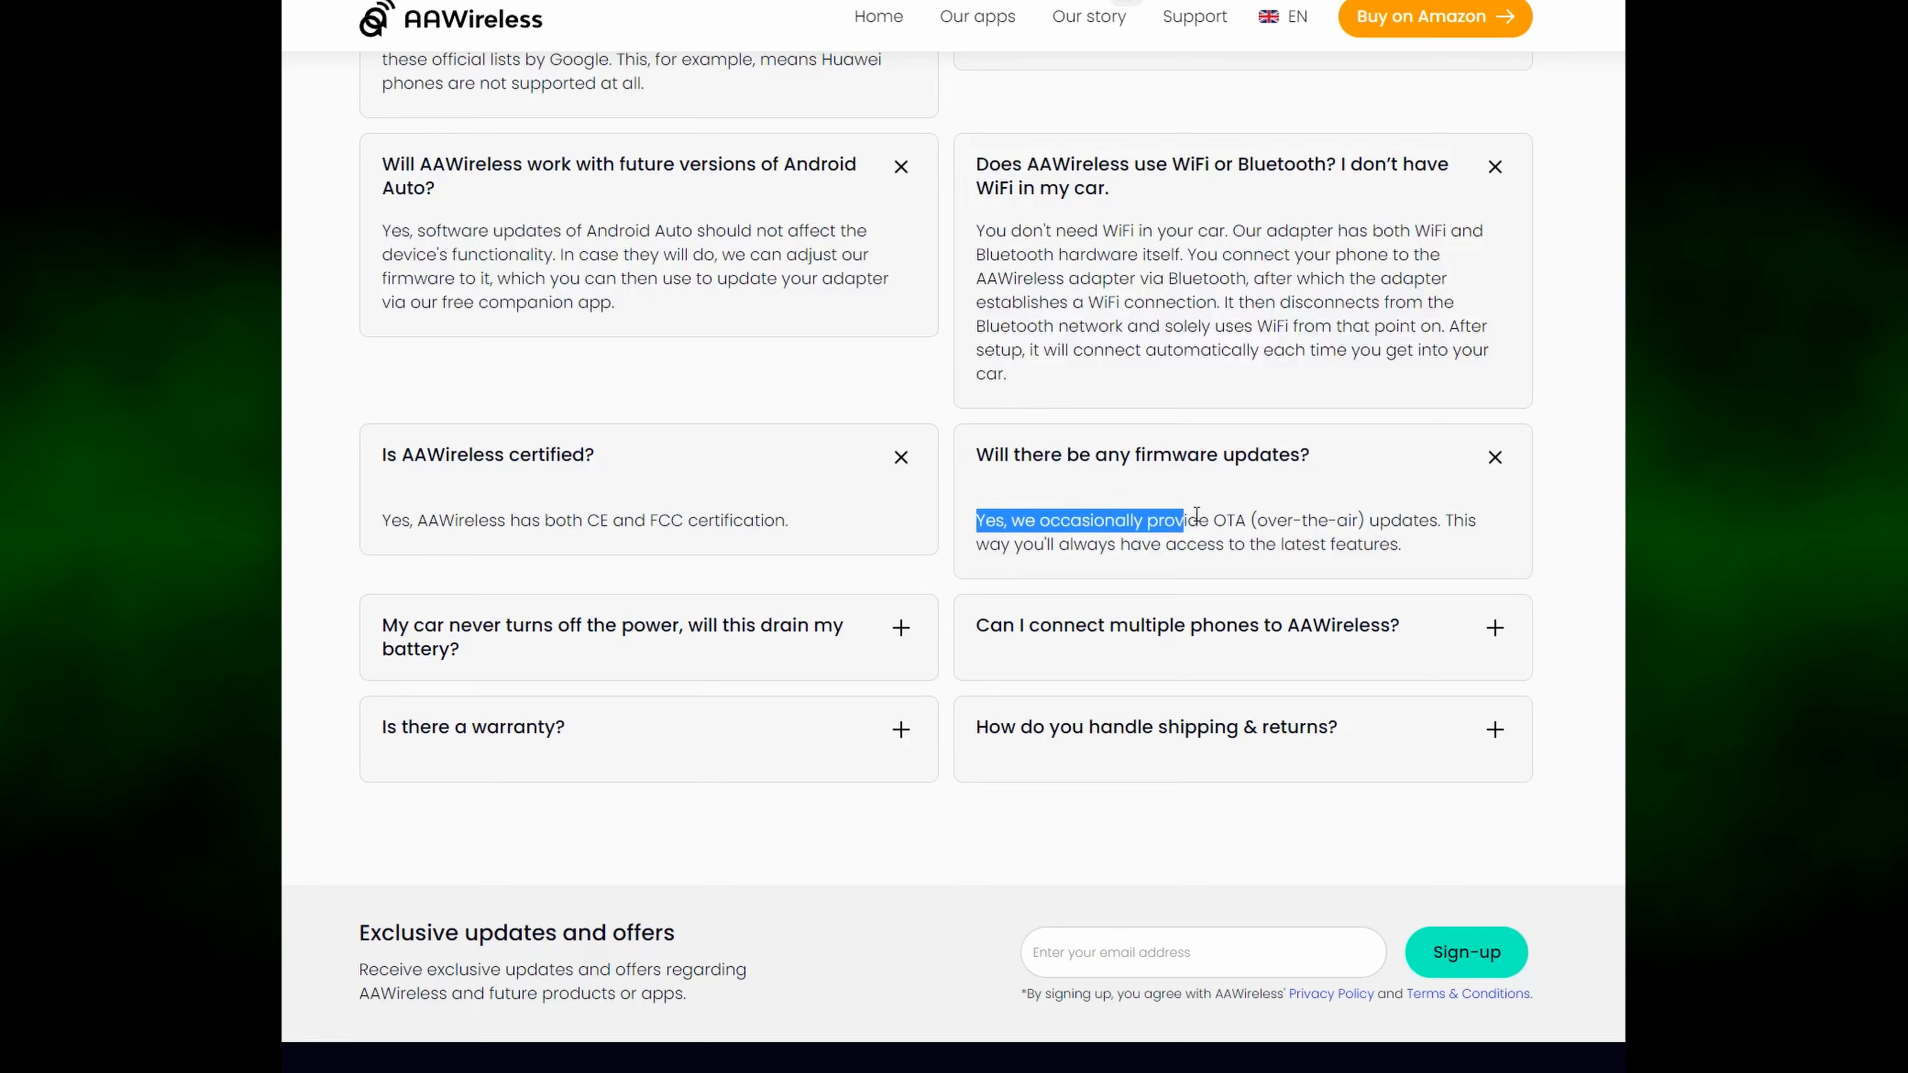
scroll("down", 3)
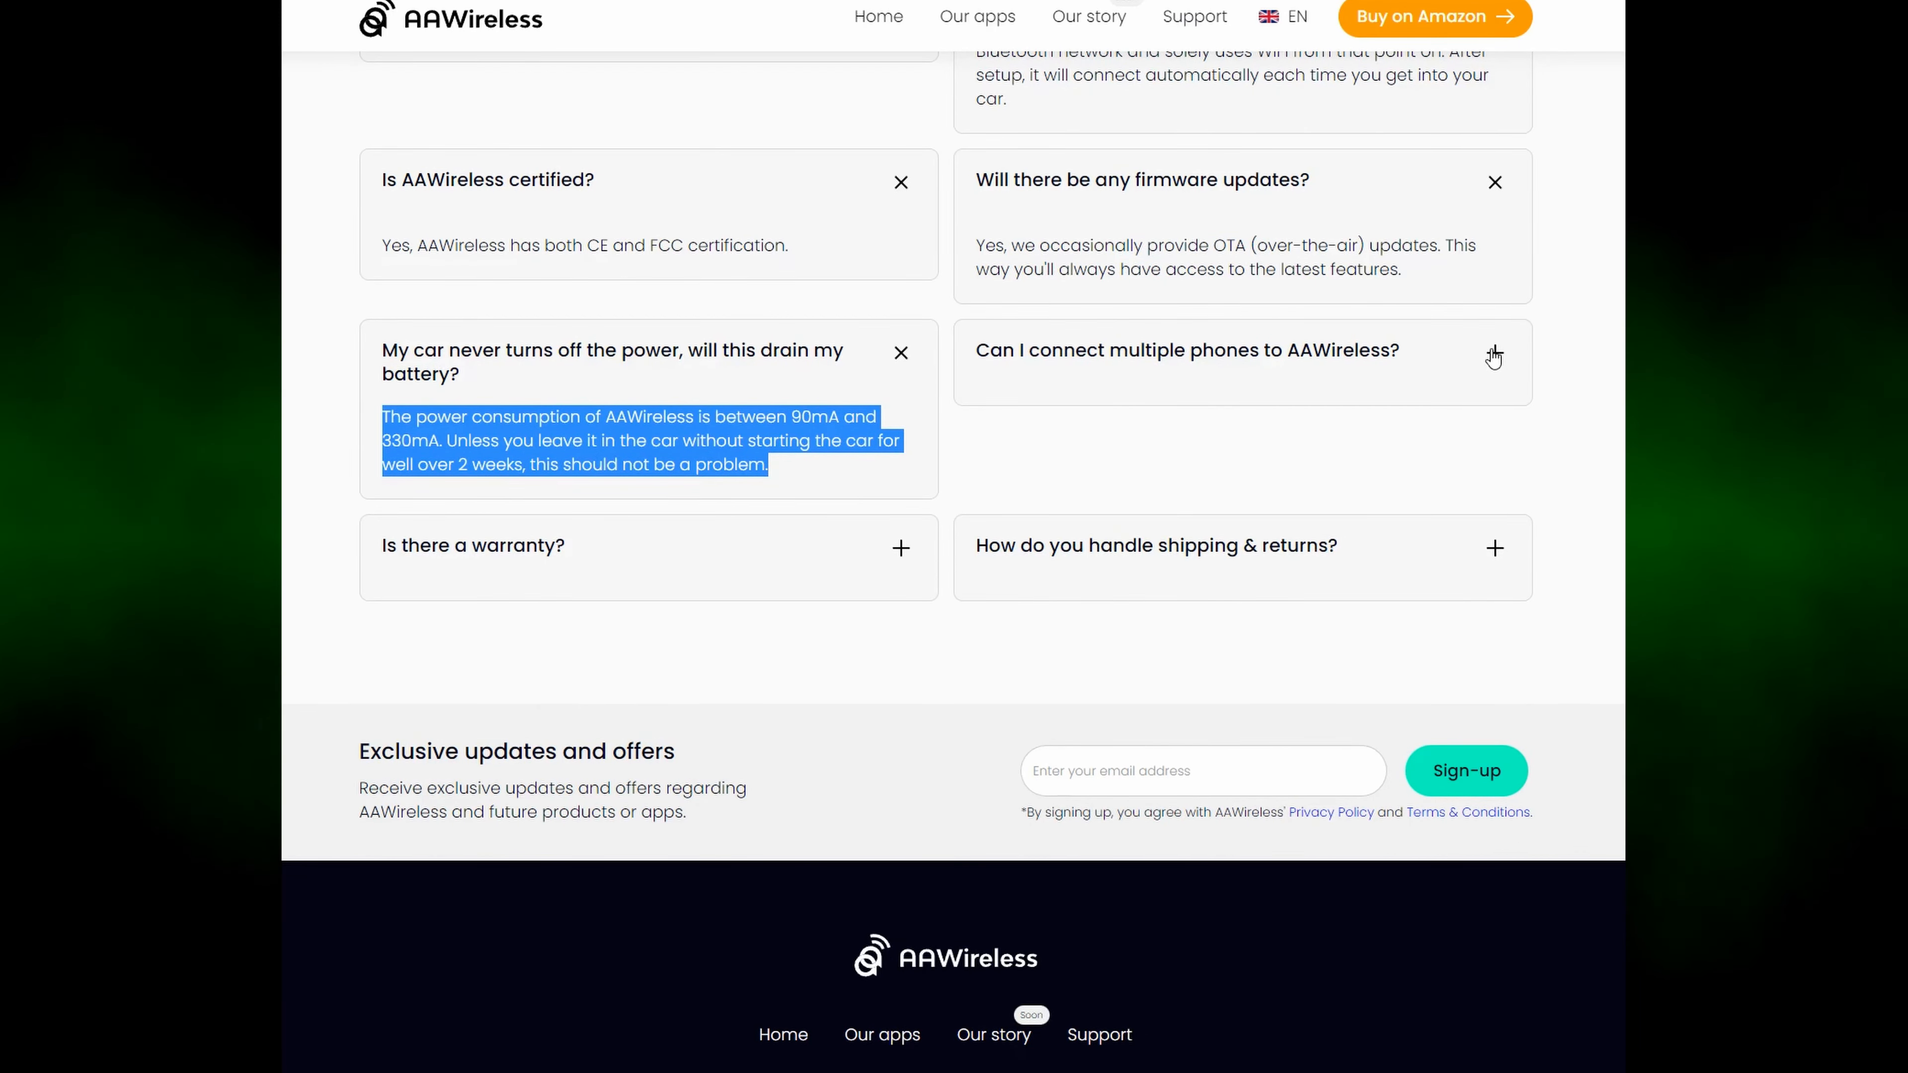
Expand the multiple phones, warranty and shipping & returns answers.
left_click(1495, 355)
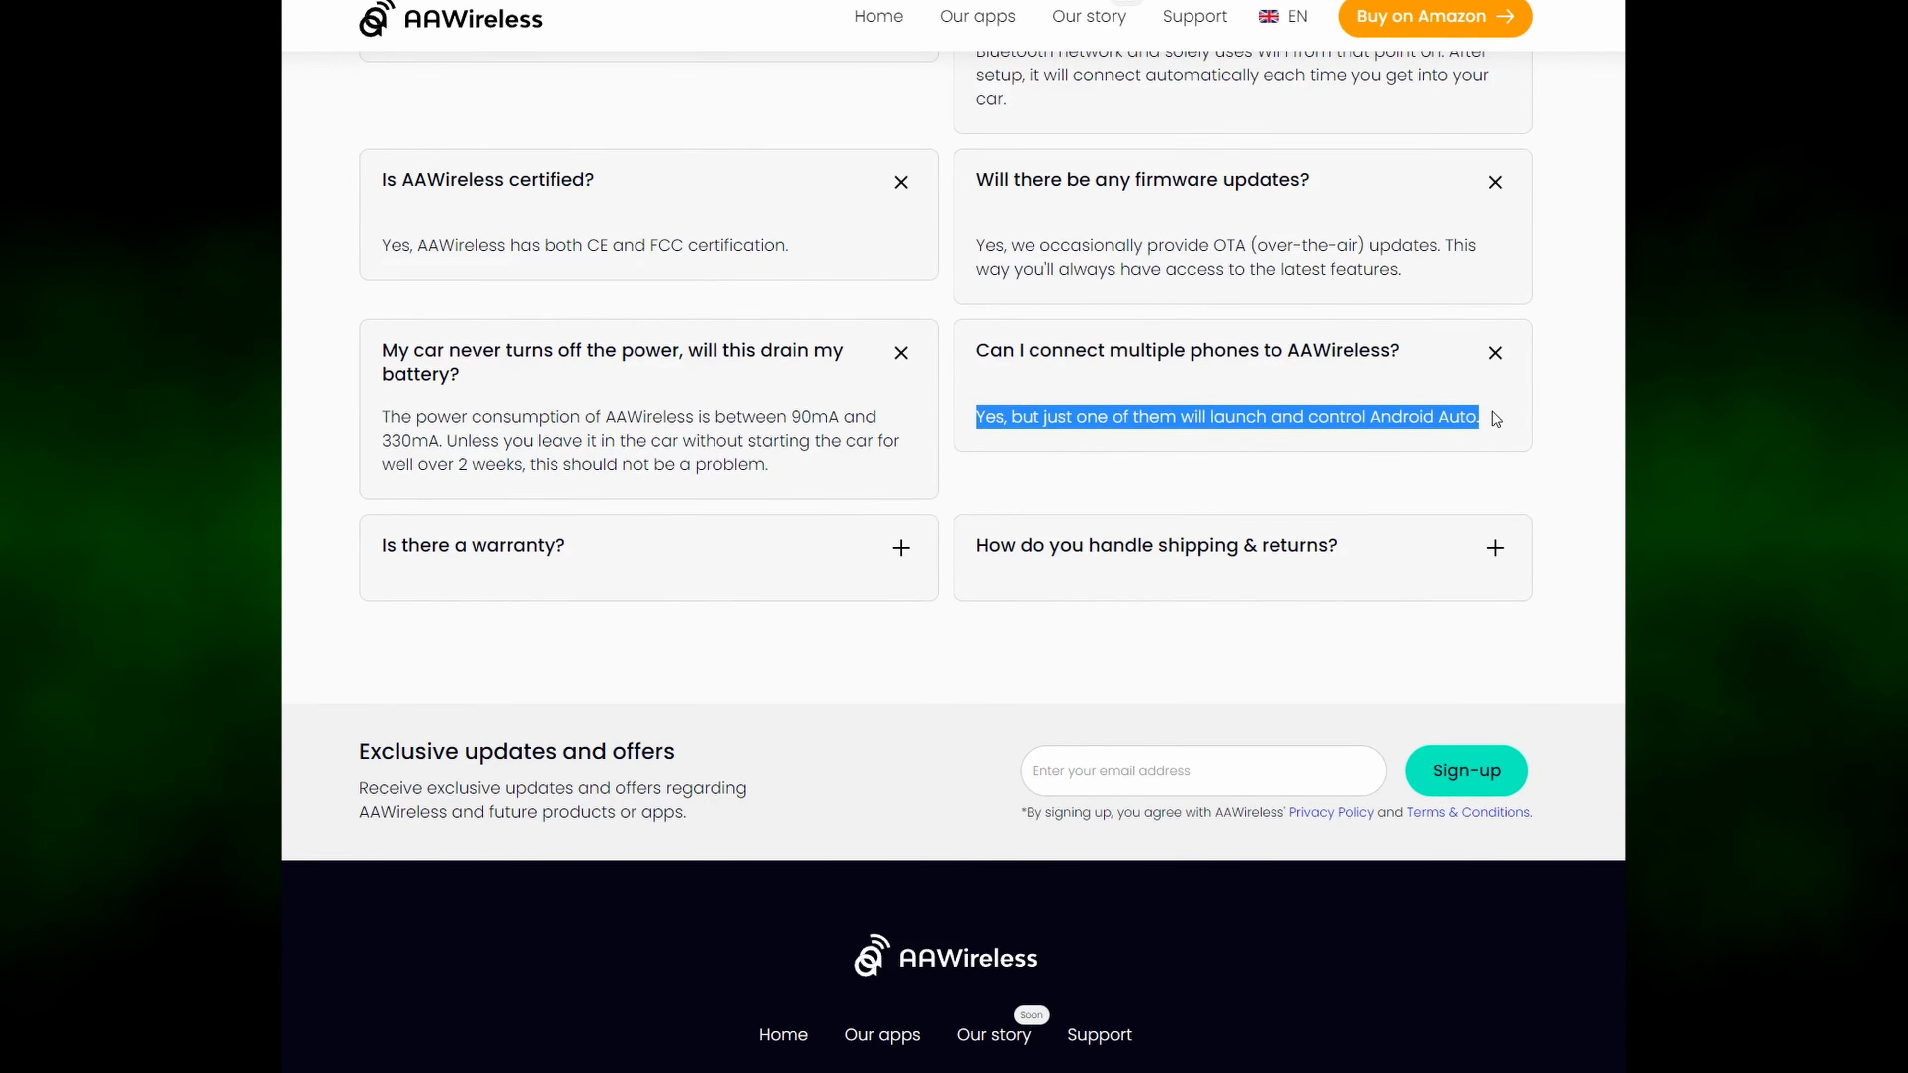
left_click(517, 544)
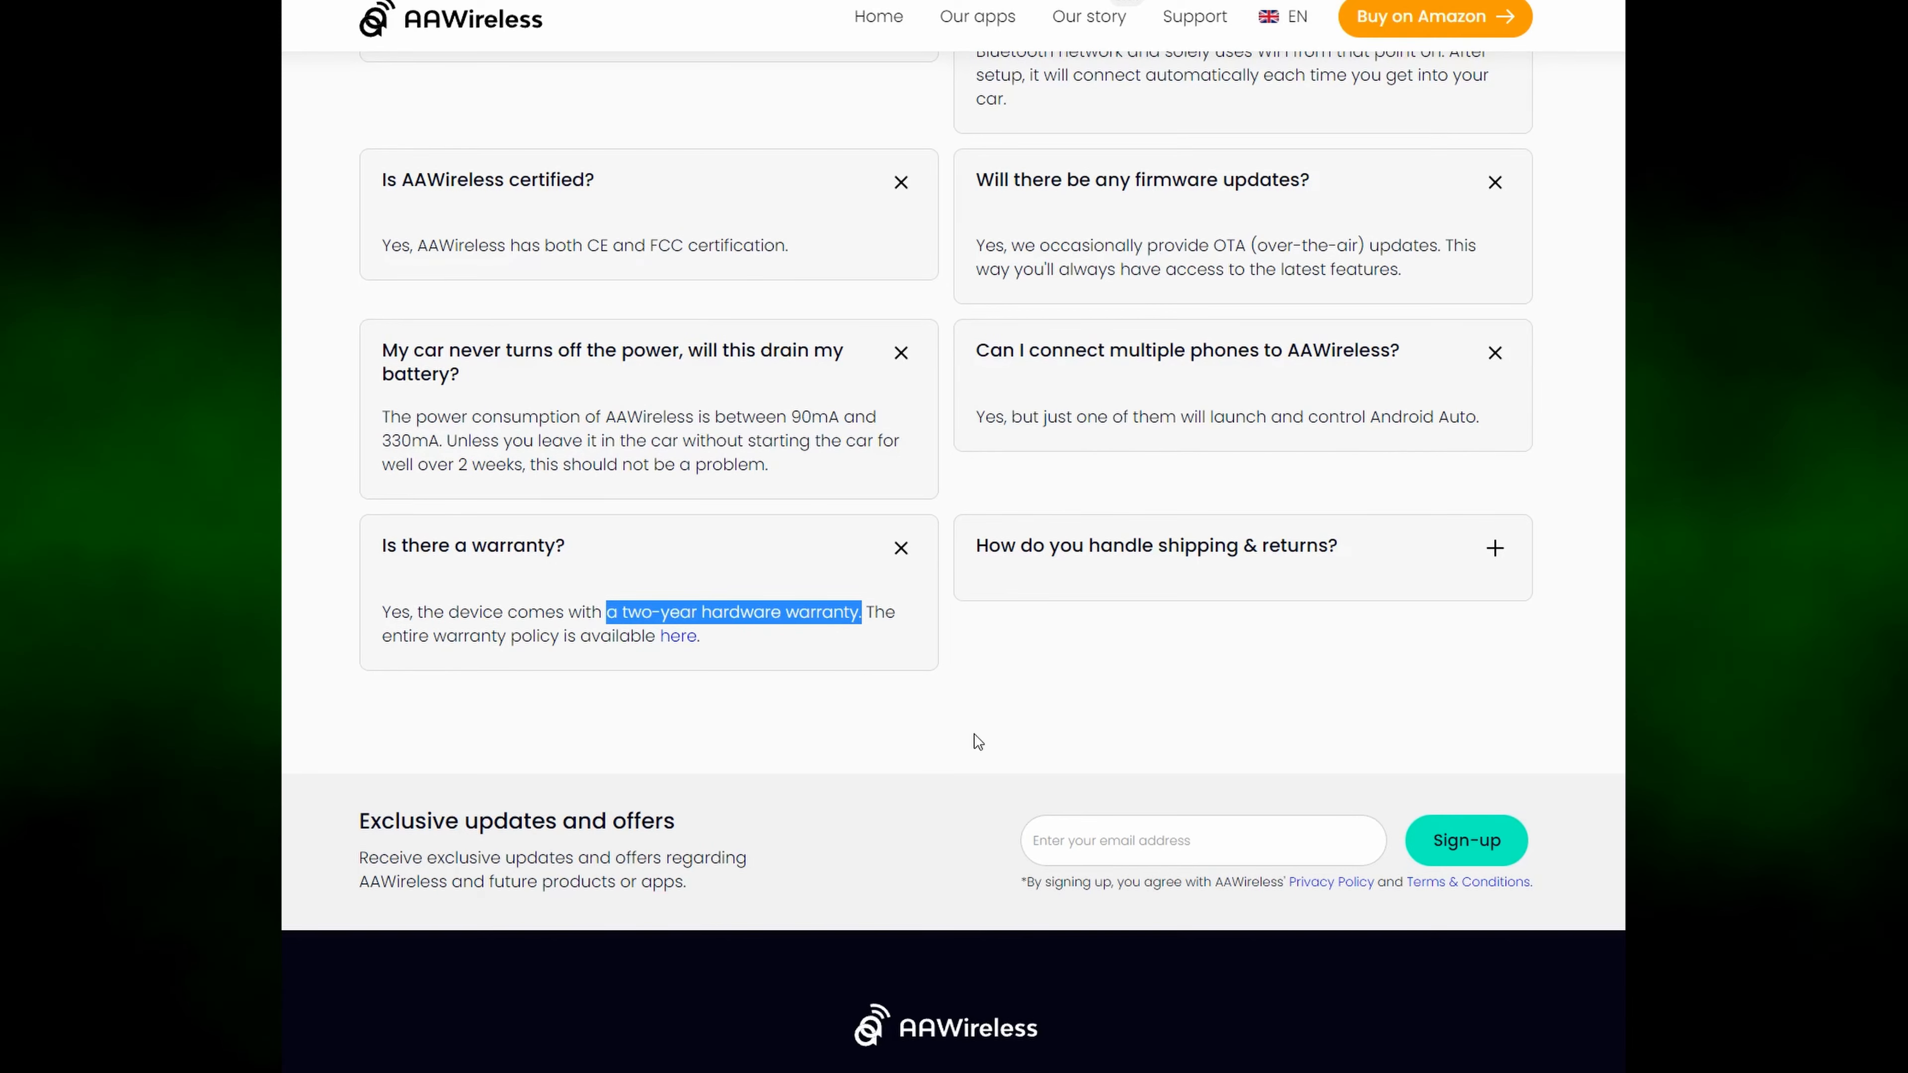
left_click(1200, 544)
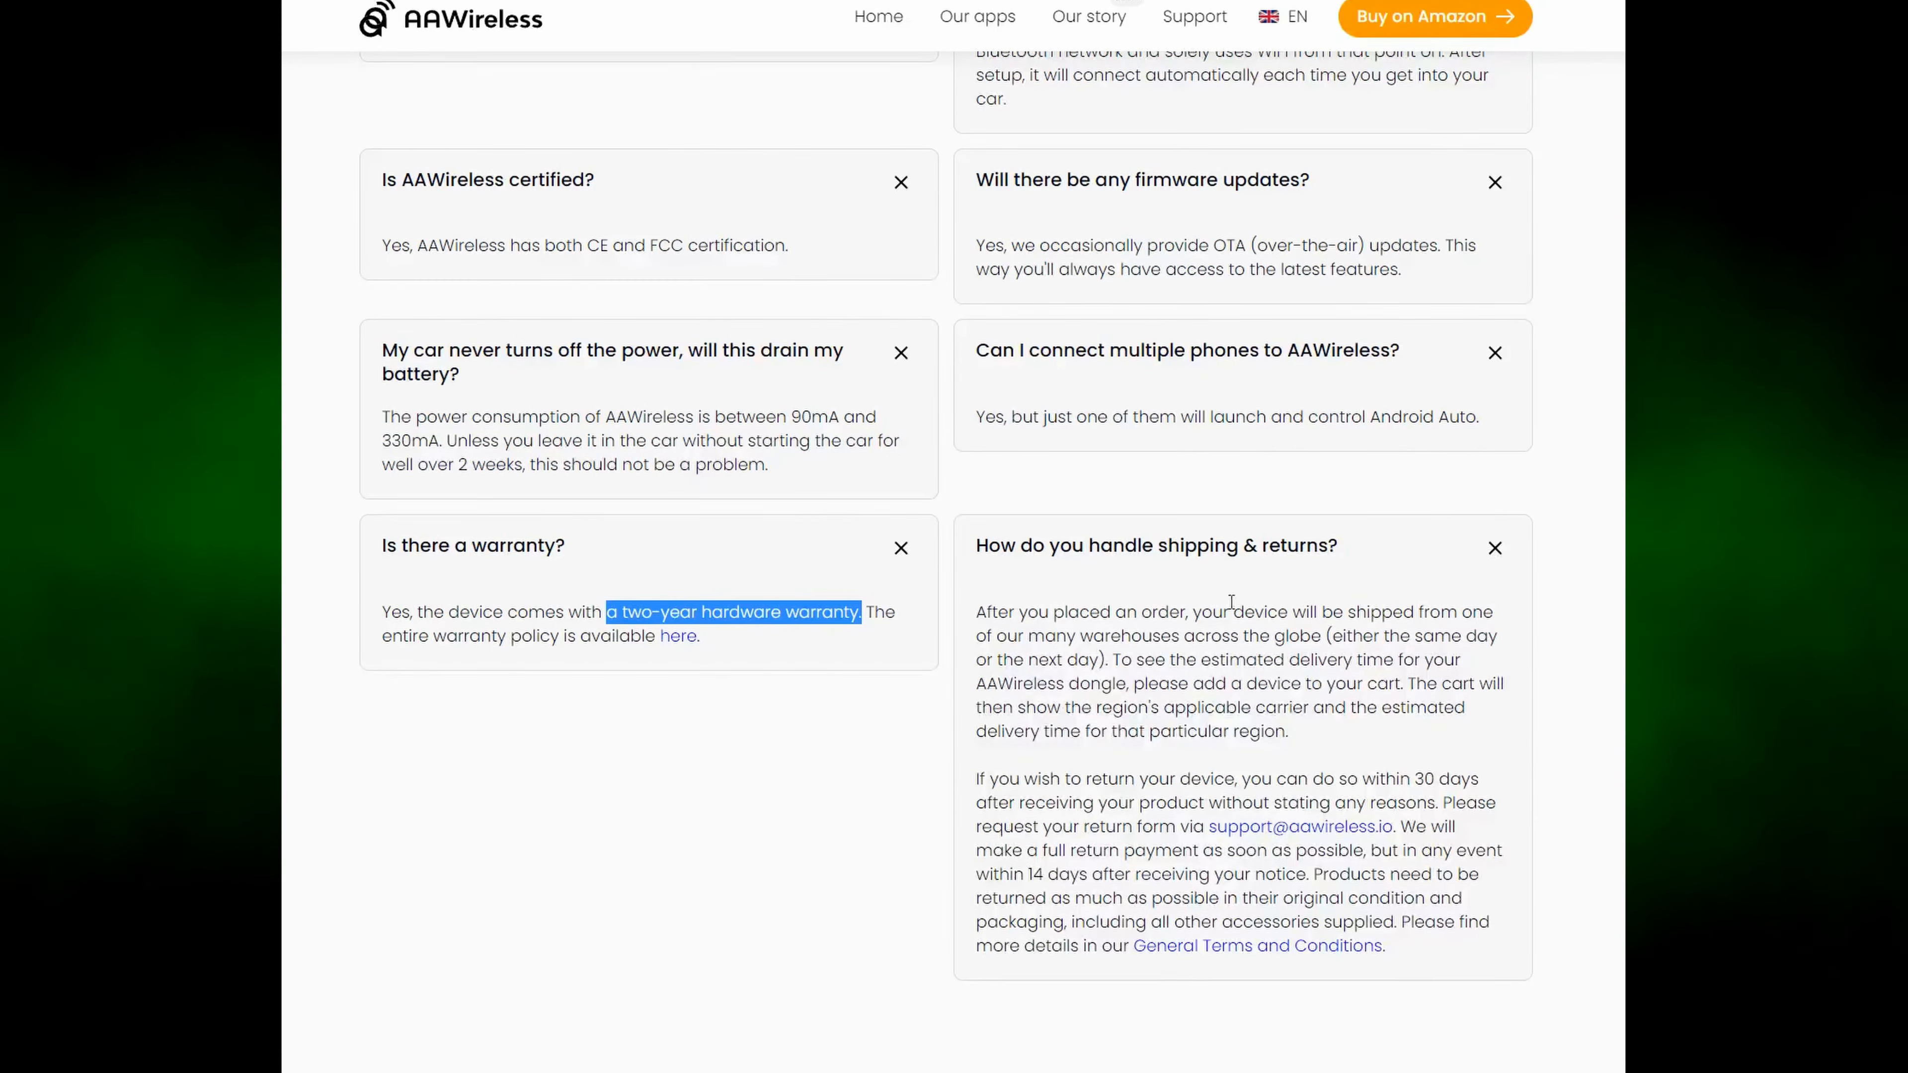
scroll("down", 3)
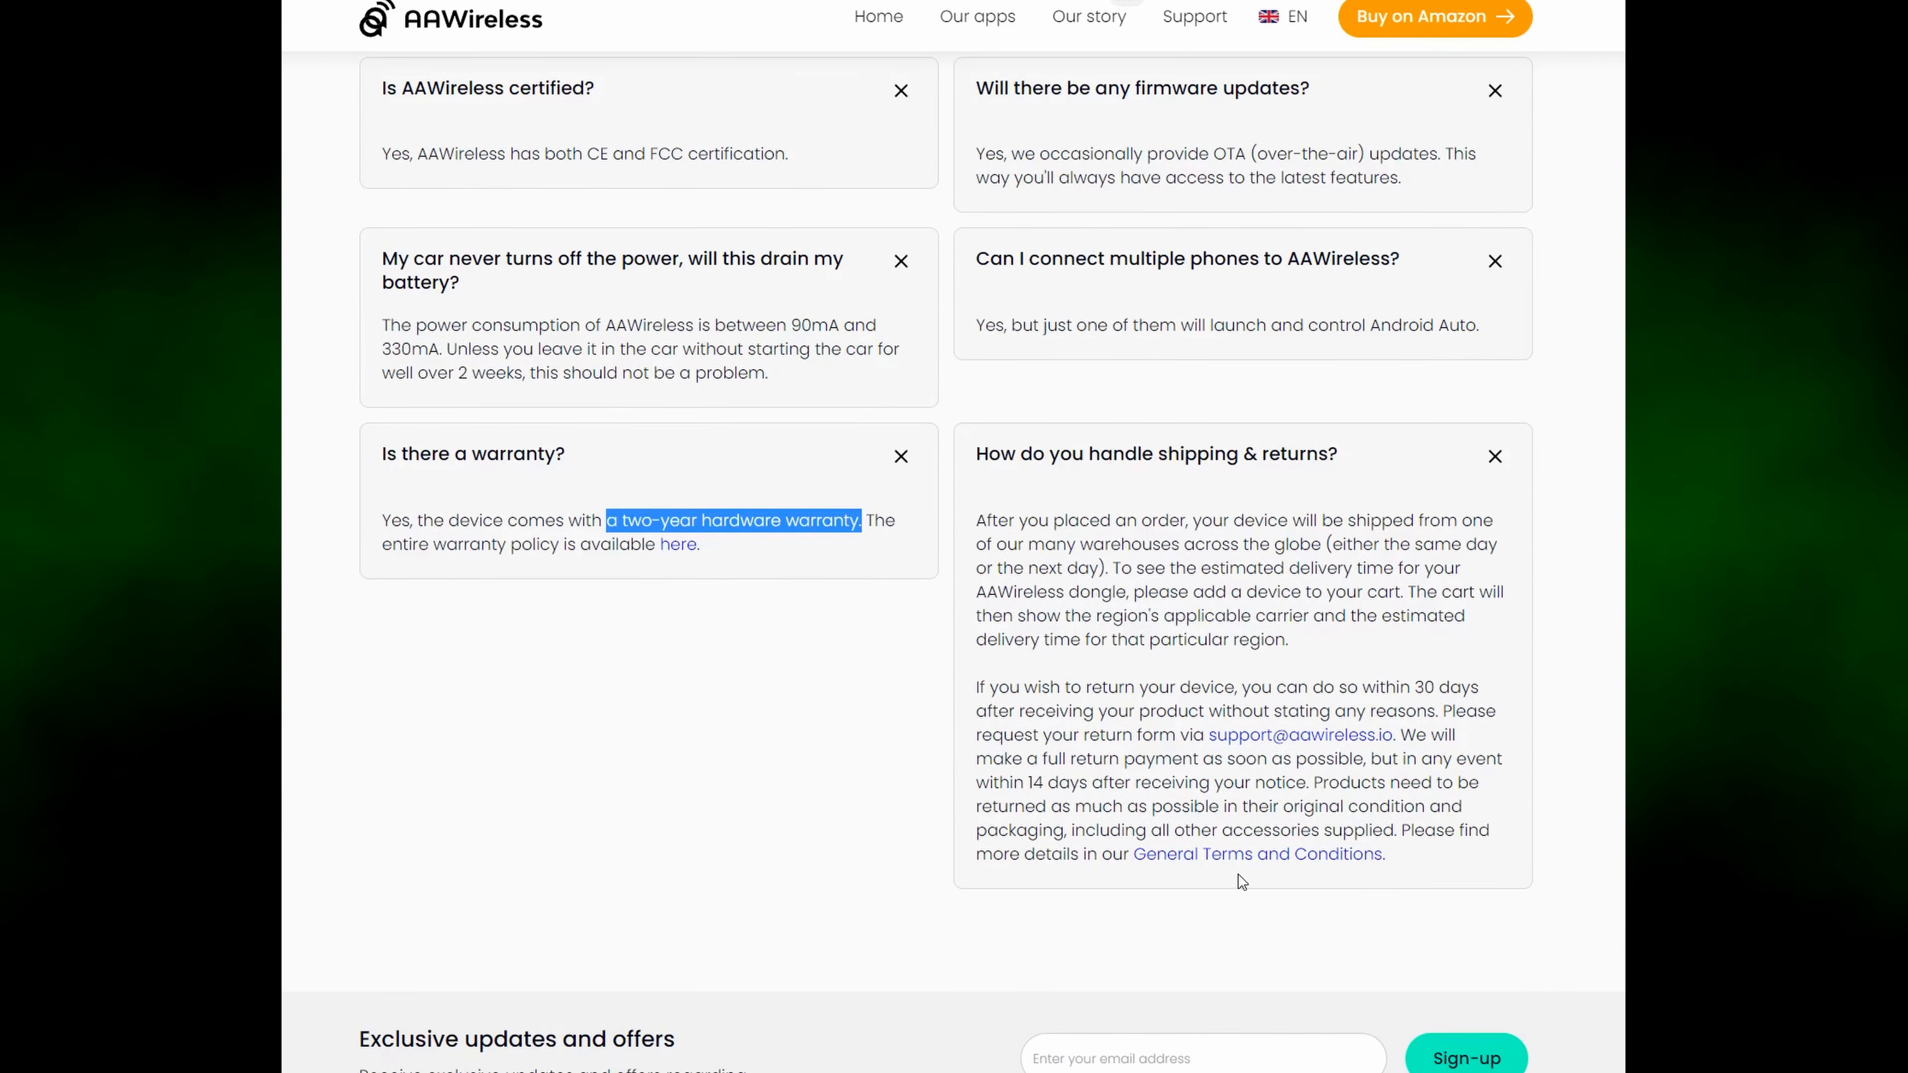